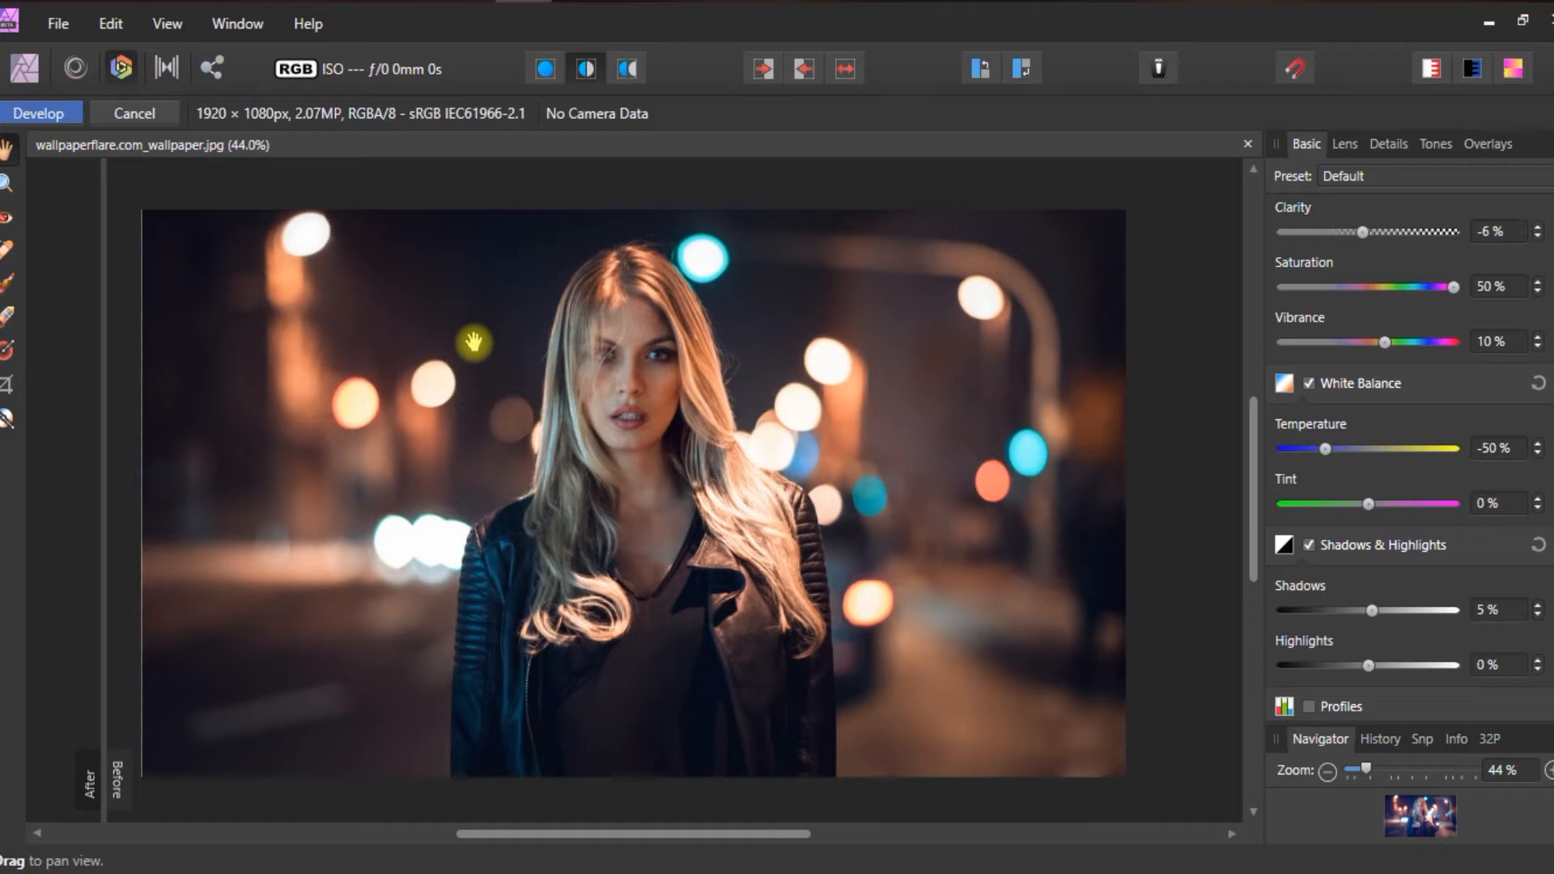
pyautogui.moveTo(107, 514)
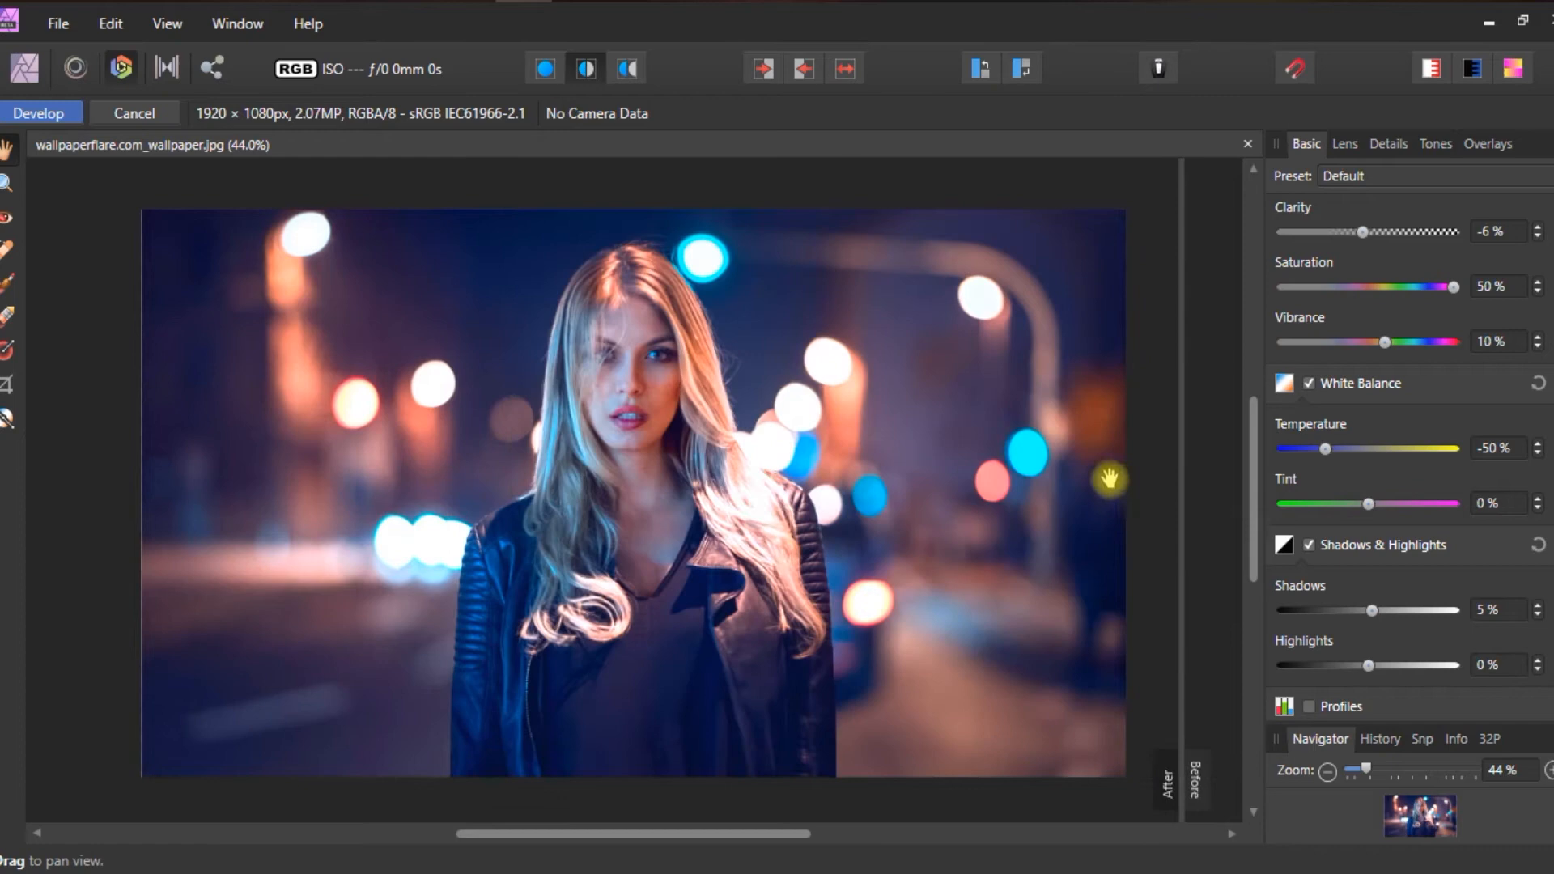
pyautogui.moveTo(1107, 476)
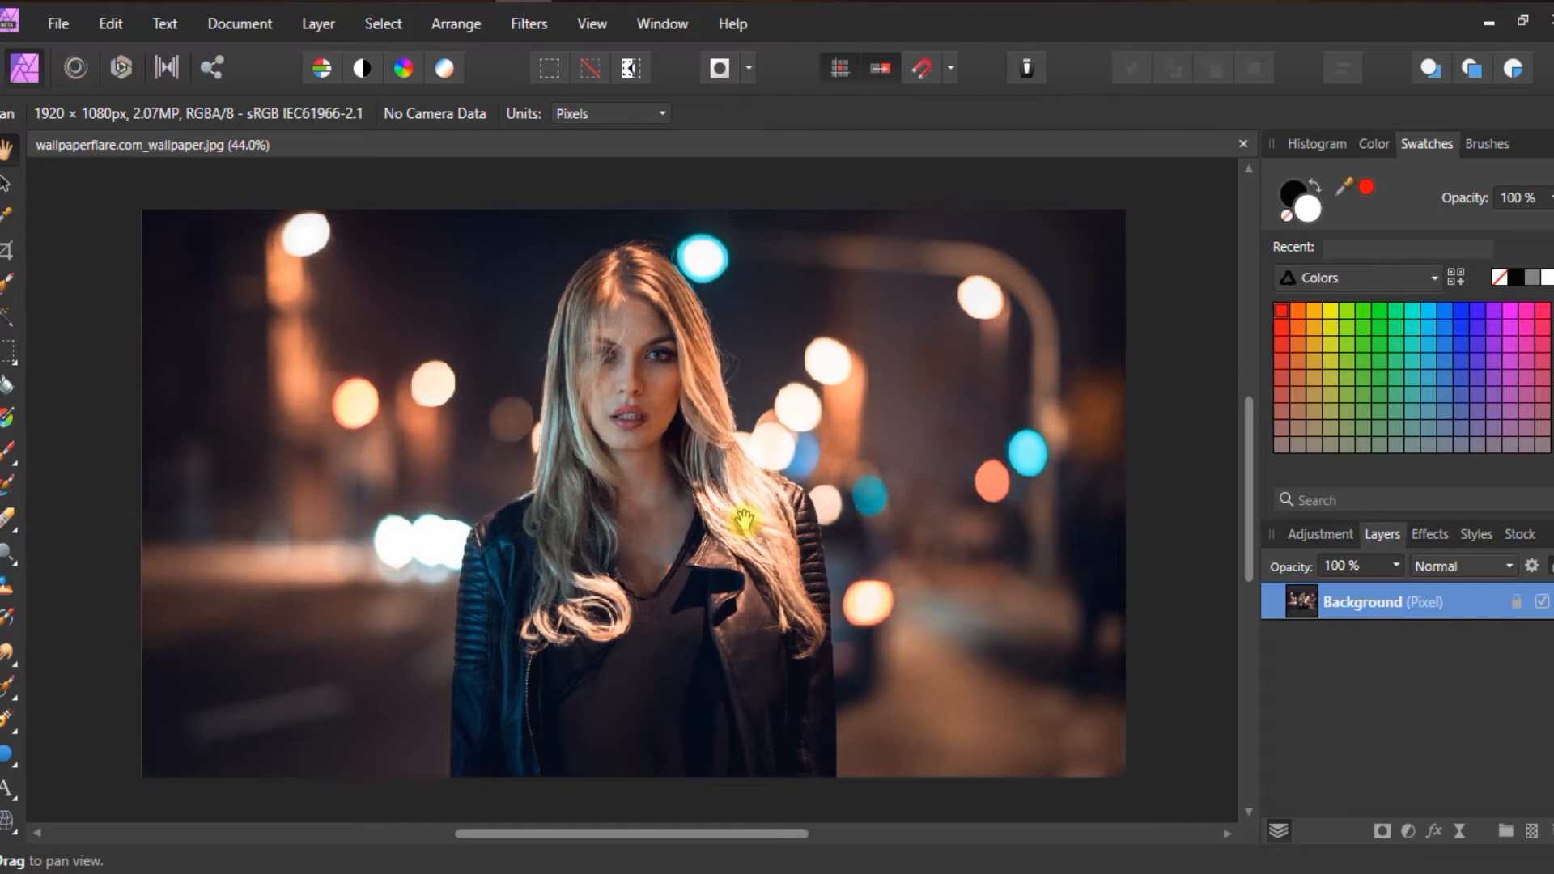
pyautogui.moveTo(669, 552)
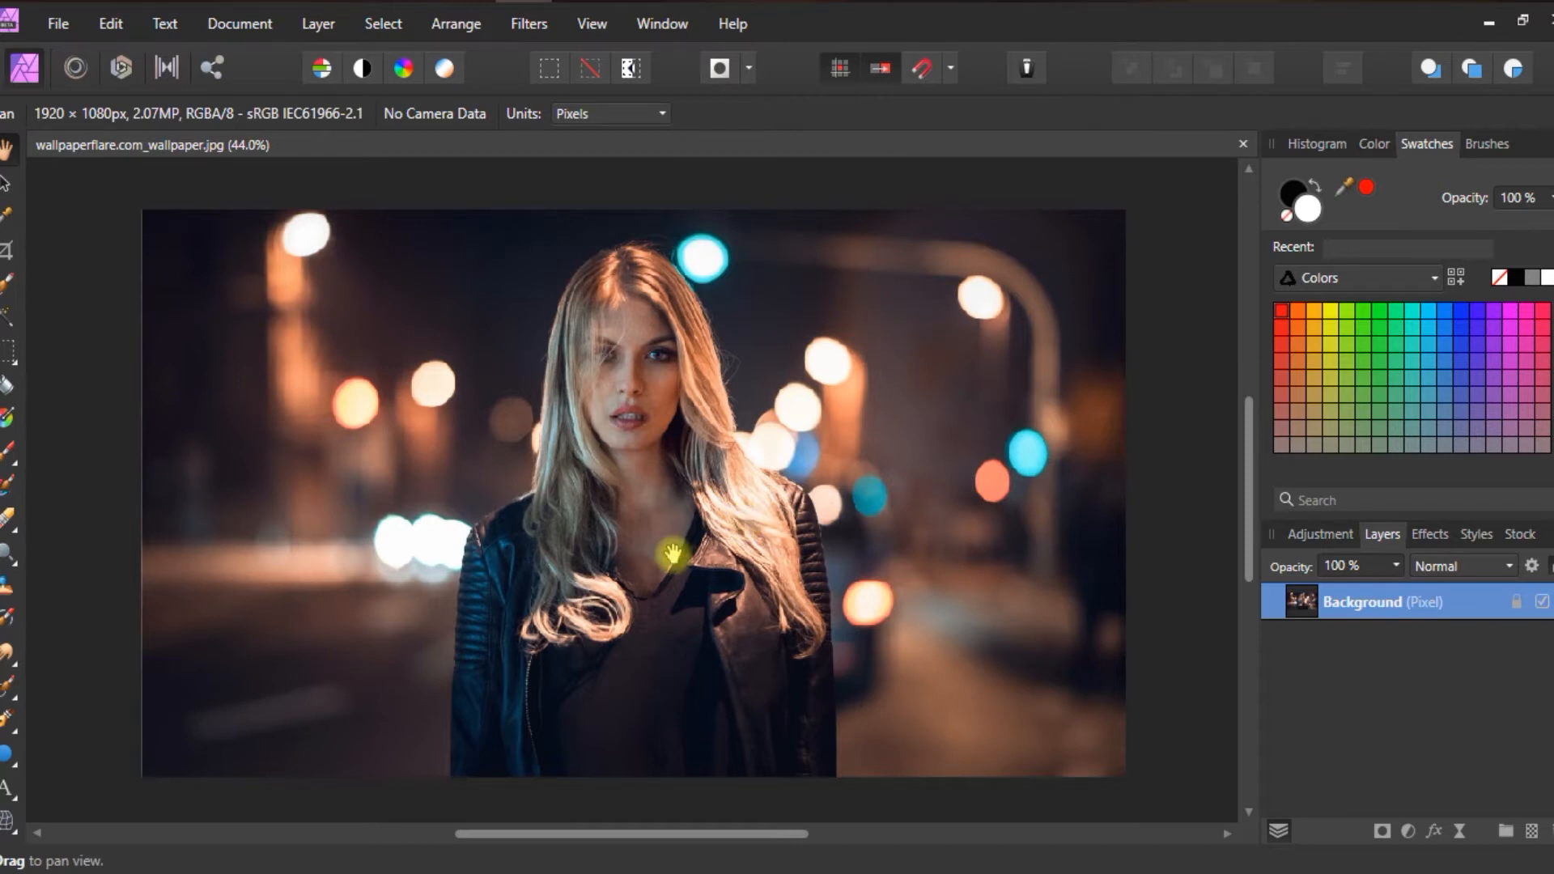
pyautogui.moveTo(586, 460)
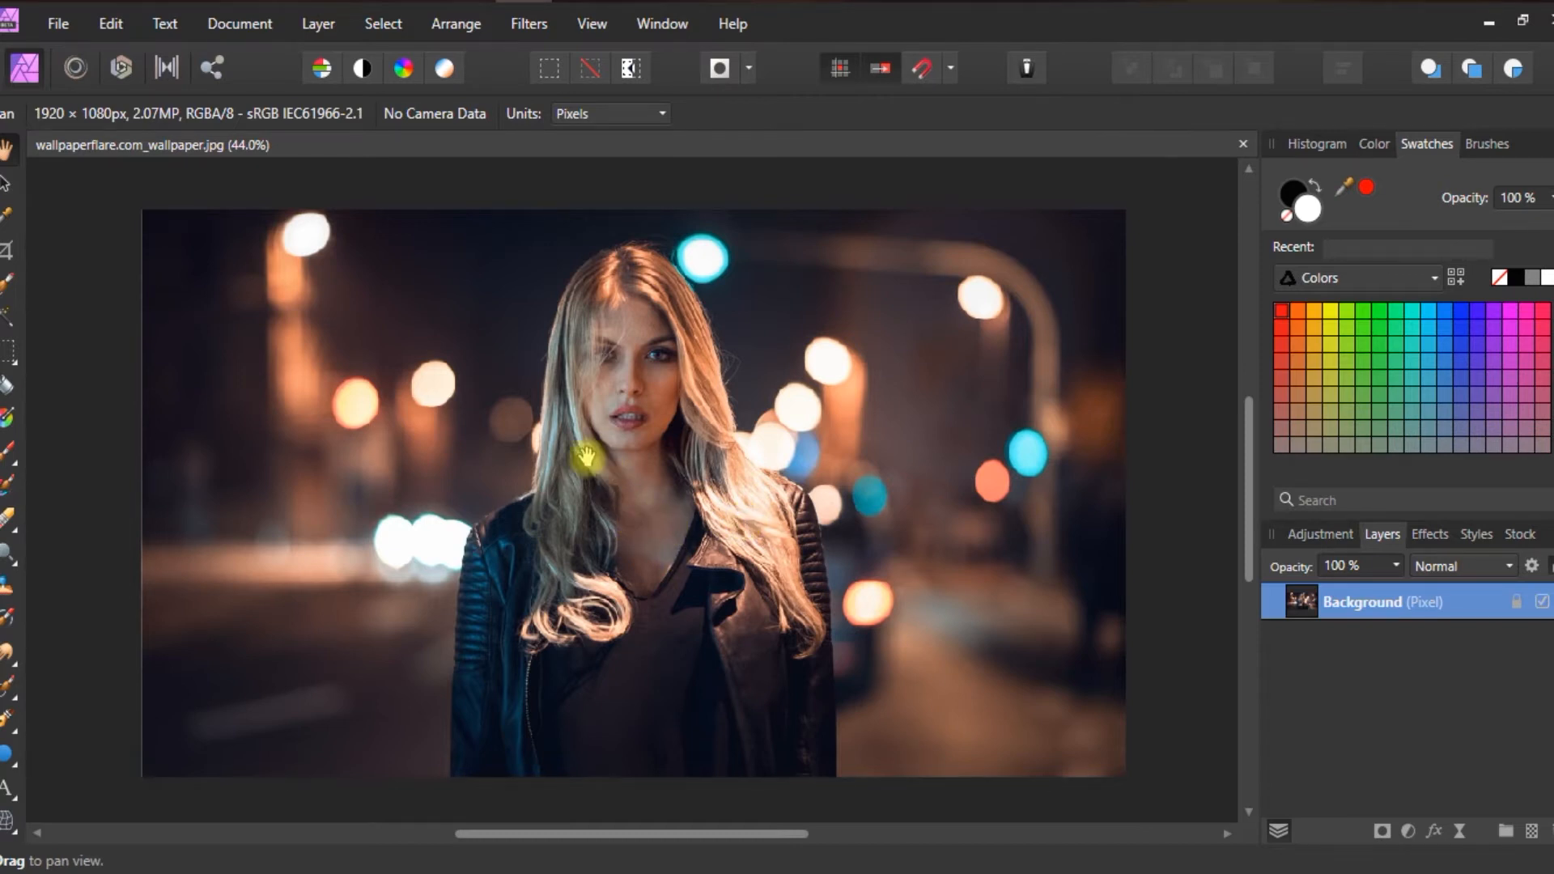
pyautogui.moveTo(513, 374)
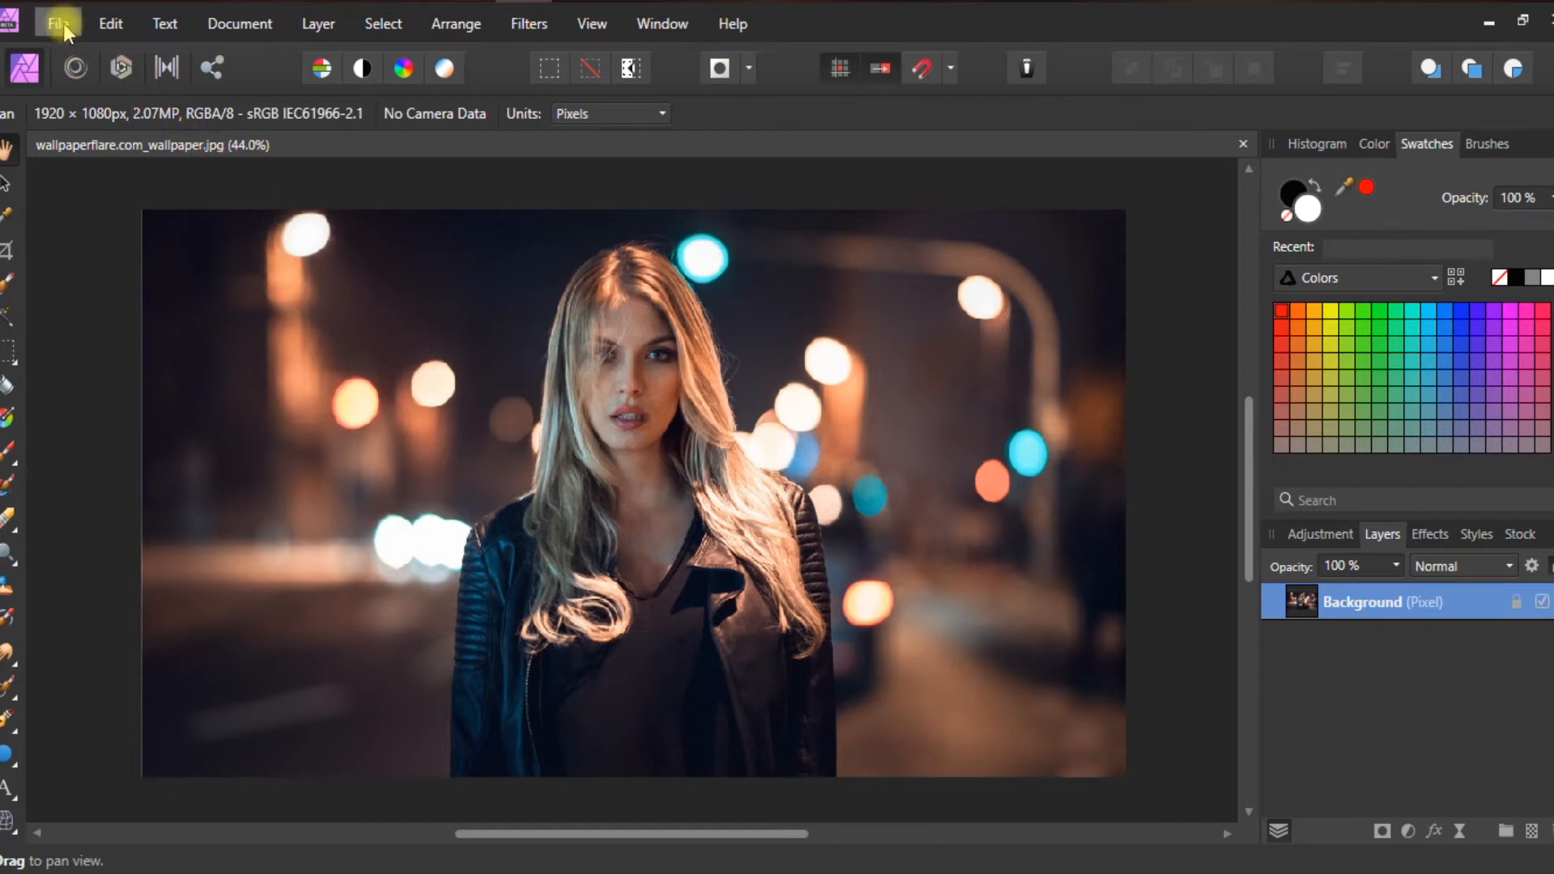
pyautogui.click(57, 22)
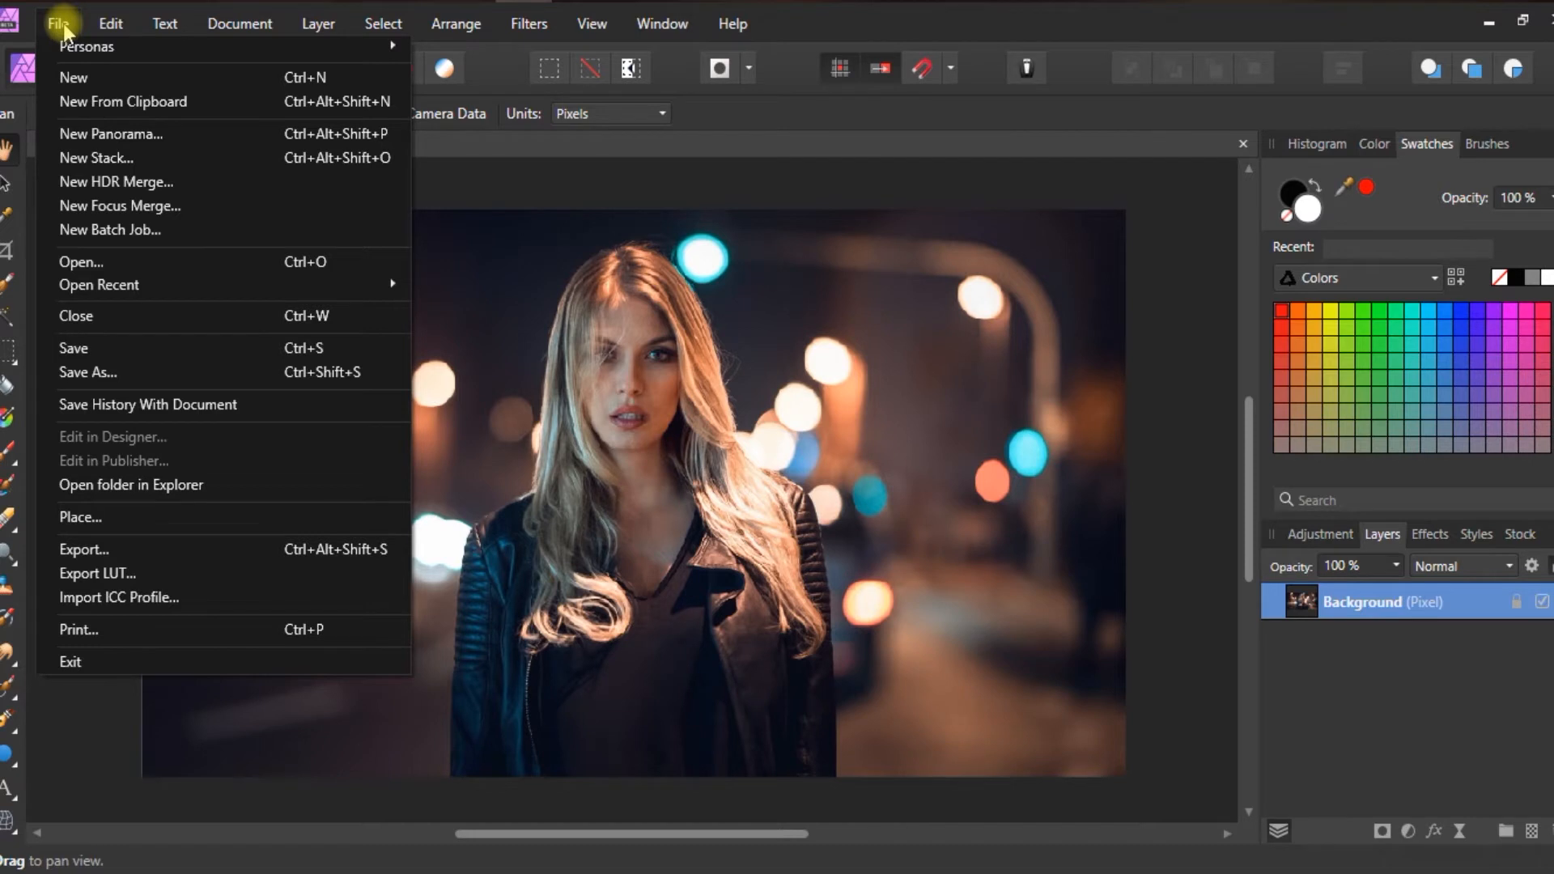
pyautogui.click(88, 45)
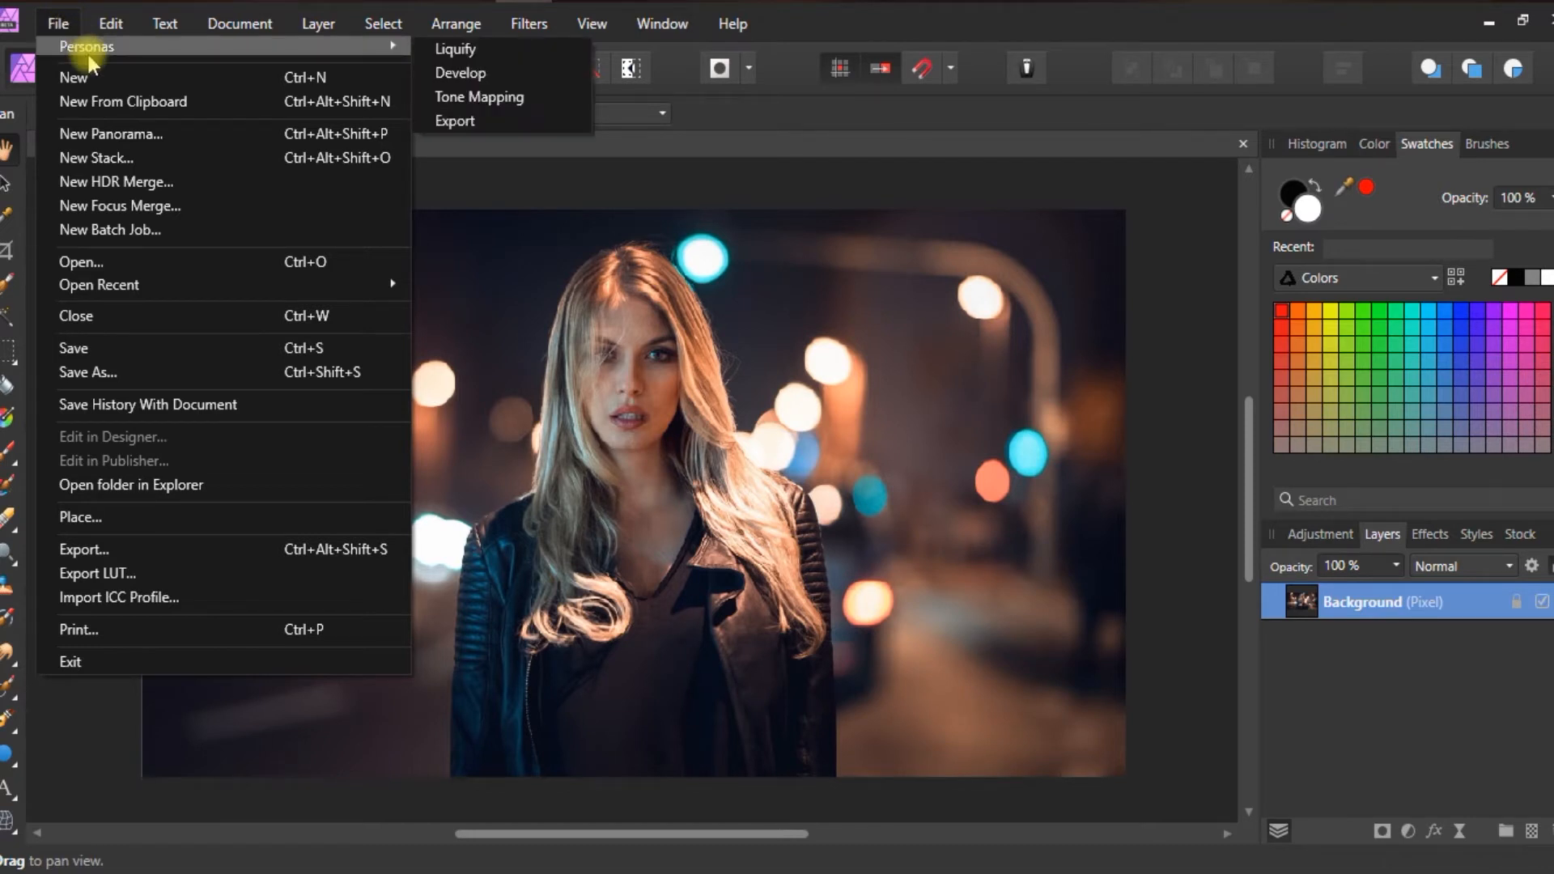
pyautogui.moveTo(459, 73)
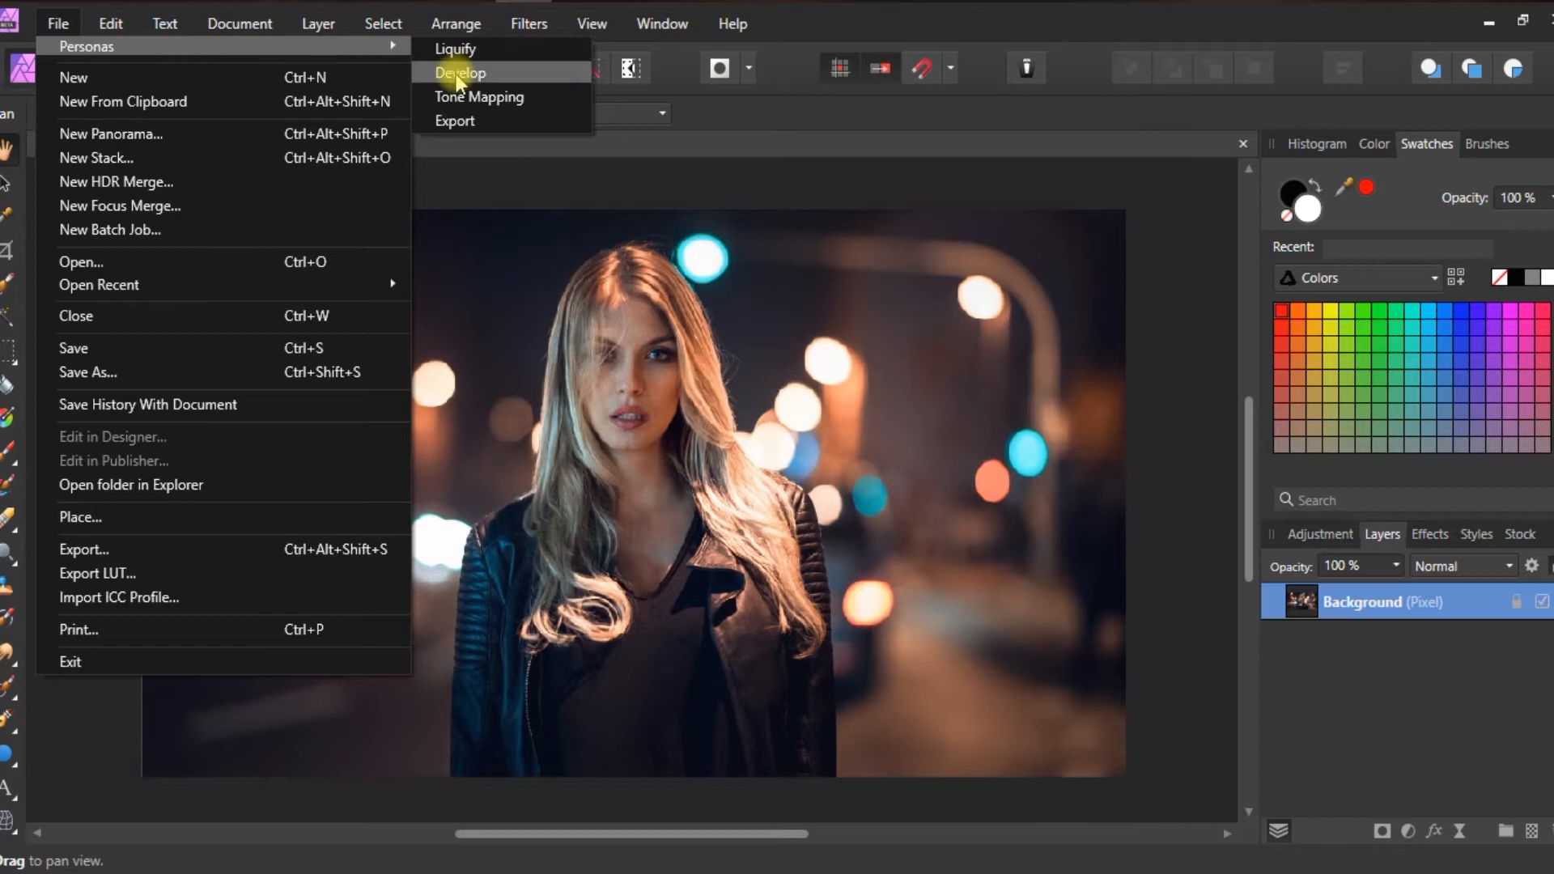
pyautogui.moveTo(476, 120)
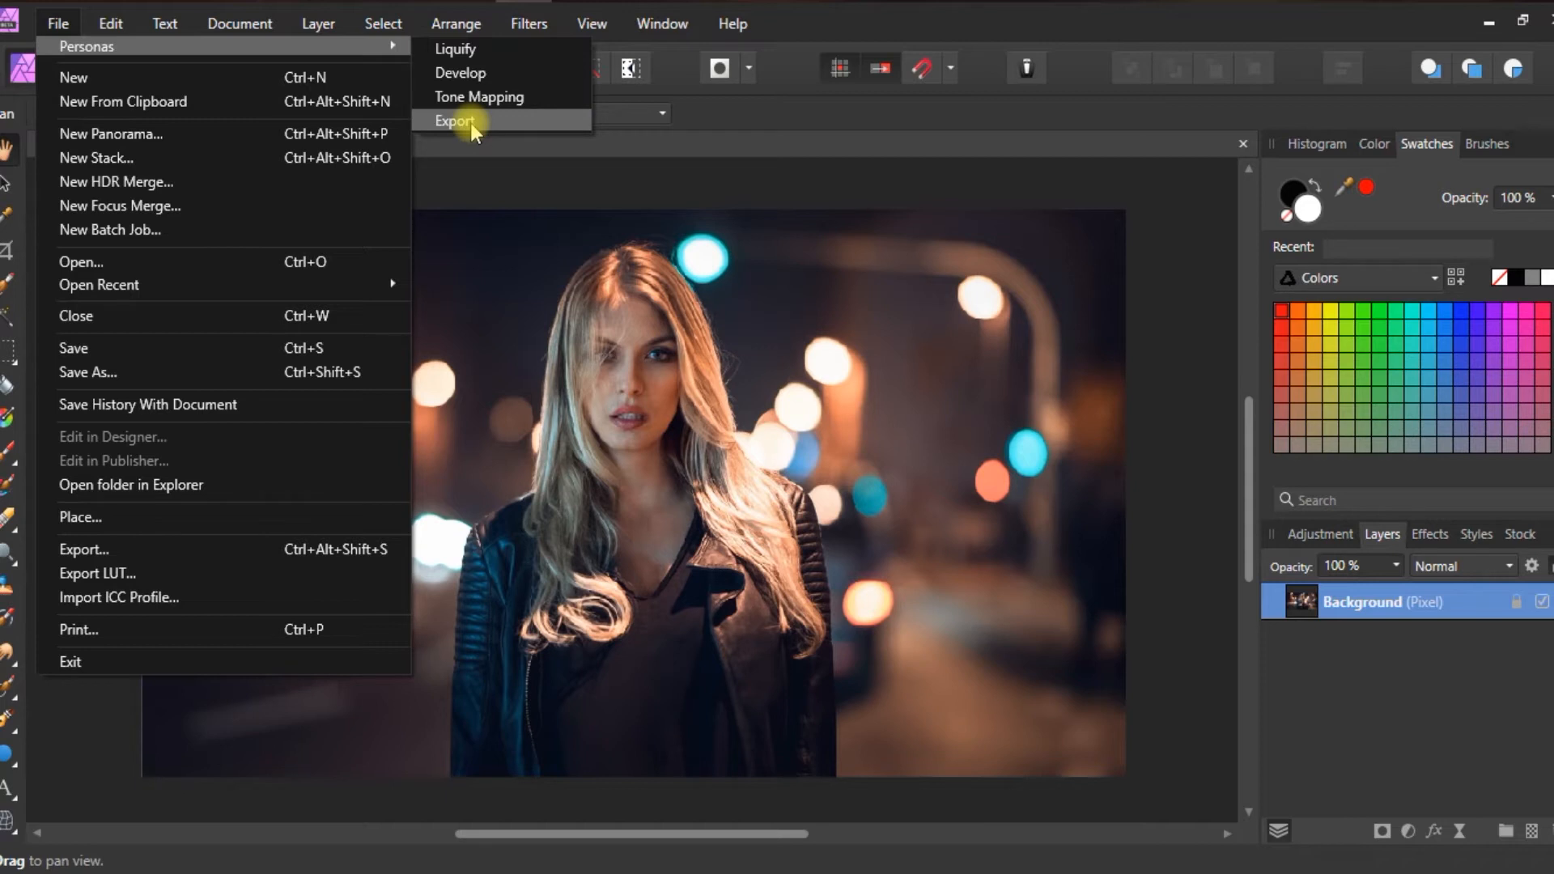
pyautogui.moveTo(458, 72)
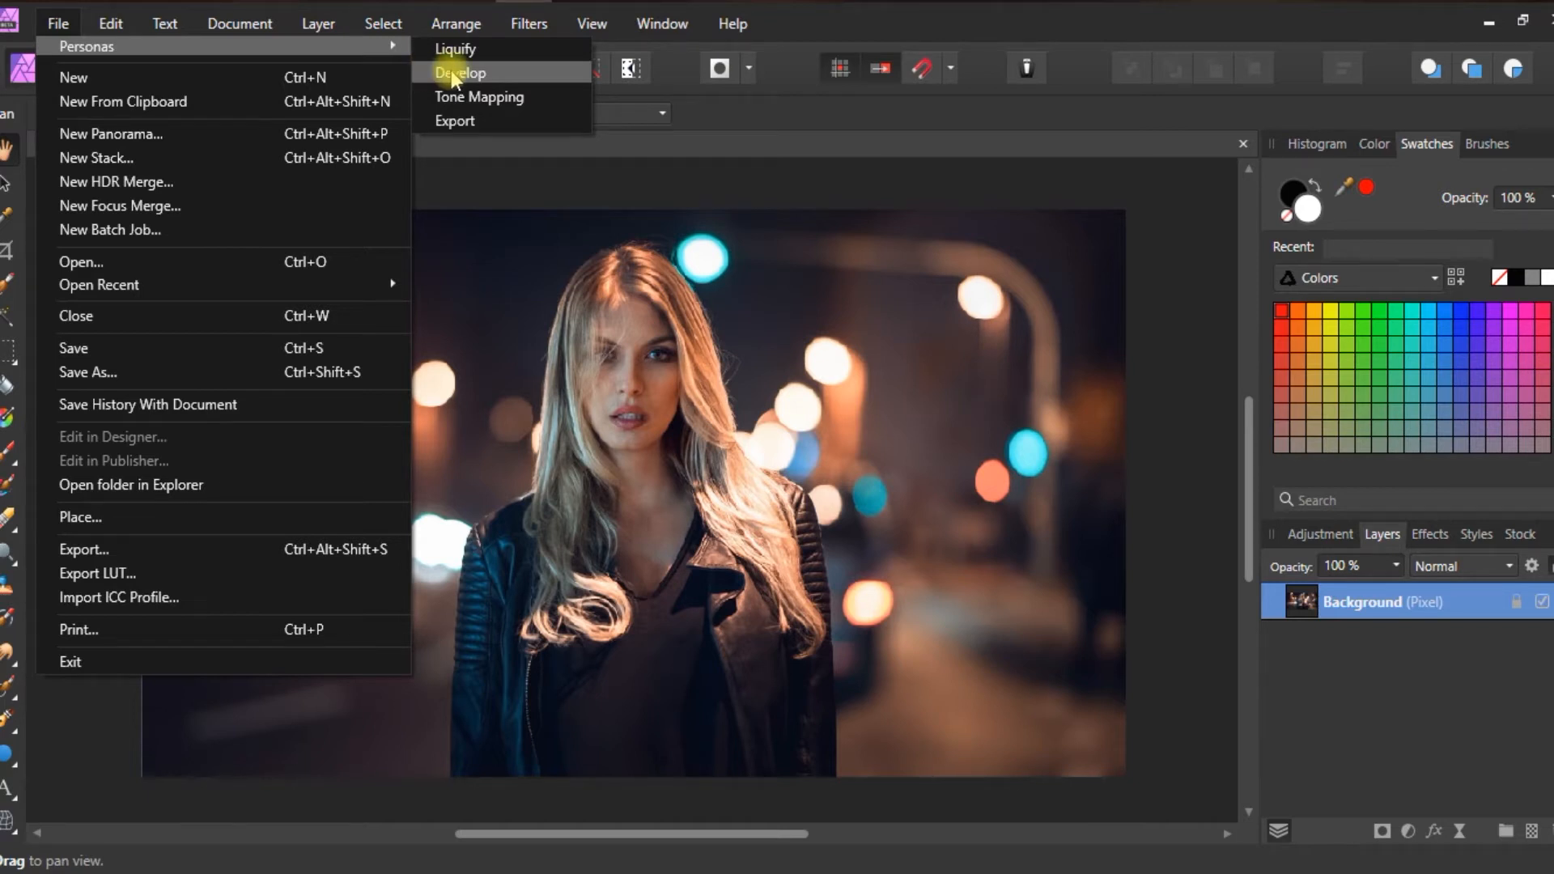
pyautogui.moveTo(87, 47)
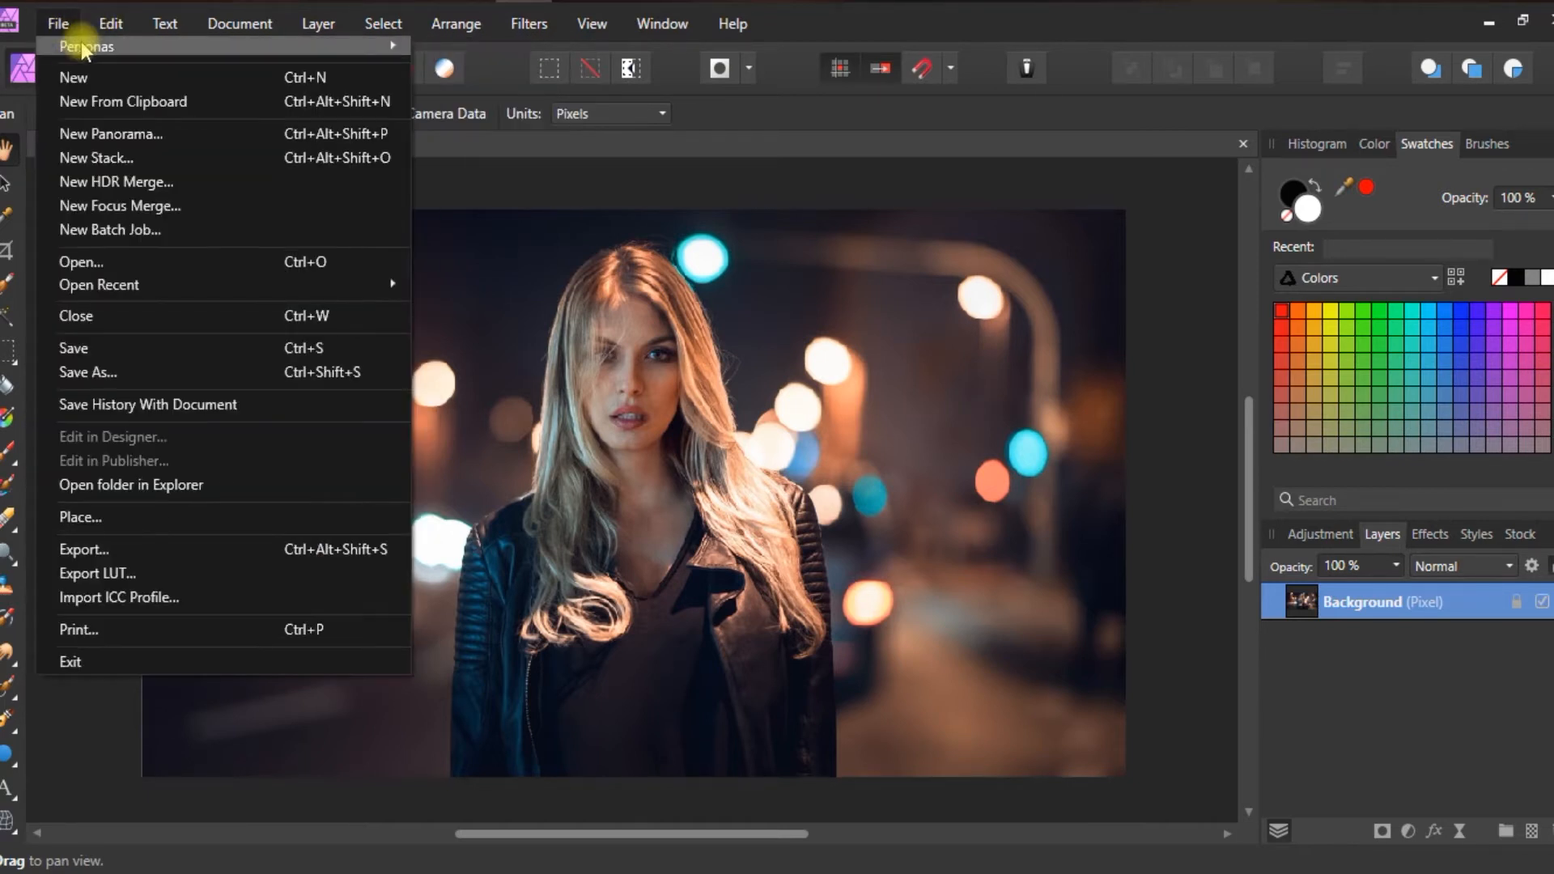
pyautogui.click(87, 46)
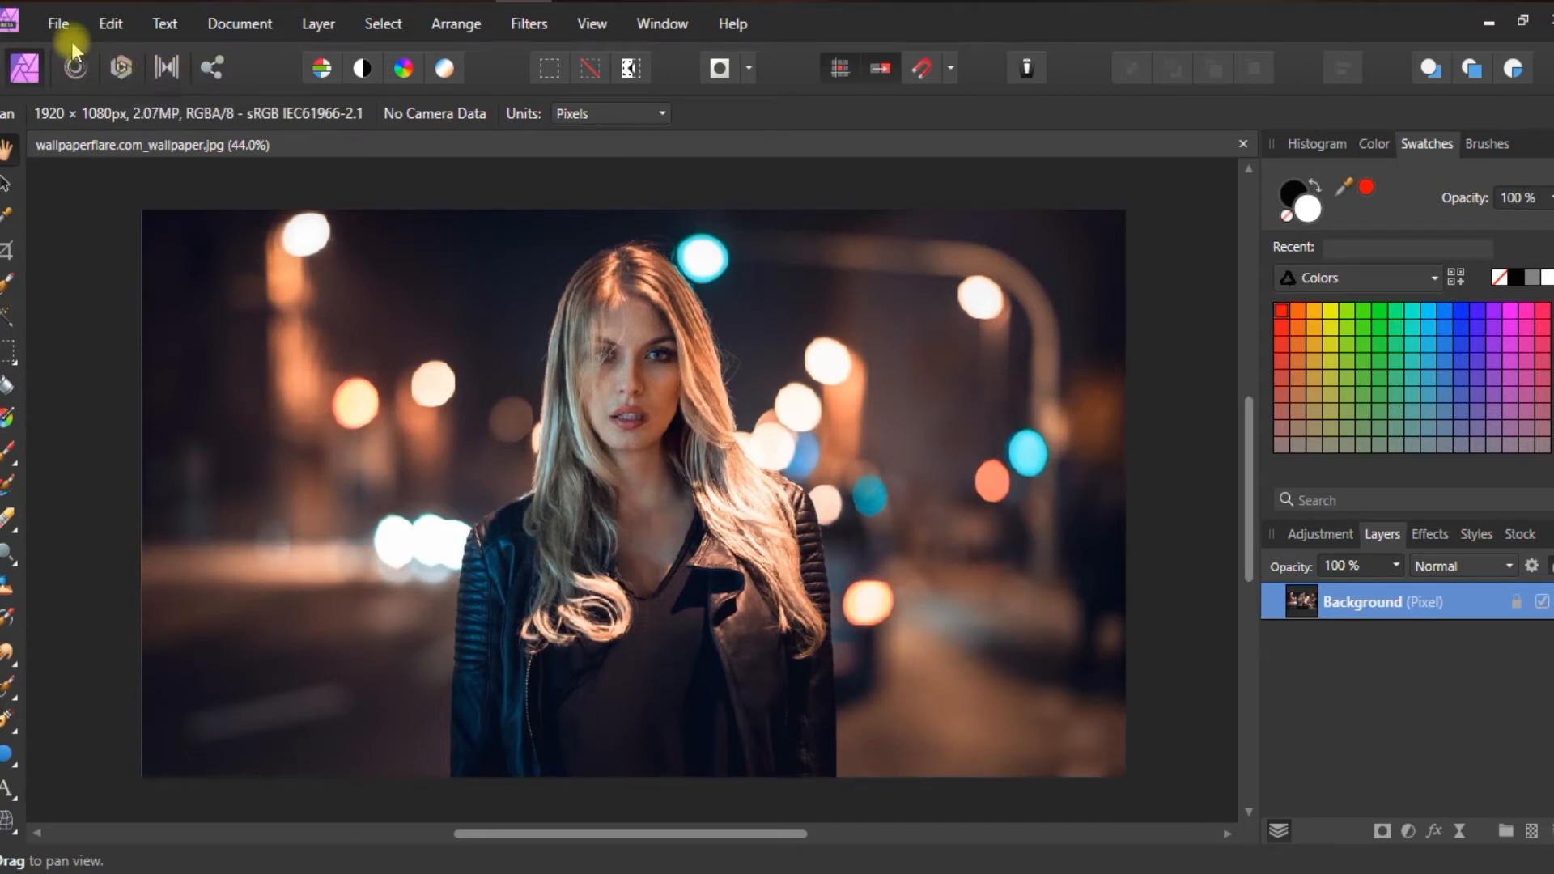
pyautogui.click(57, 22)
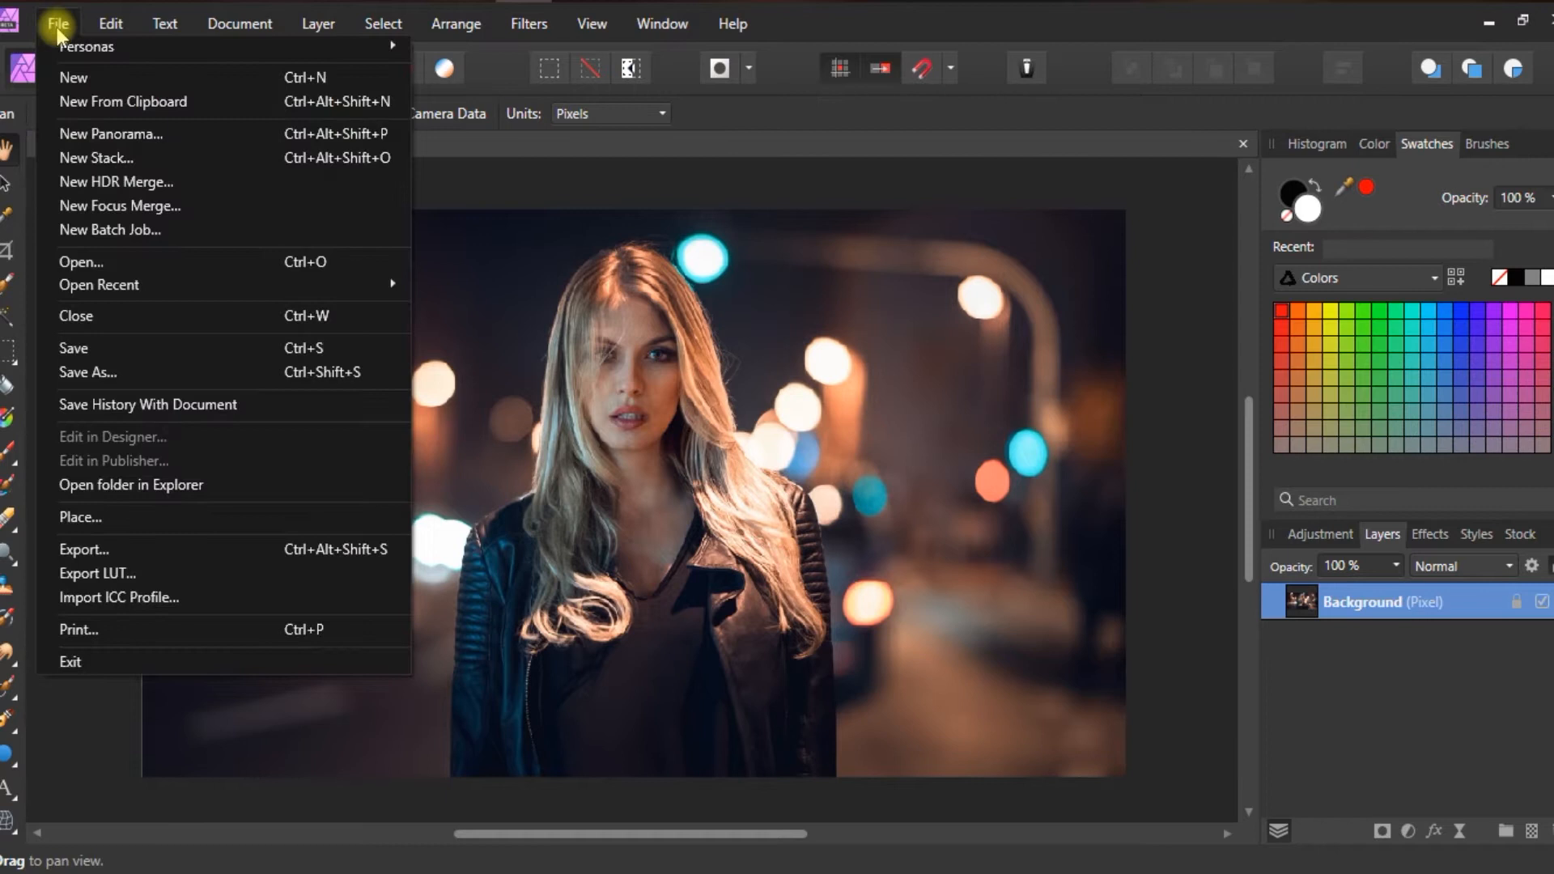
pyautogui.moveTo(81, 260)
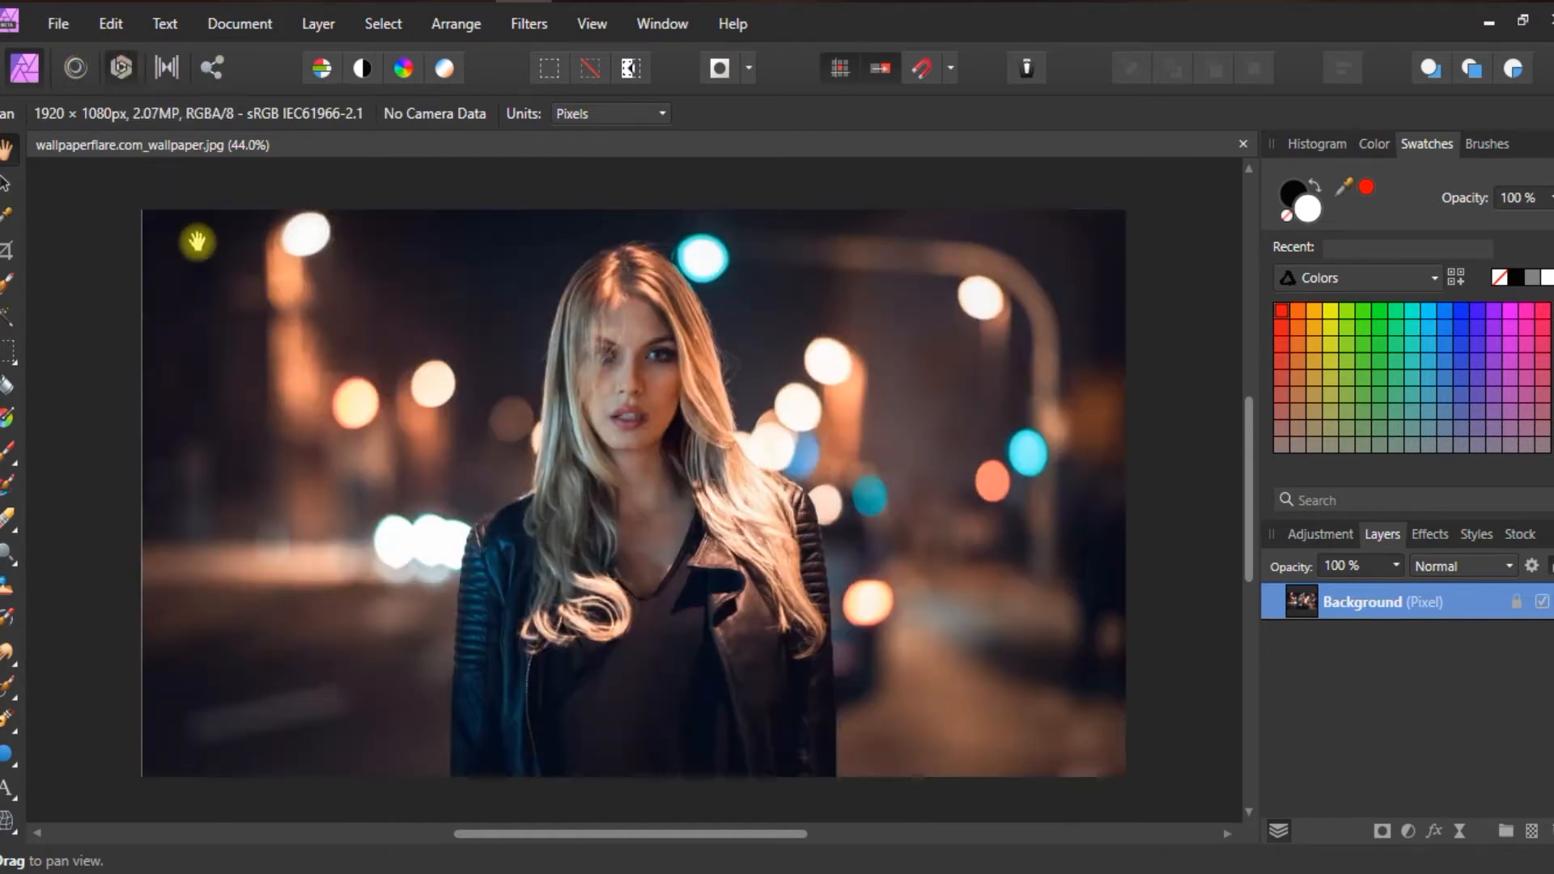
# - Switch the night portrait into the Develop persona
pyautogui.click(120, 68)
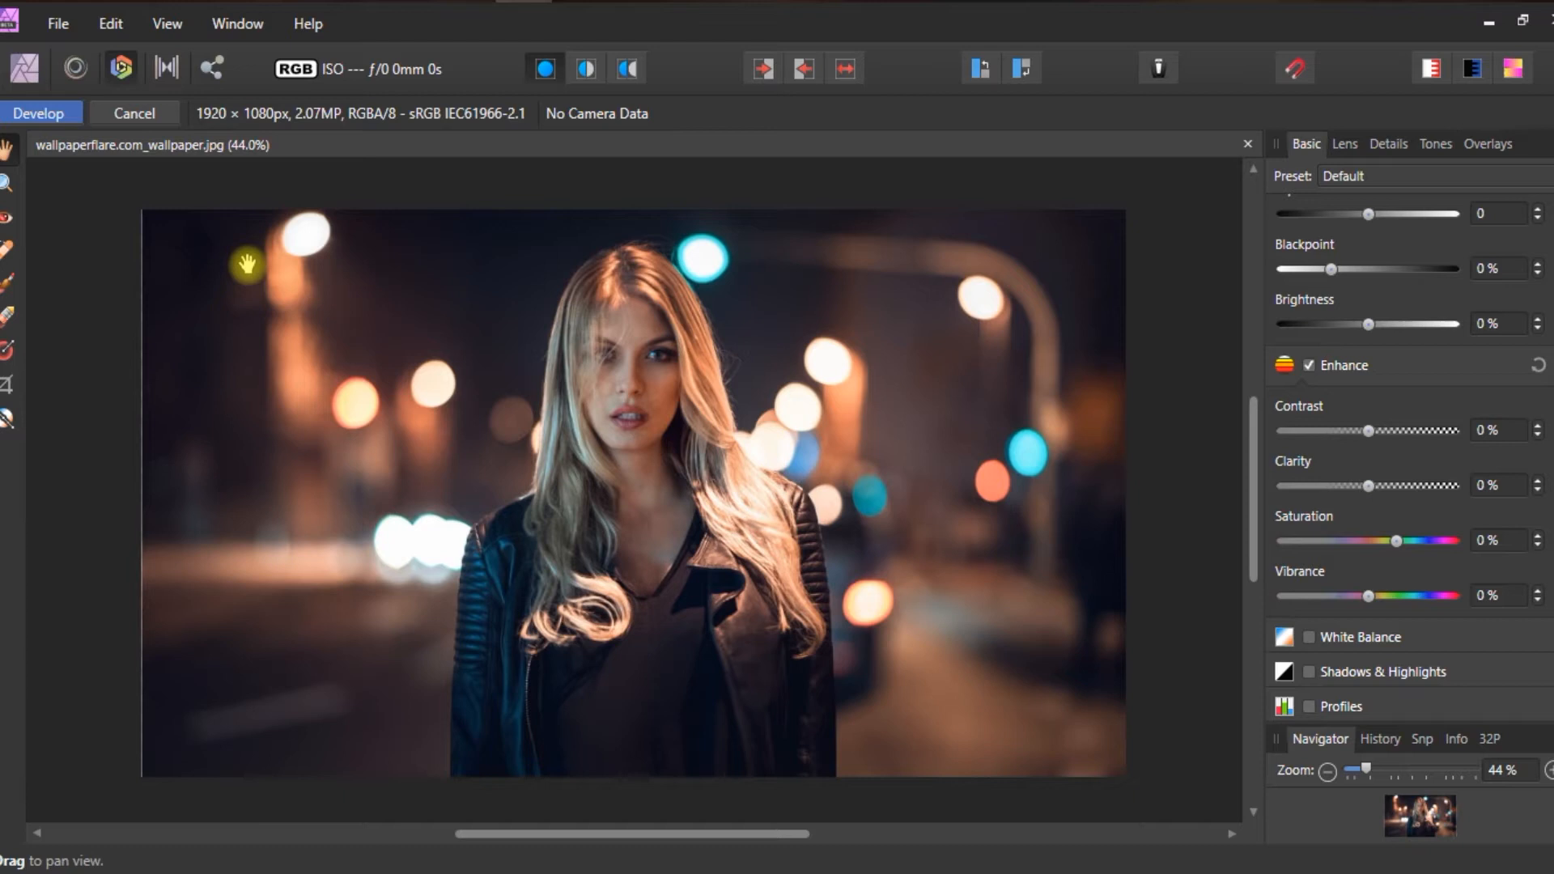
pyautogui.moveTo(1256, 215)
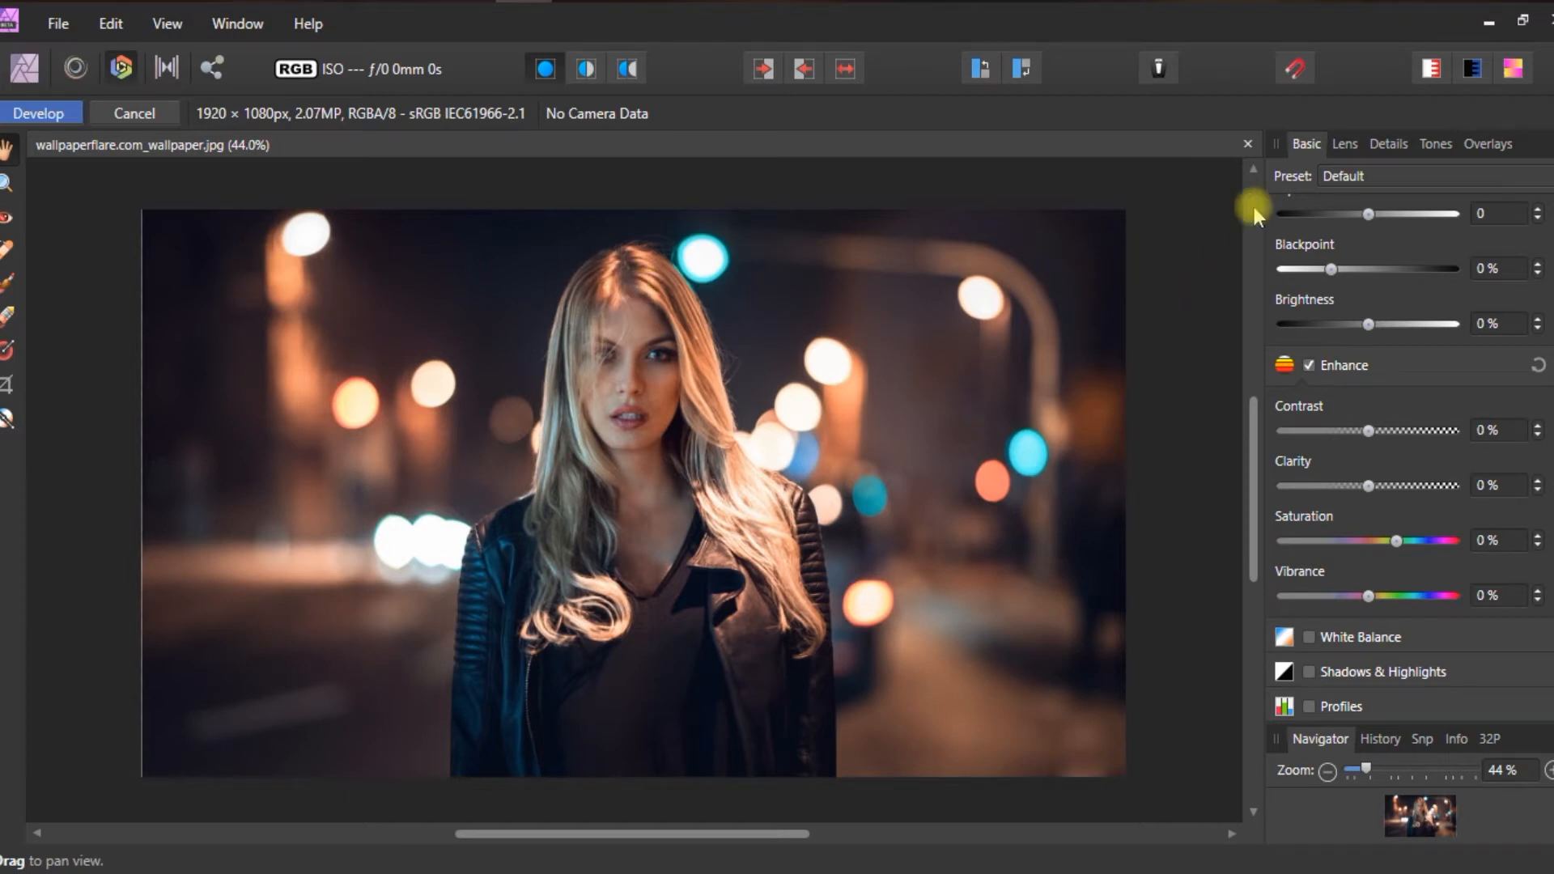
pyautogui.moveTo(1355, 288)
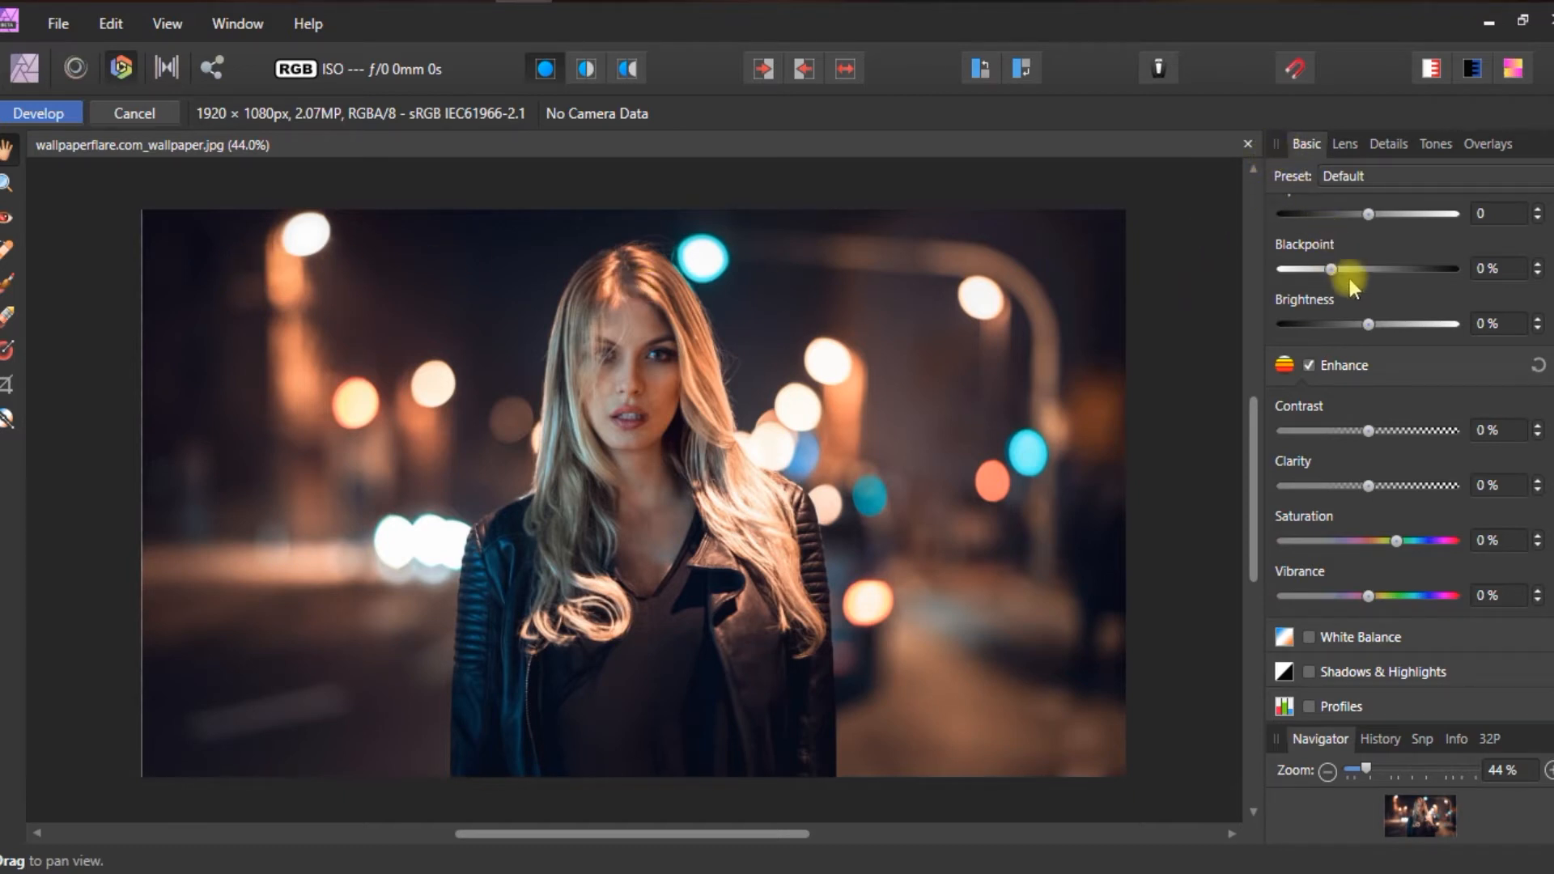
pyautogui.moveTo(1395, 541)
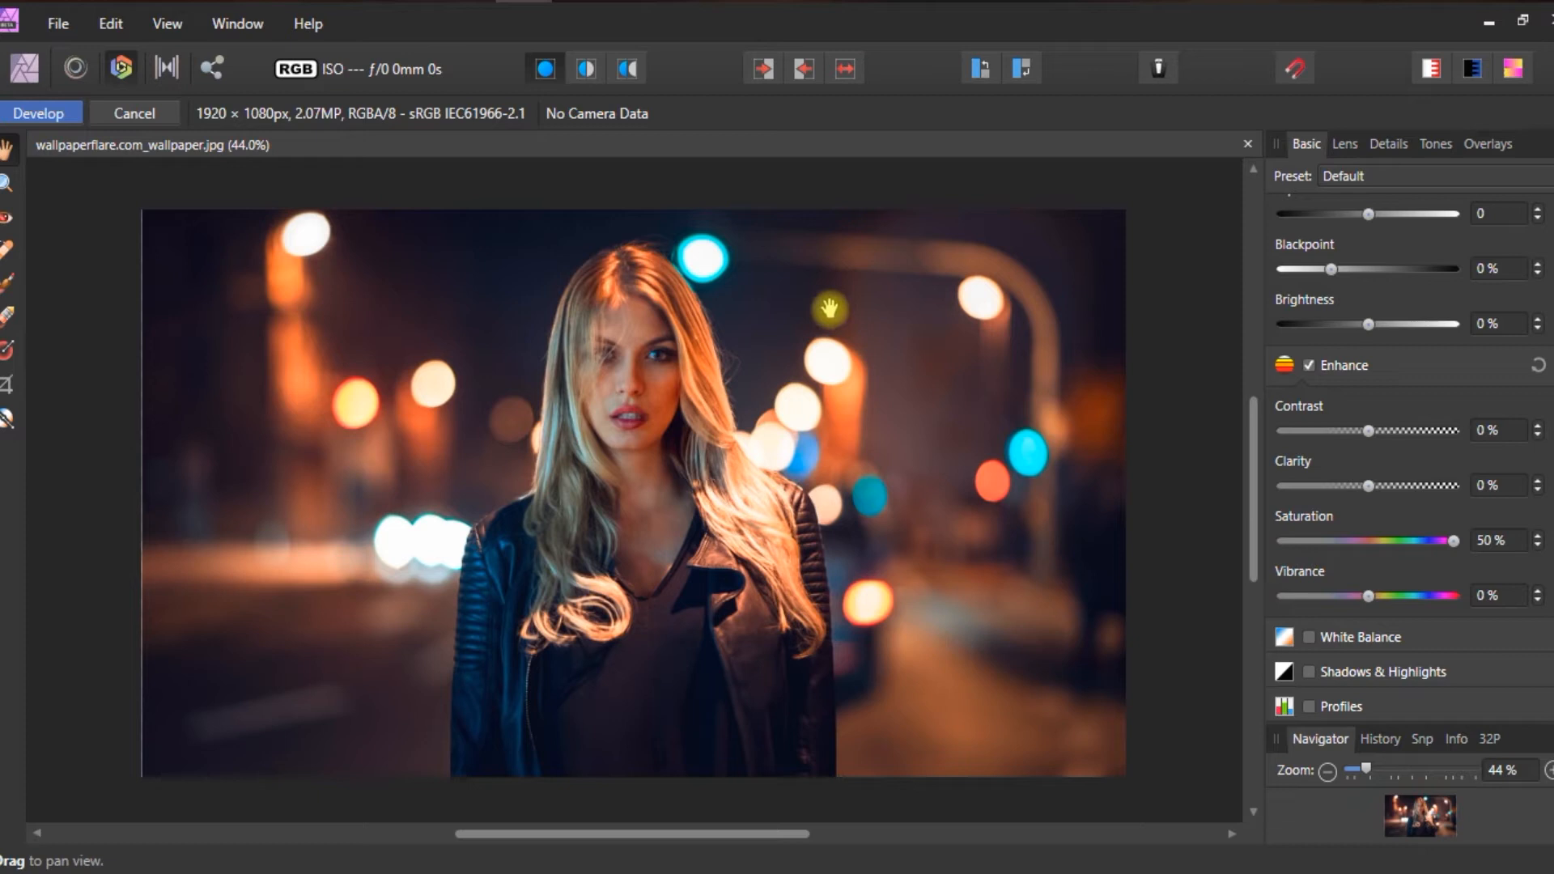
pyautogui.moveTo(1368, 673)
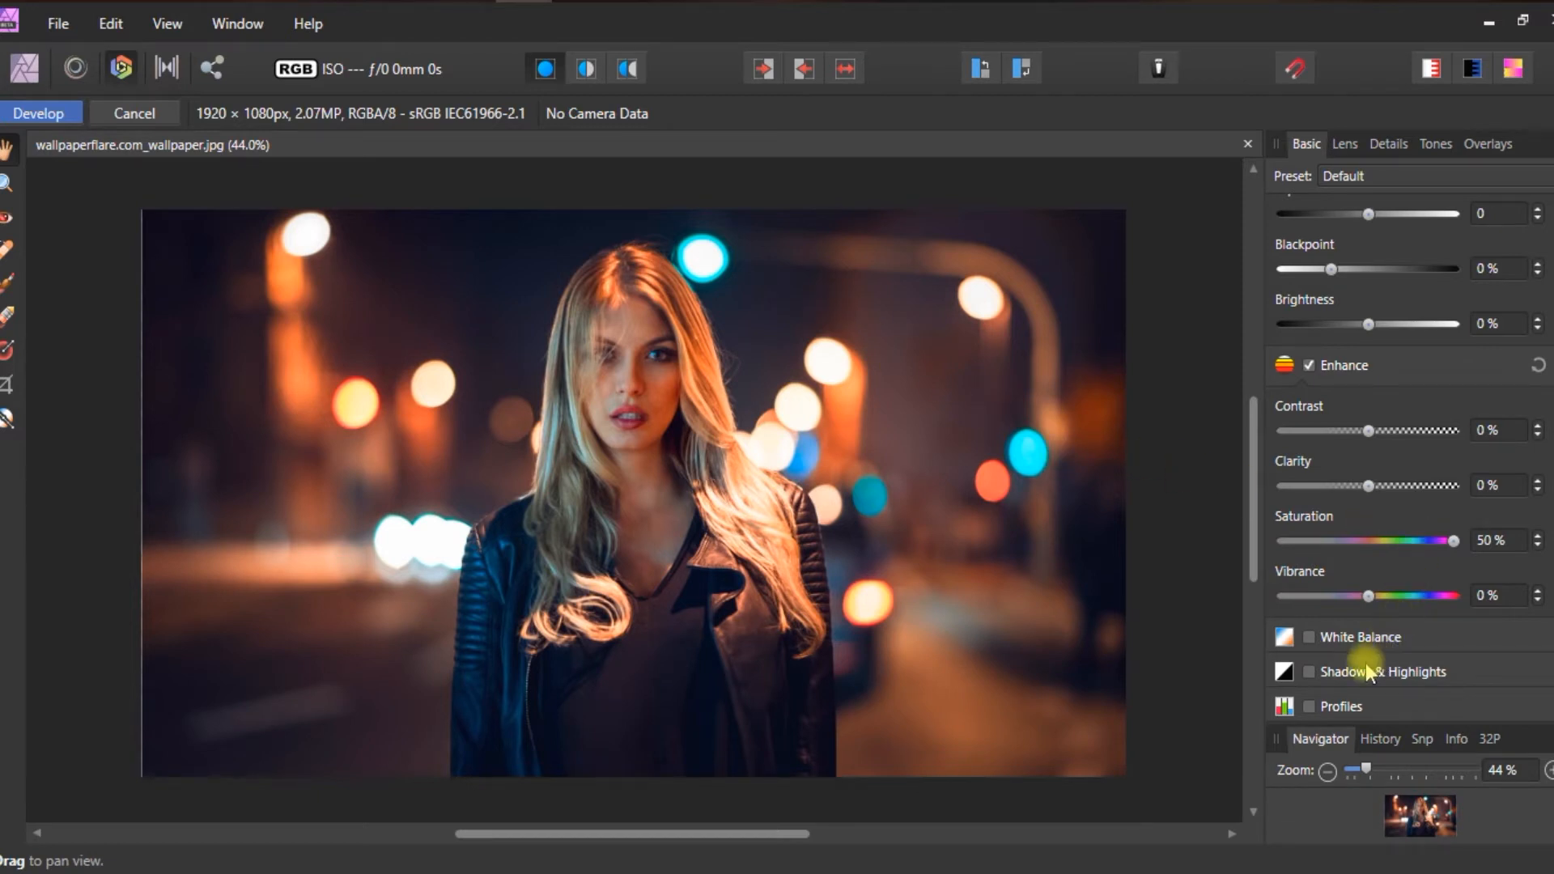
# - Enable White Balance in the Basic adjustments and move on to the Tones section
pyautogui.click(1308, 637)
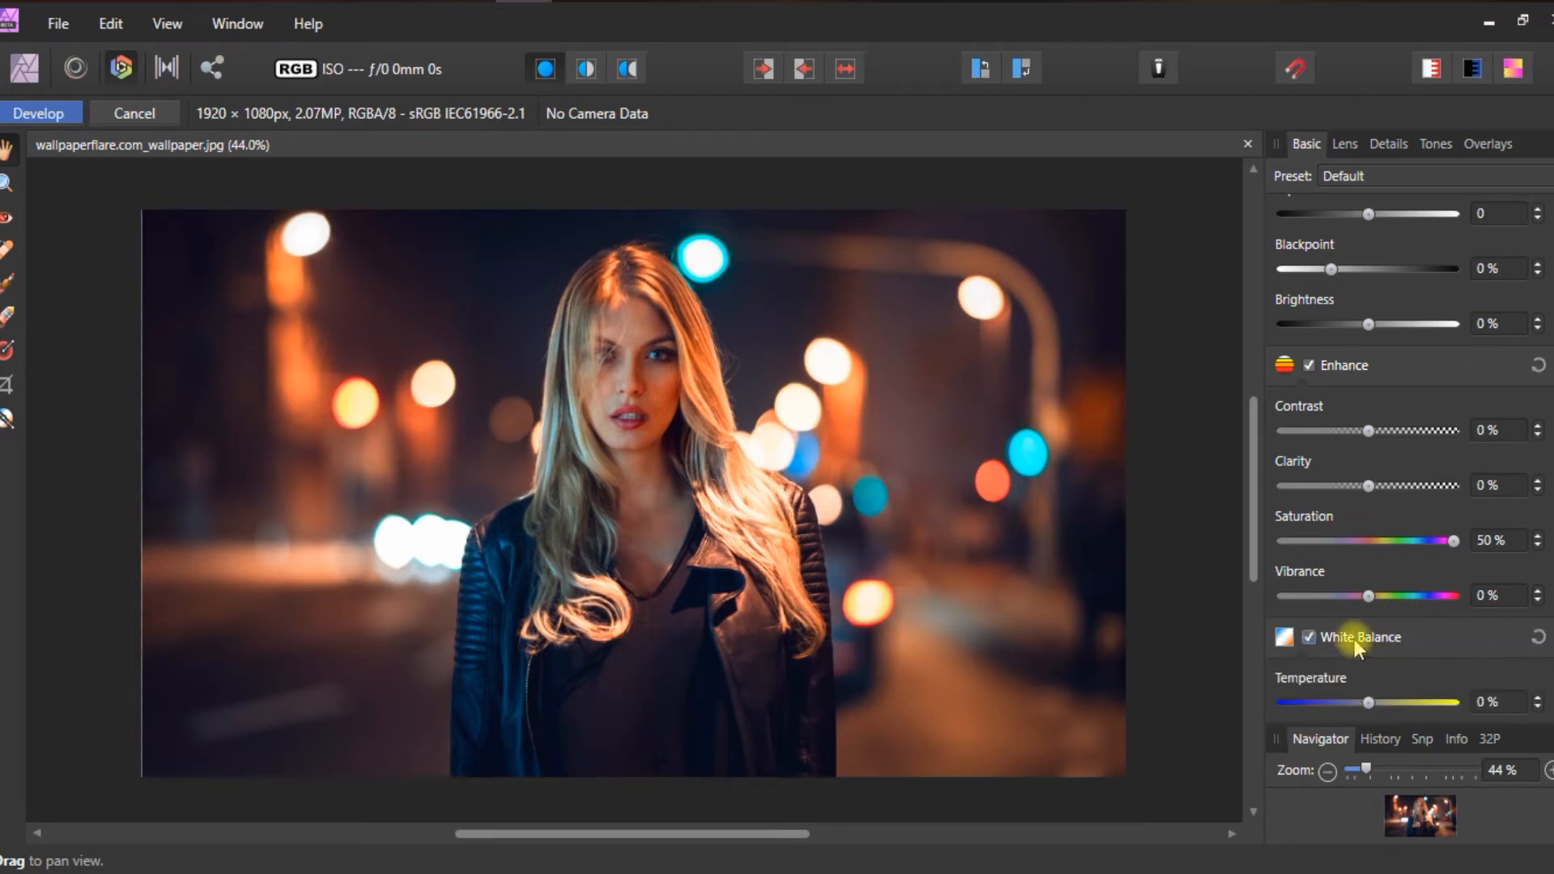
pyautogui.scroll(-3)
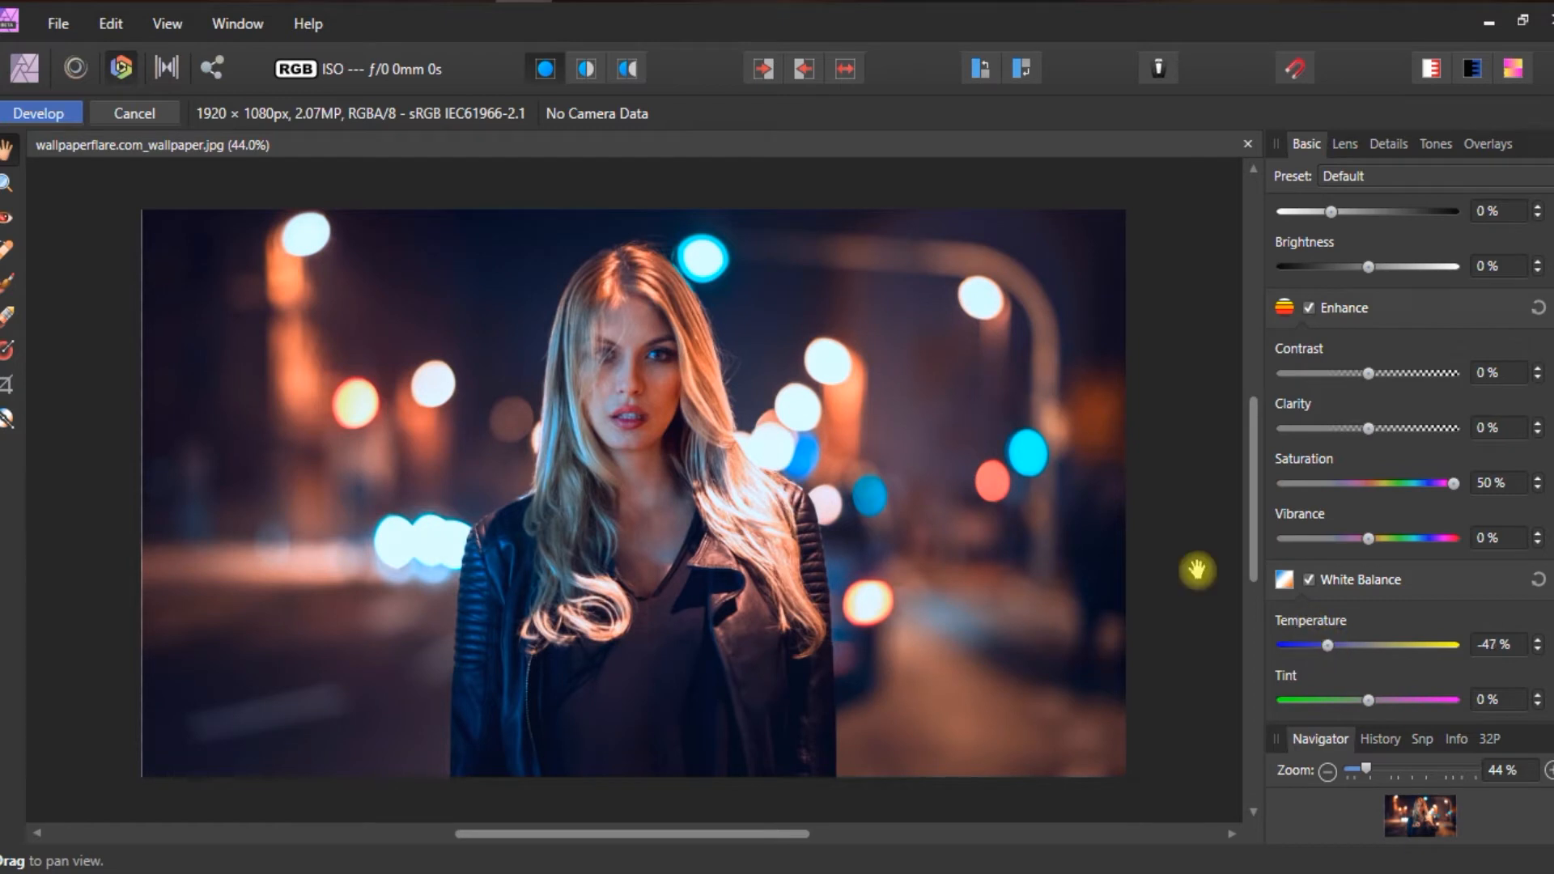
pyautogui.moveTo(872, 424)
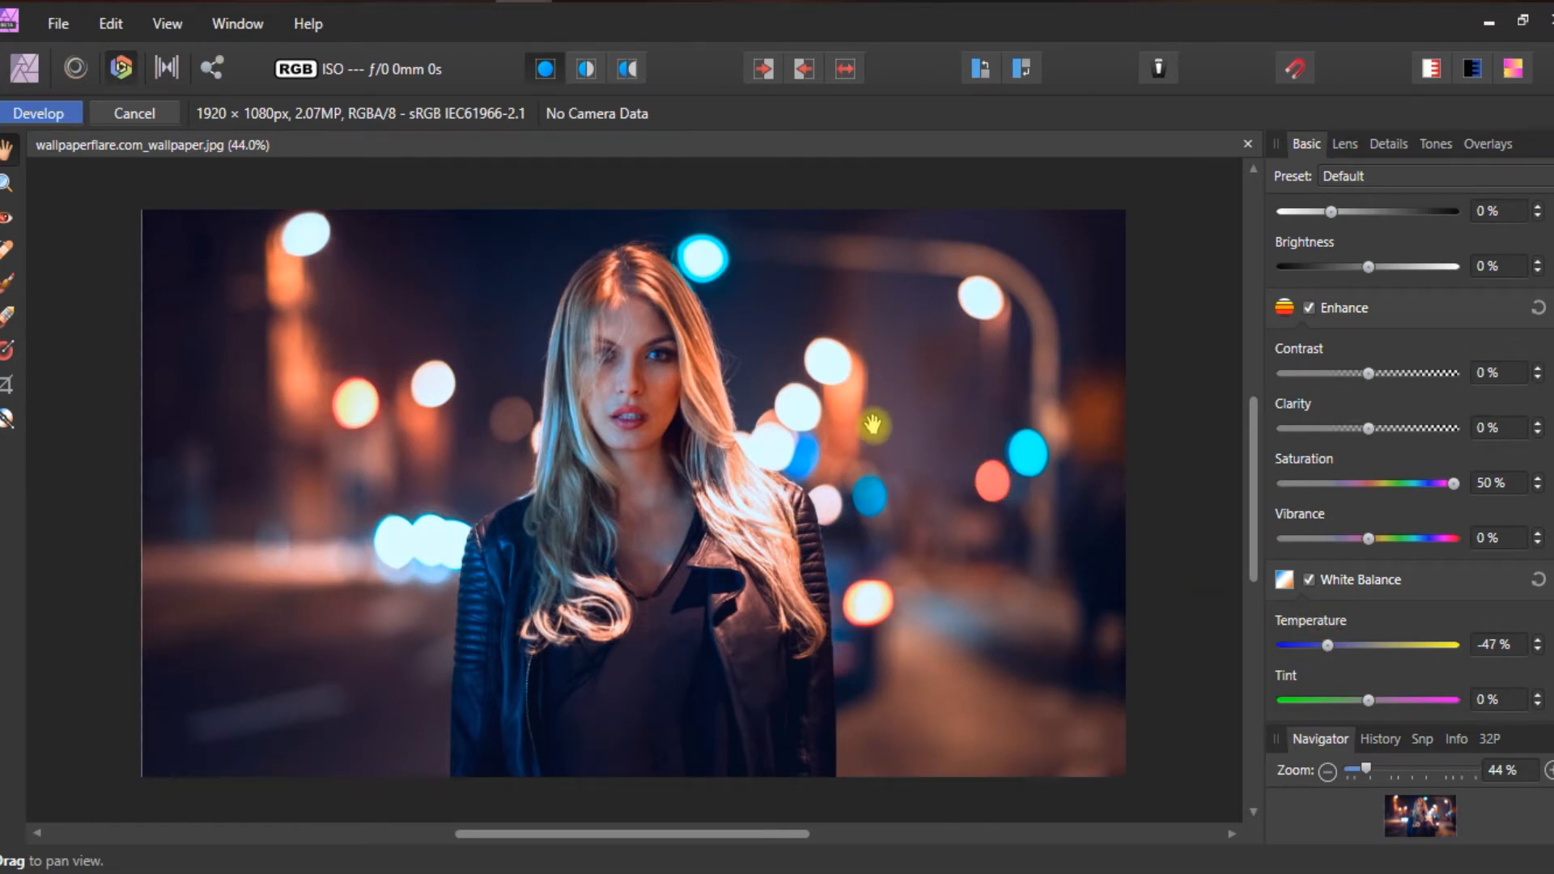
pyautogui.moveTo(886, 436)
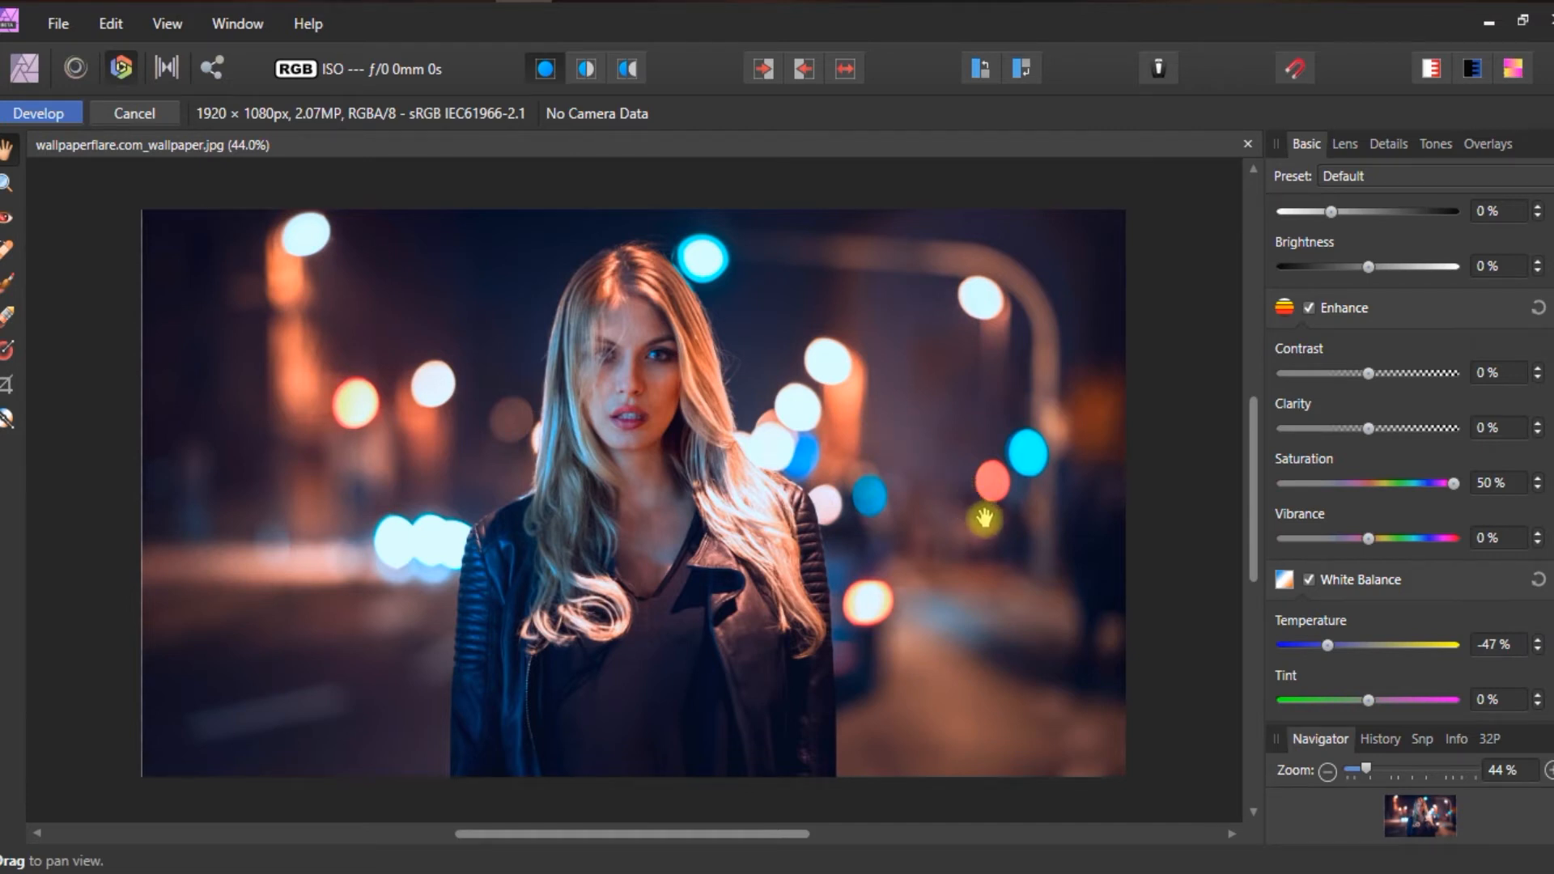
pyautogui.moveTo(1326, 650)
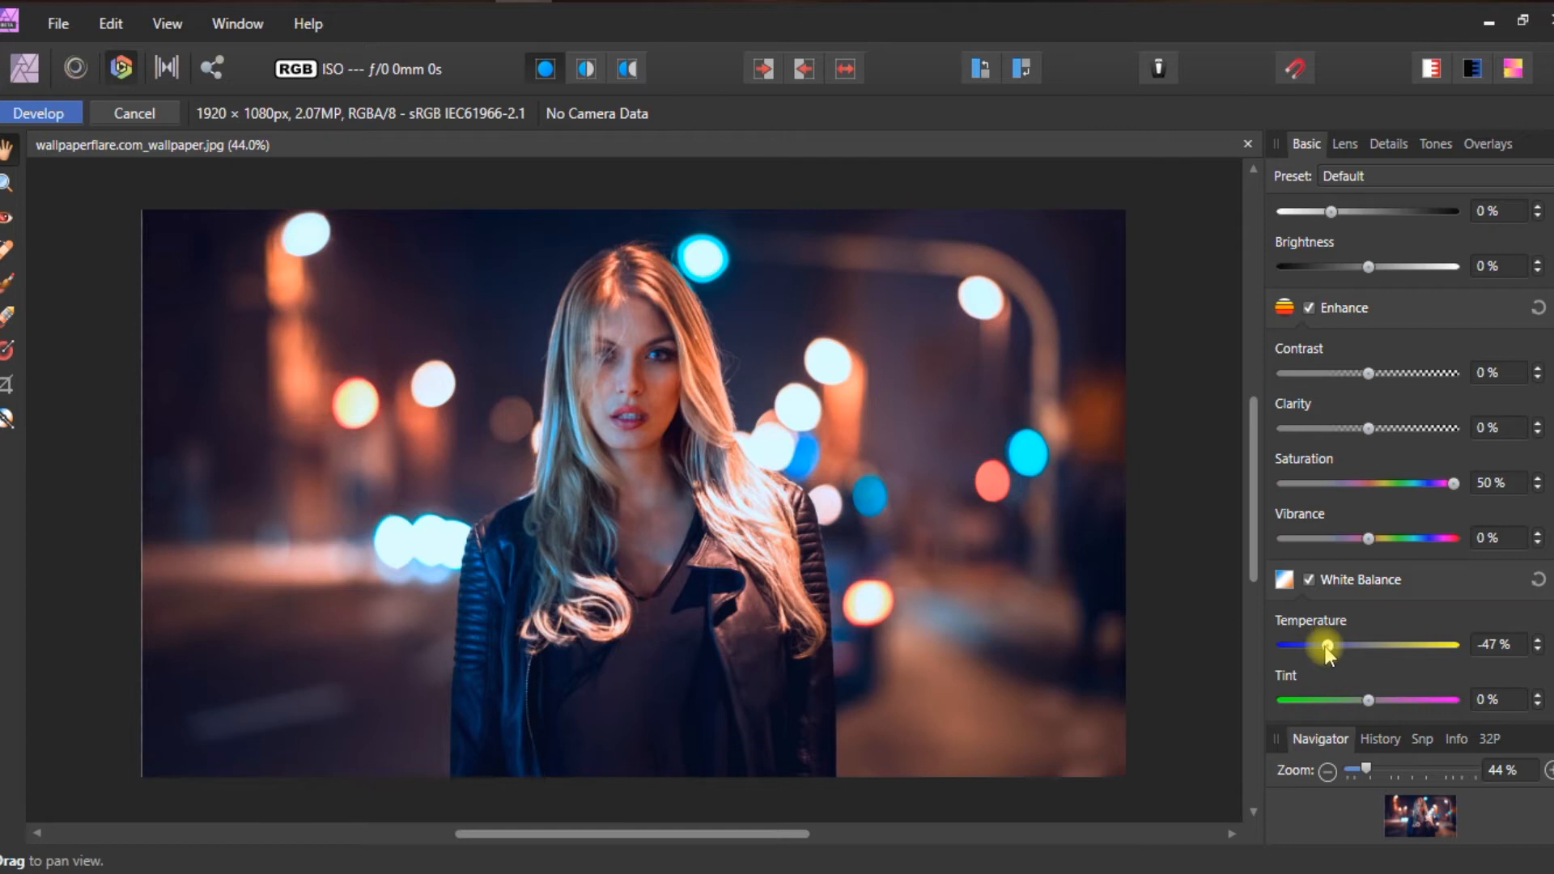
pyautogui.scroll(-3)
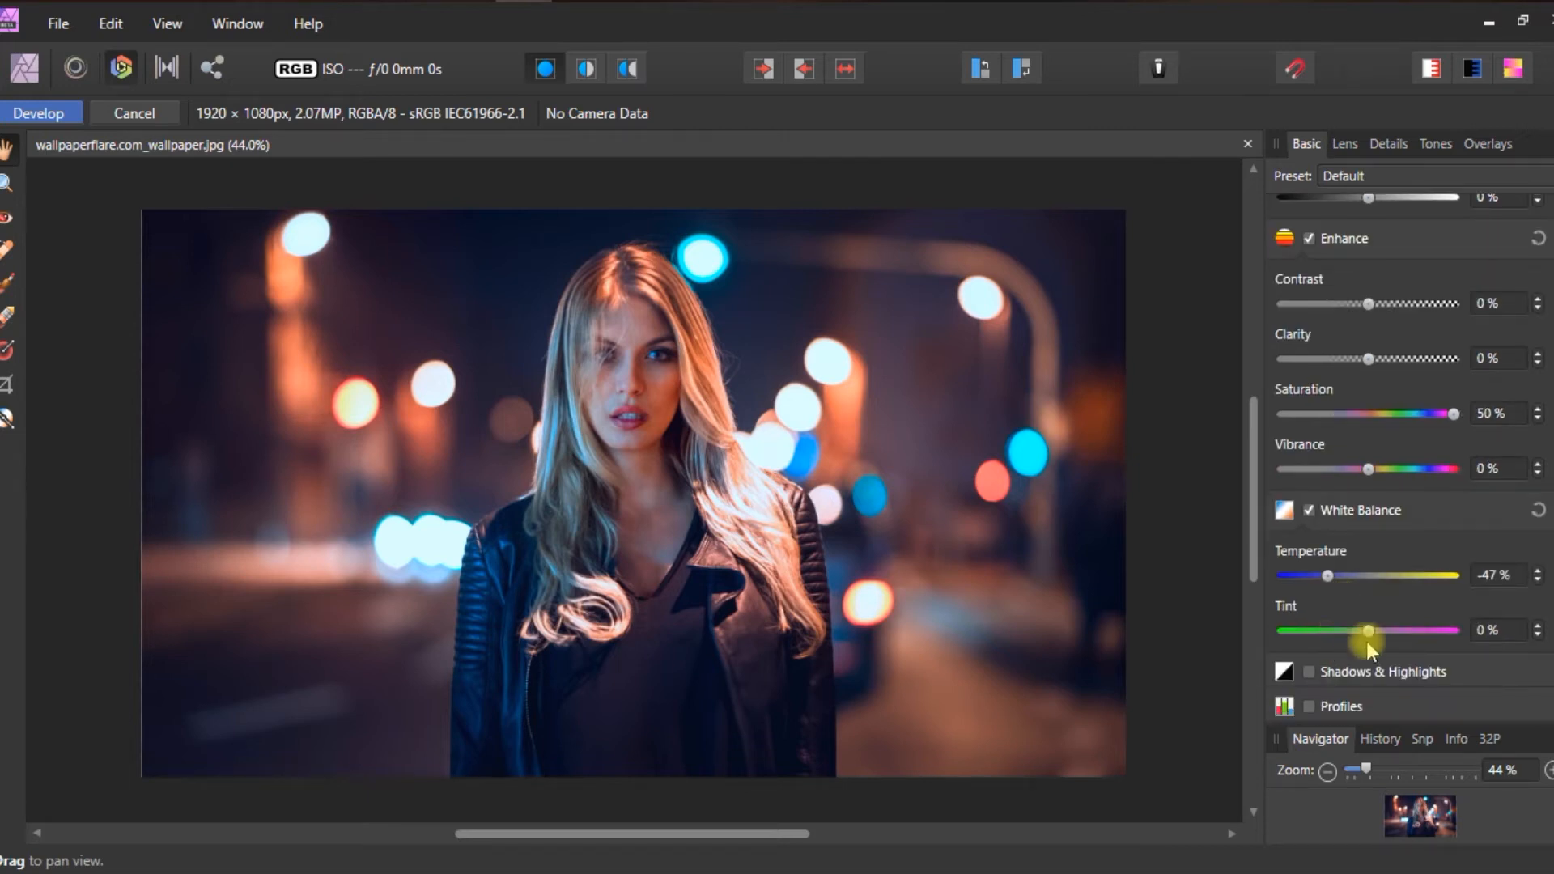
pyautogui.scroll(3)
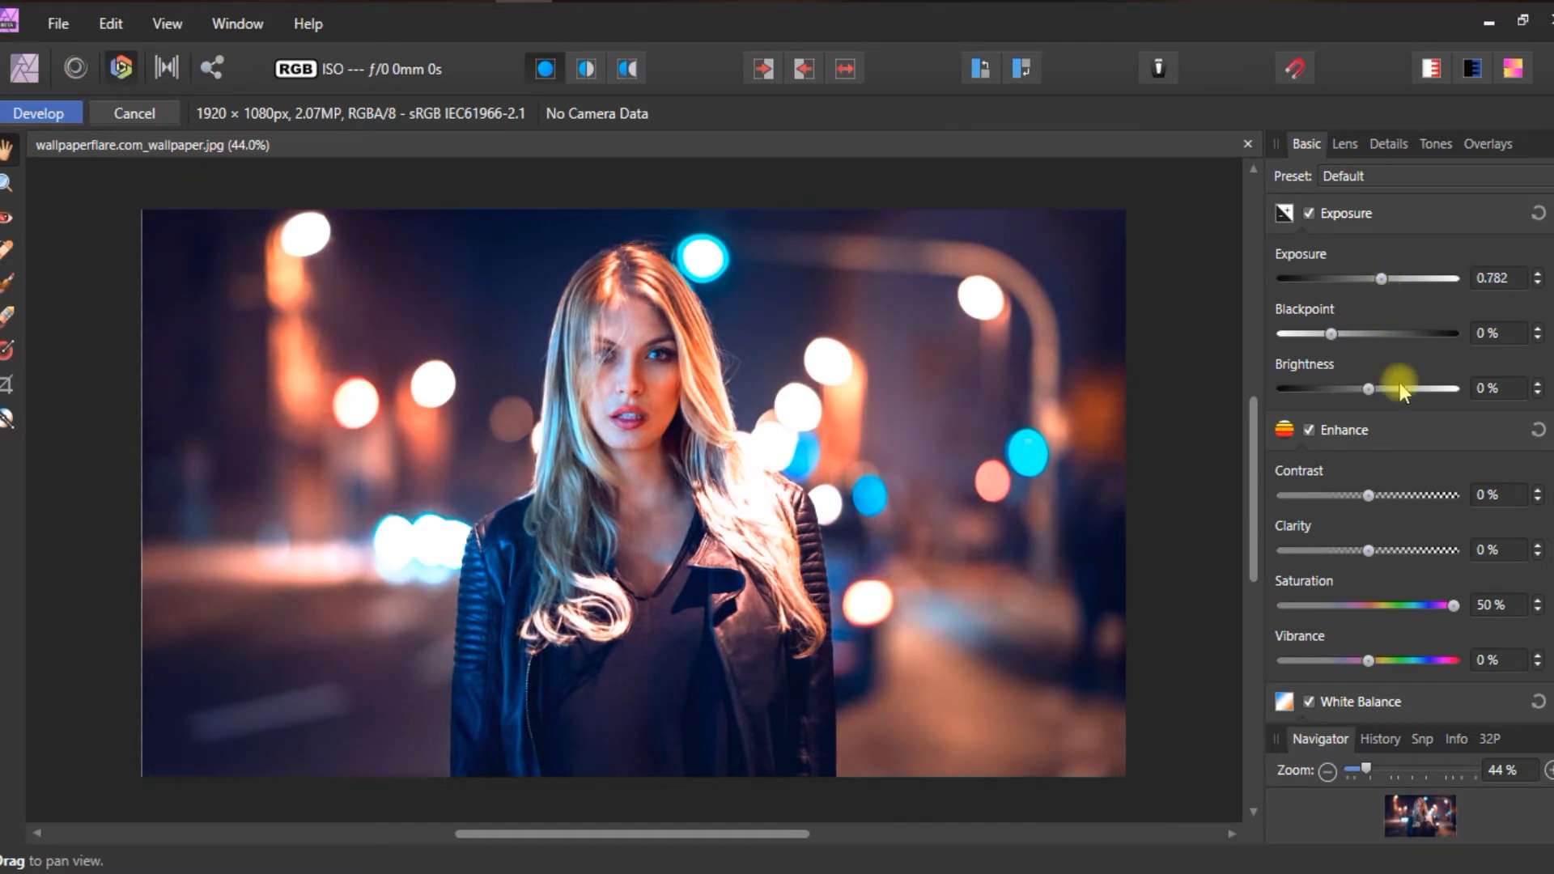
pyautogui.scroll(-3)
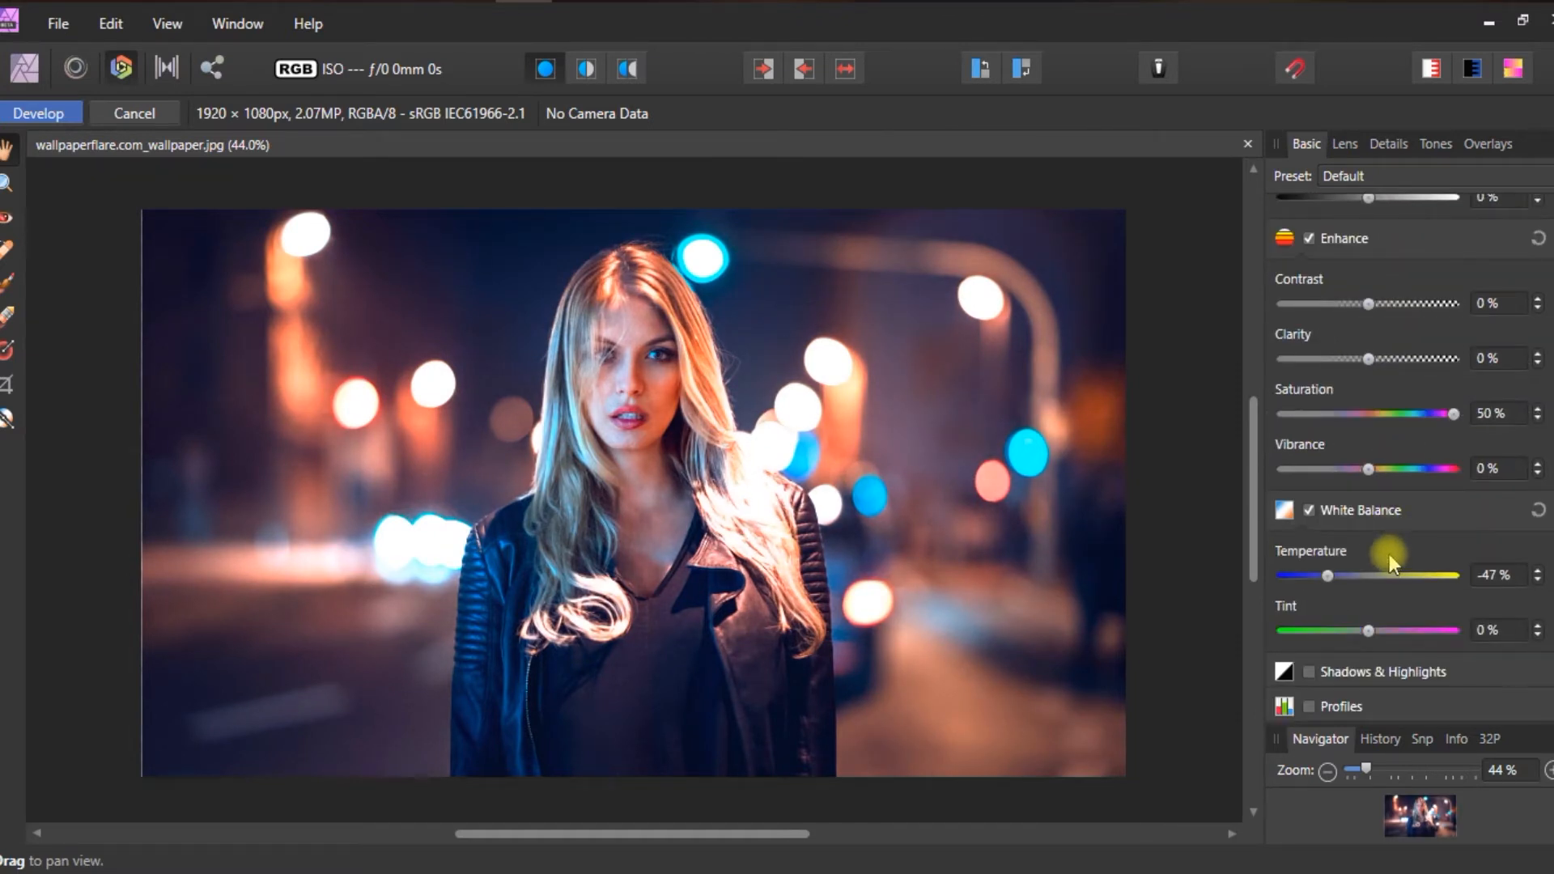
pyautogui.click(1434, 144)
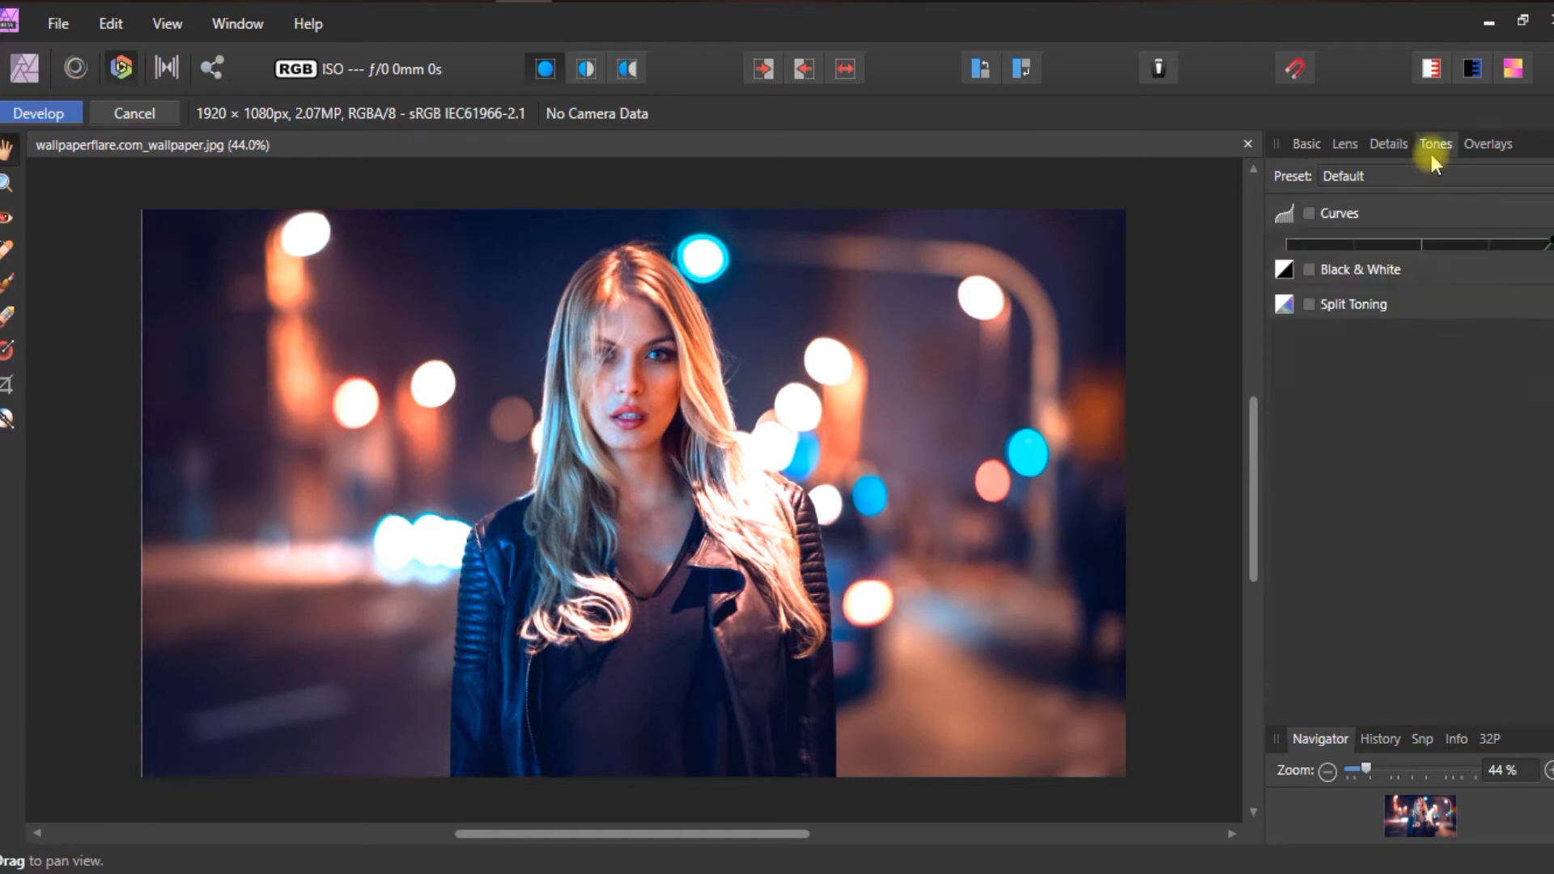
# - Enable the Curves adjustment and set it to the Blue channel
pyautogui.click(1339, 214)
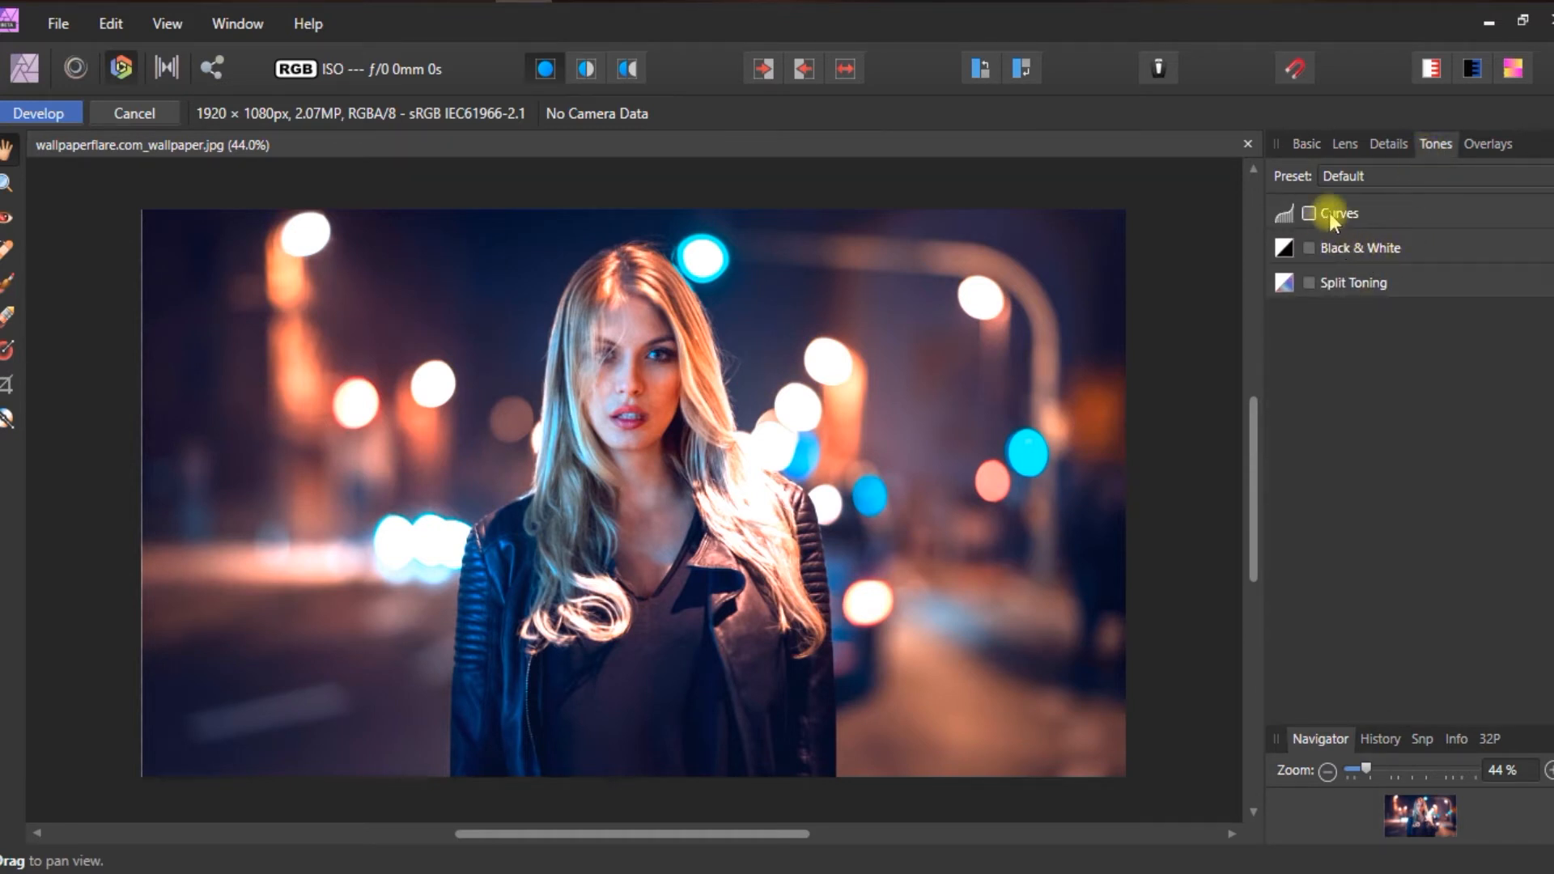
pyautogui.click(1308, 213)
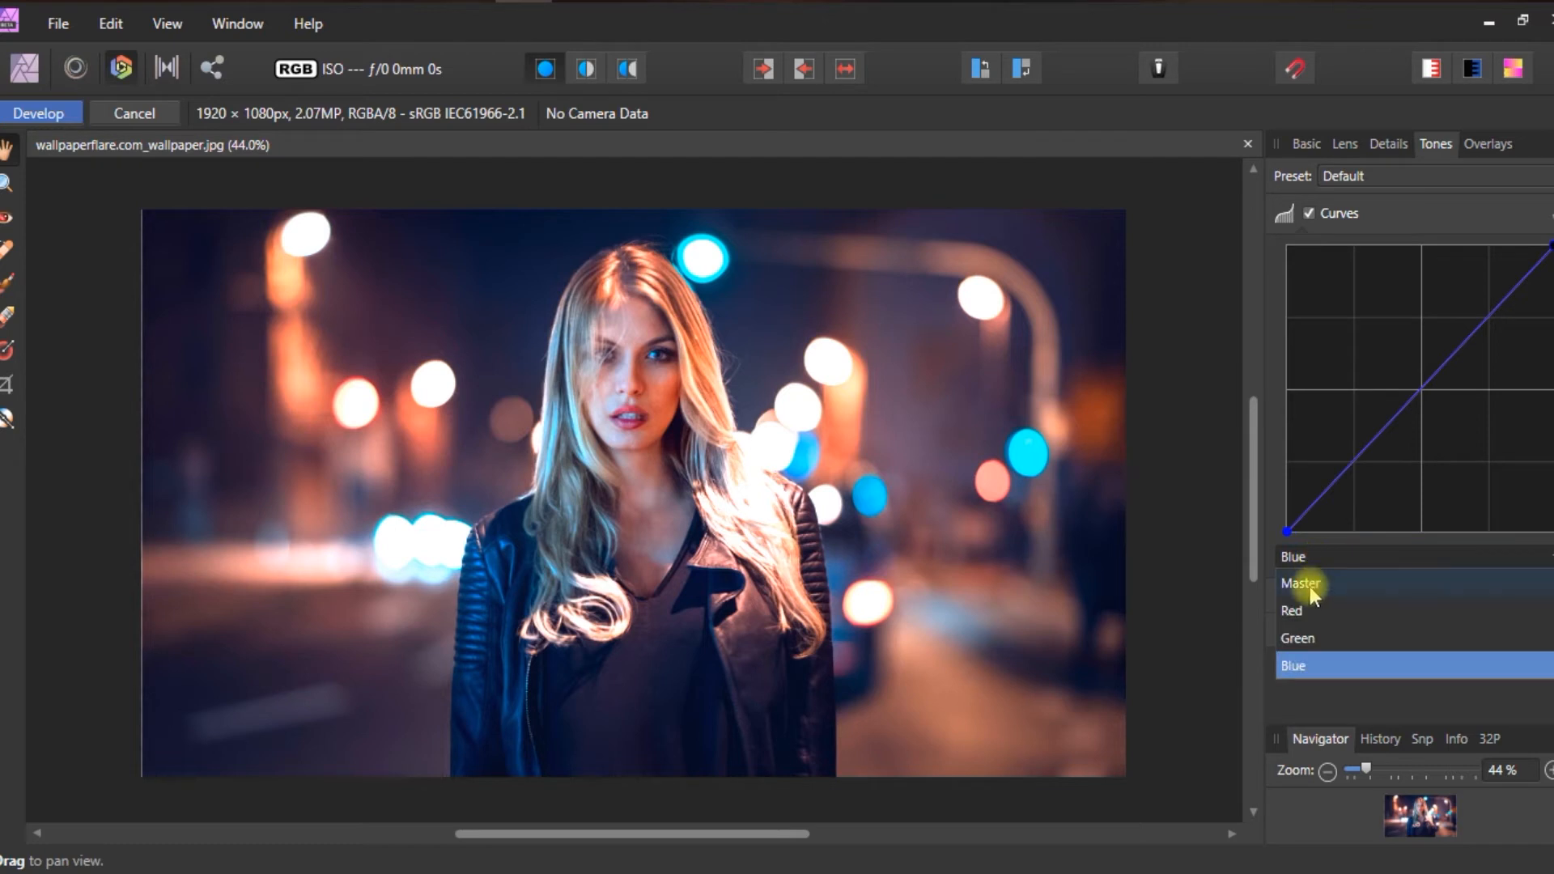
pyautogui.click(1300, 583)
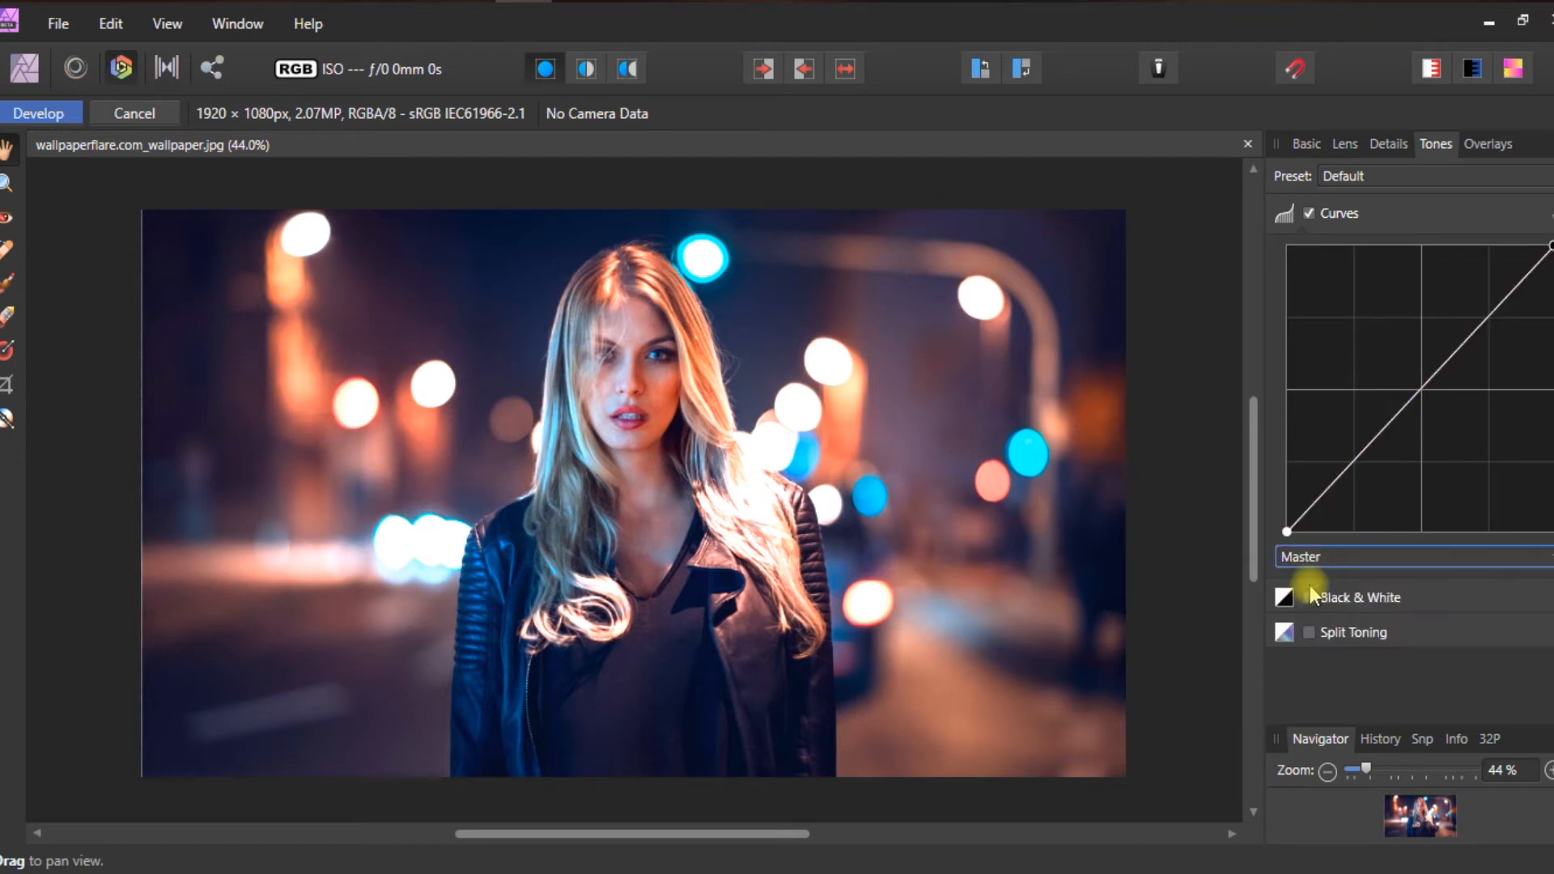
pyautogui.click(1406, 555)
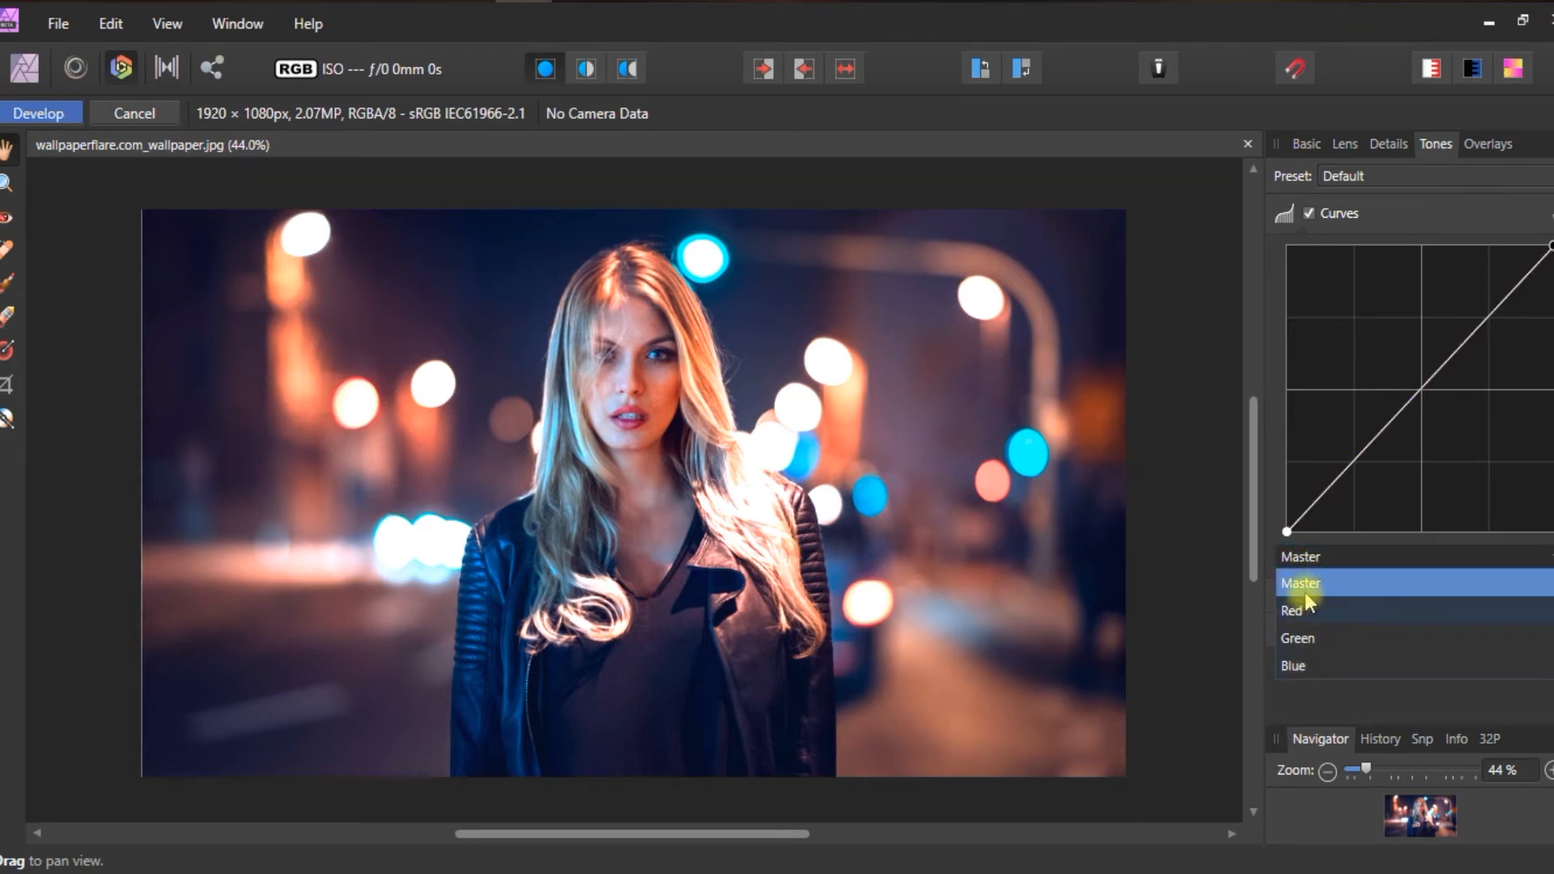
pyautogui.click(1294, 666)
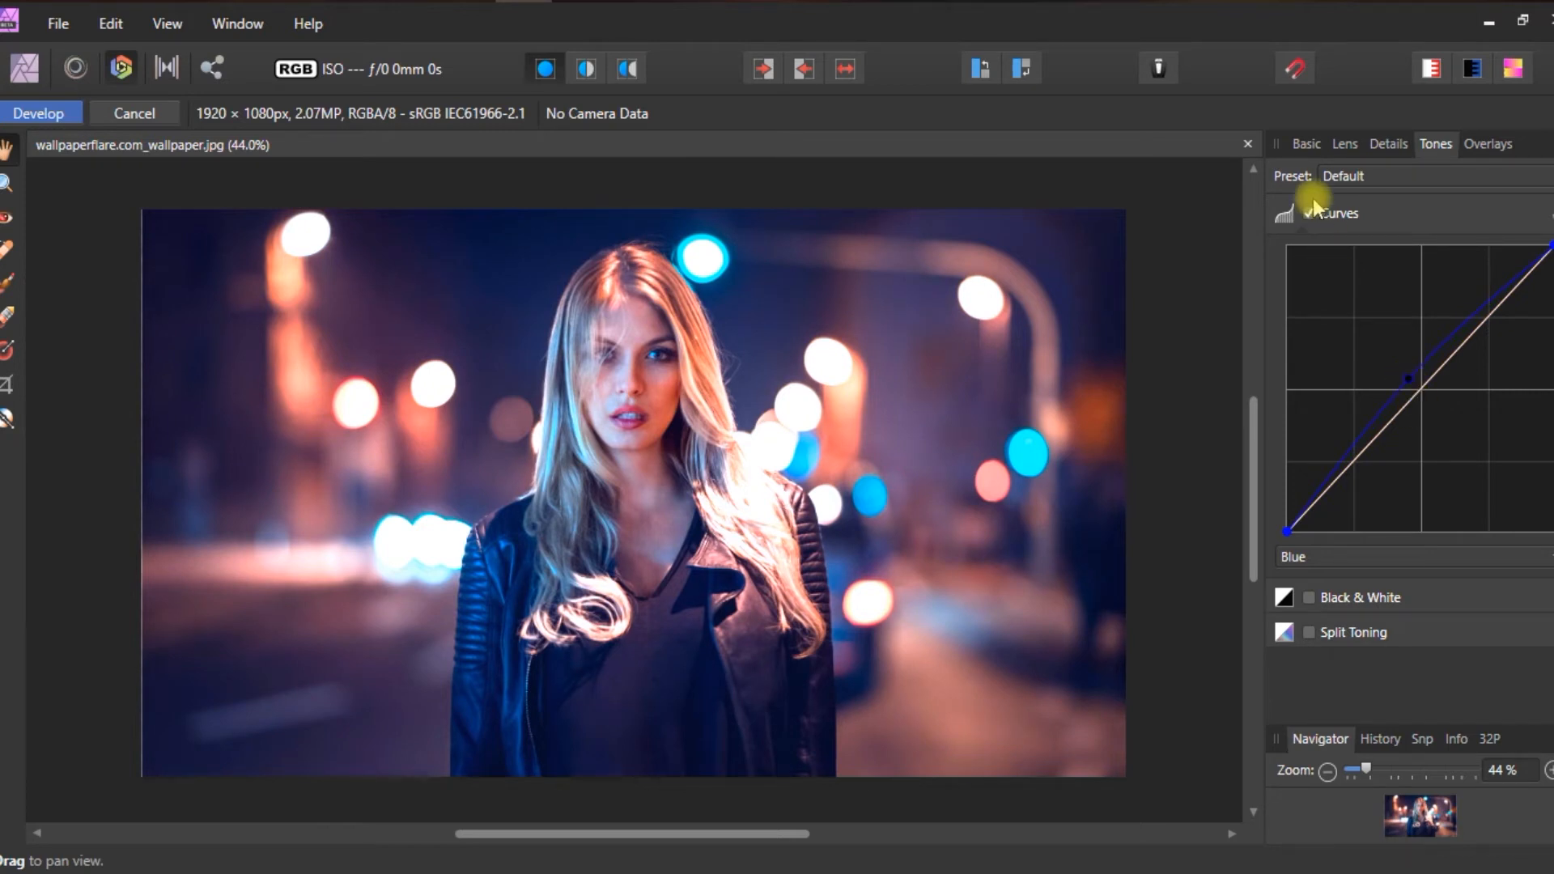
# - Return to Basic adjustments for Shadows & Highlights at 9% and clarity tweaks
pyautogui.click(1305, 144)
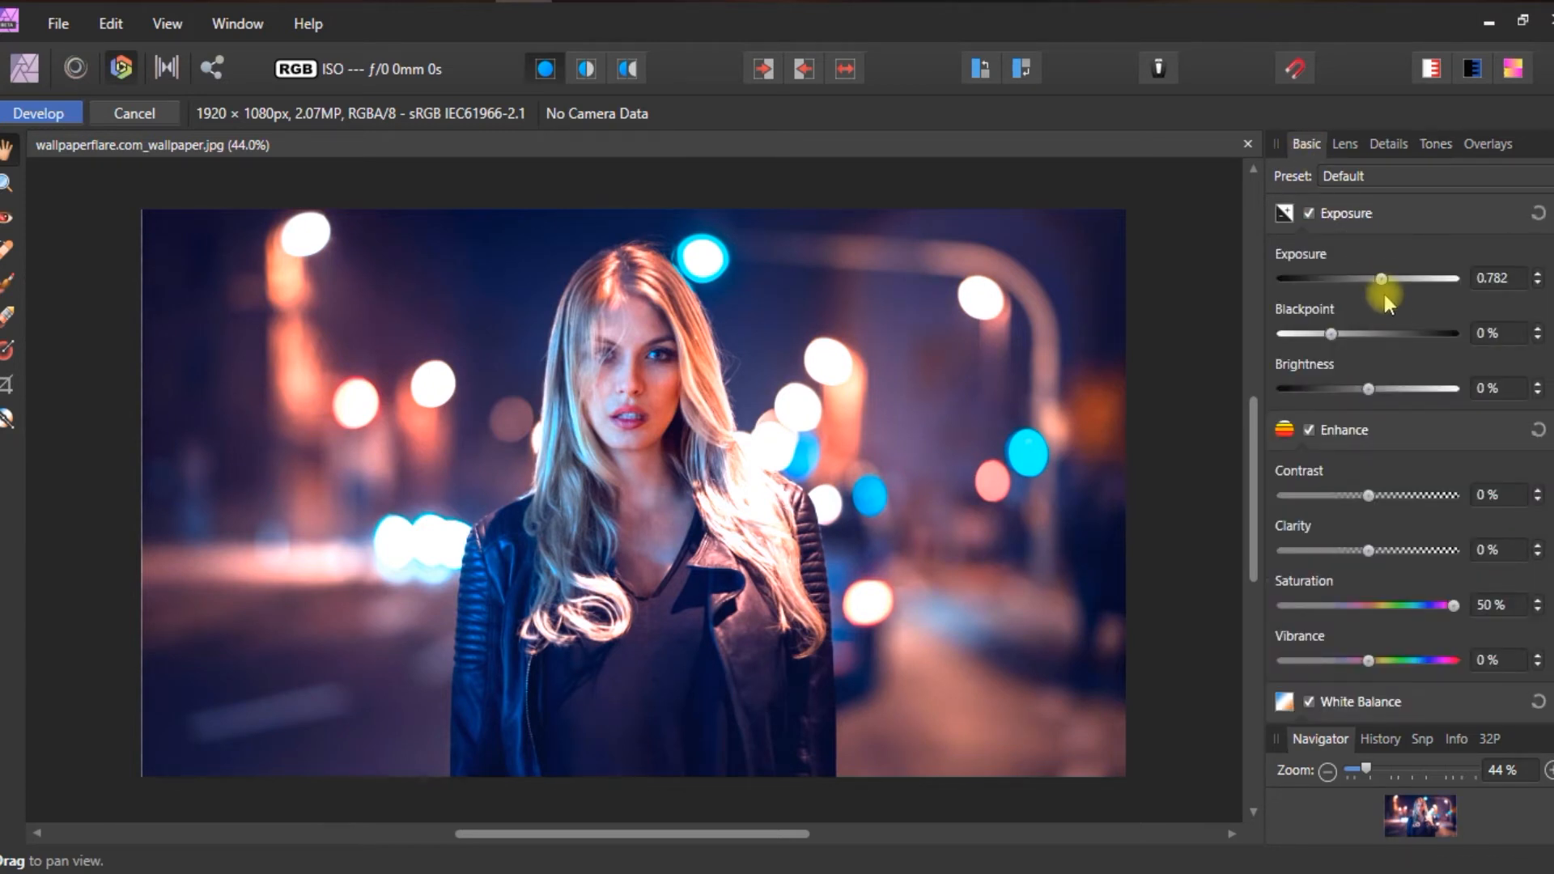
pyautogui.scroll(-3)
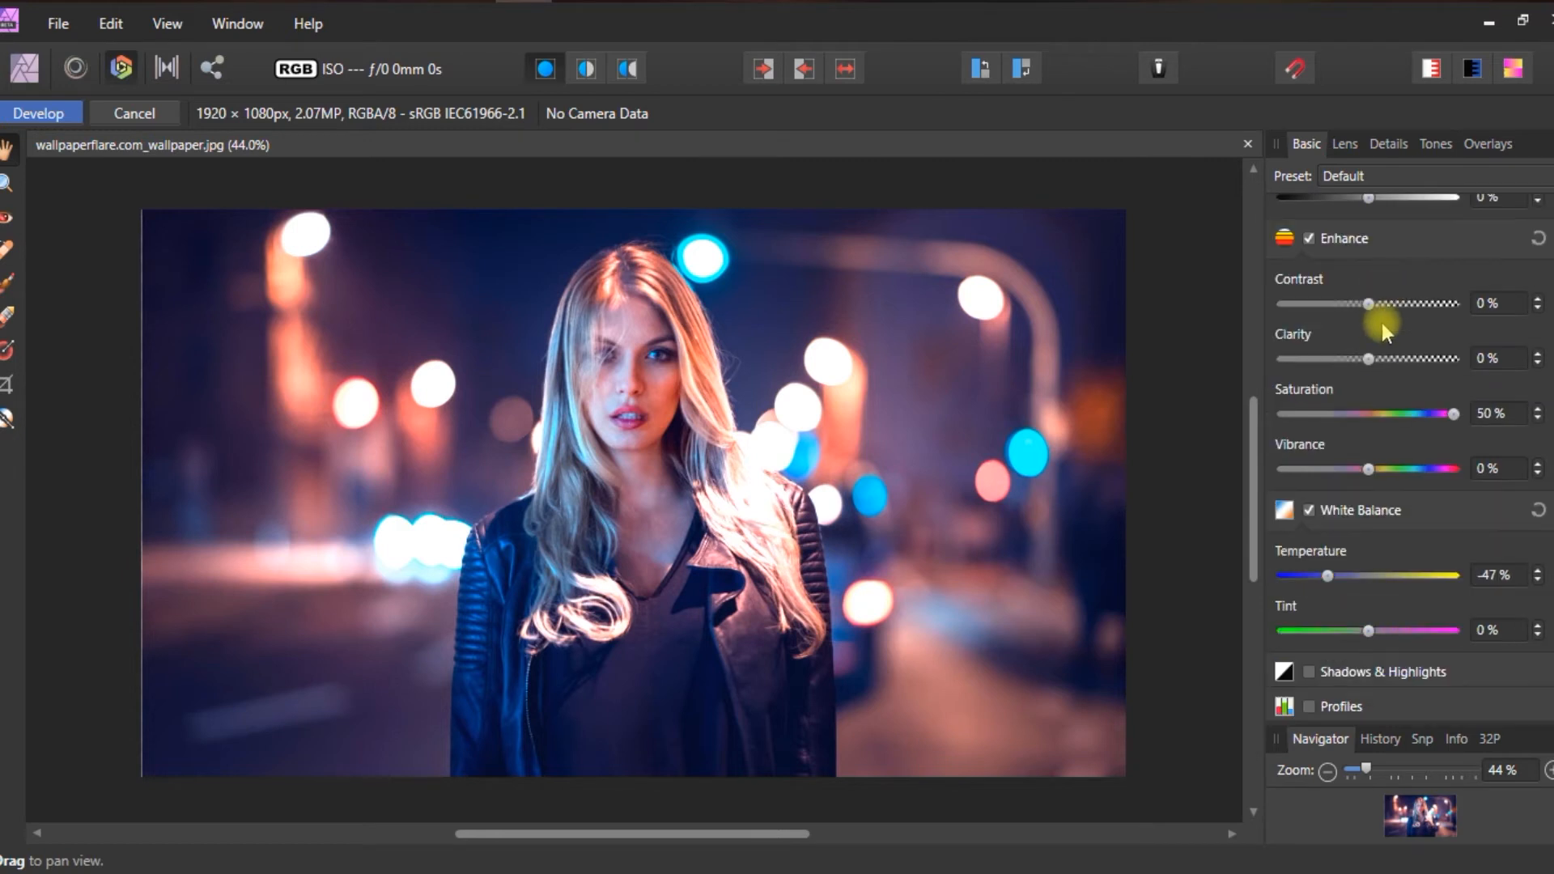
pyautogui.scroll(-3)
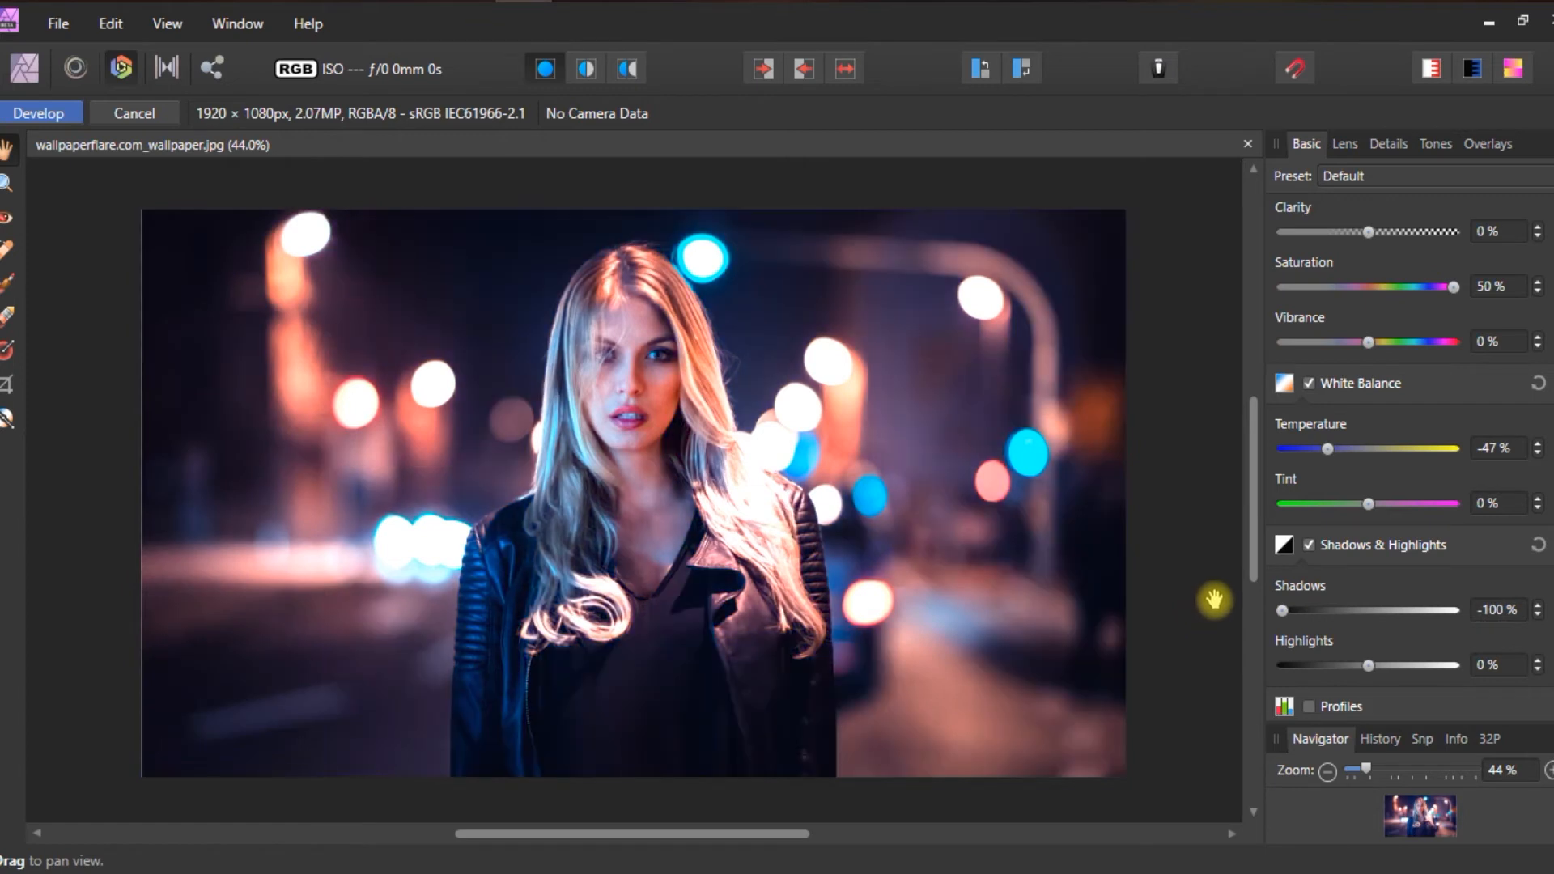
pyautogui.moveTo(1234, 603)
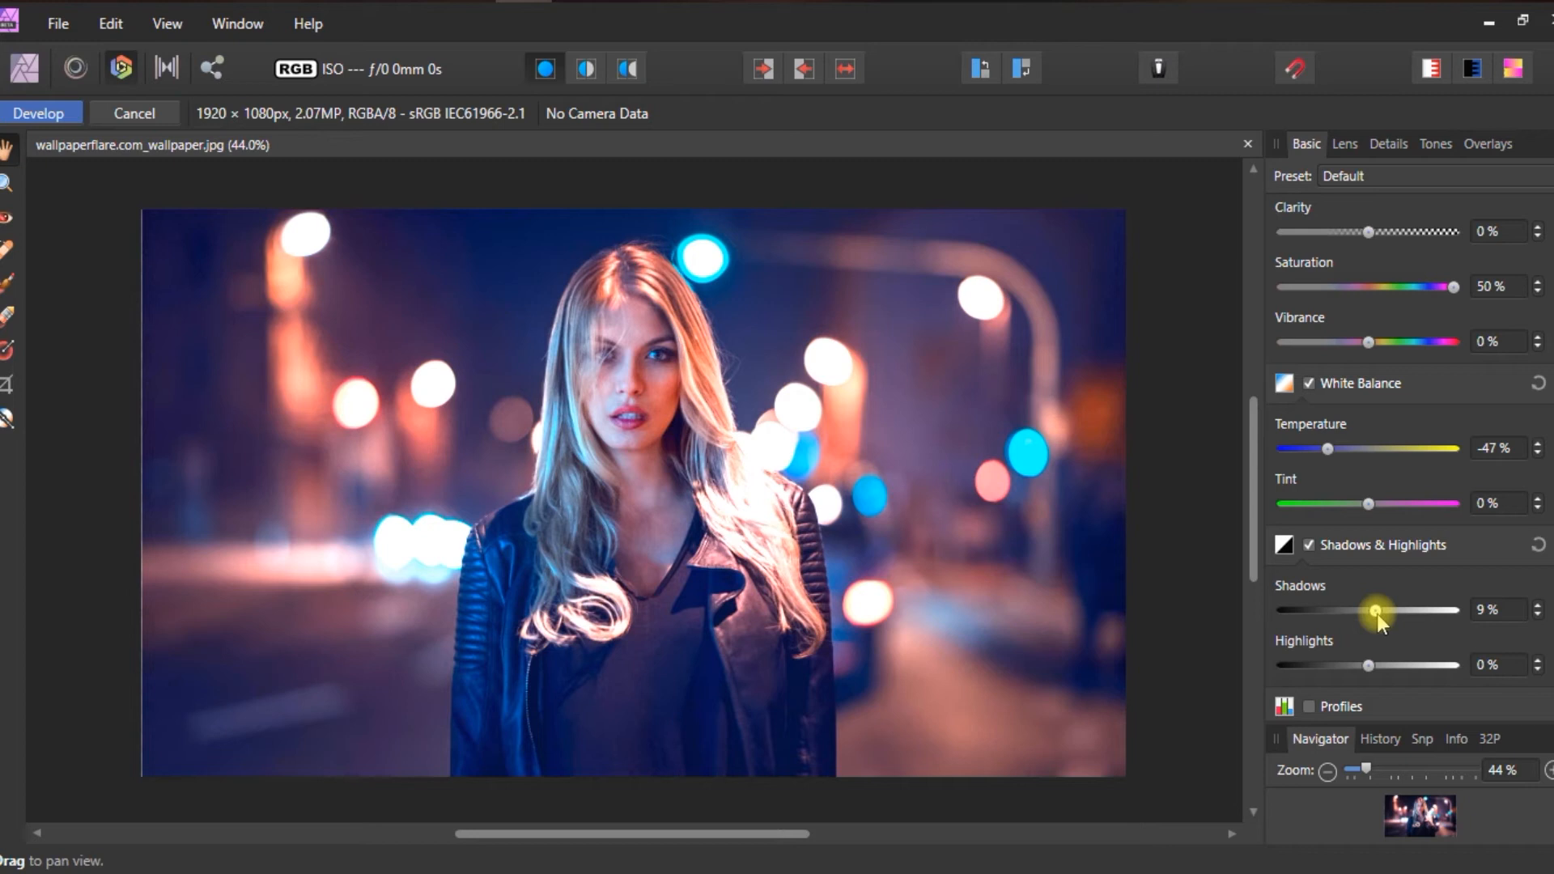
pyautogui.scroll(3)
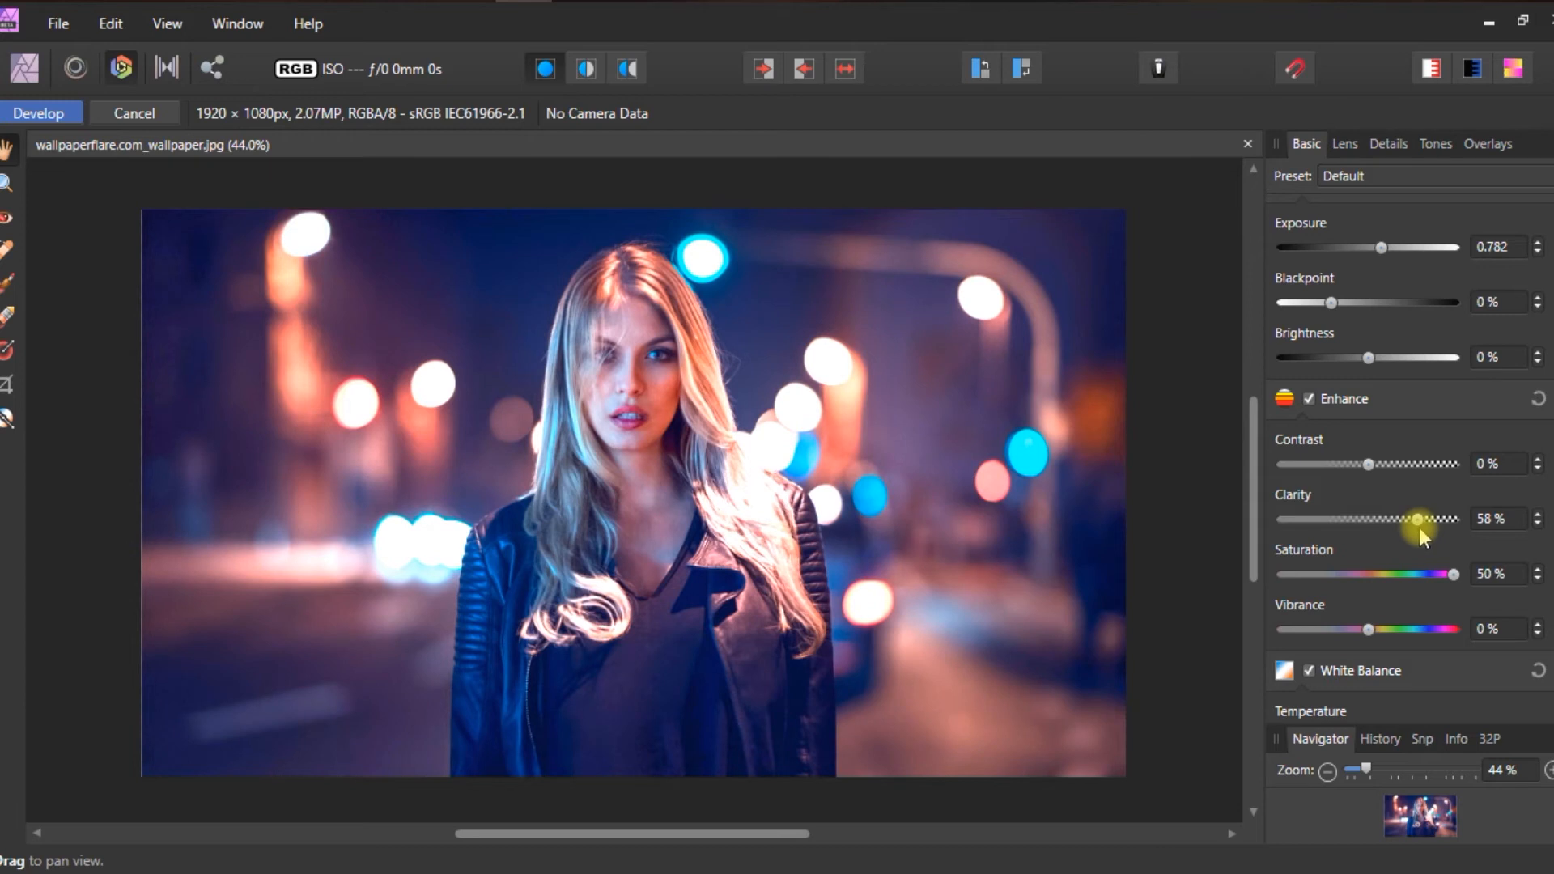
pyautogui.moveTo(1420, 528)
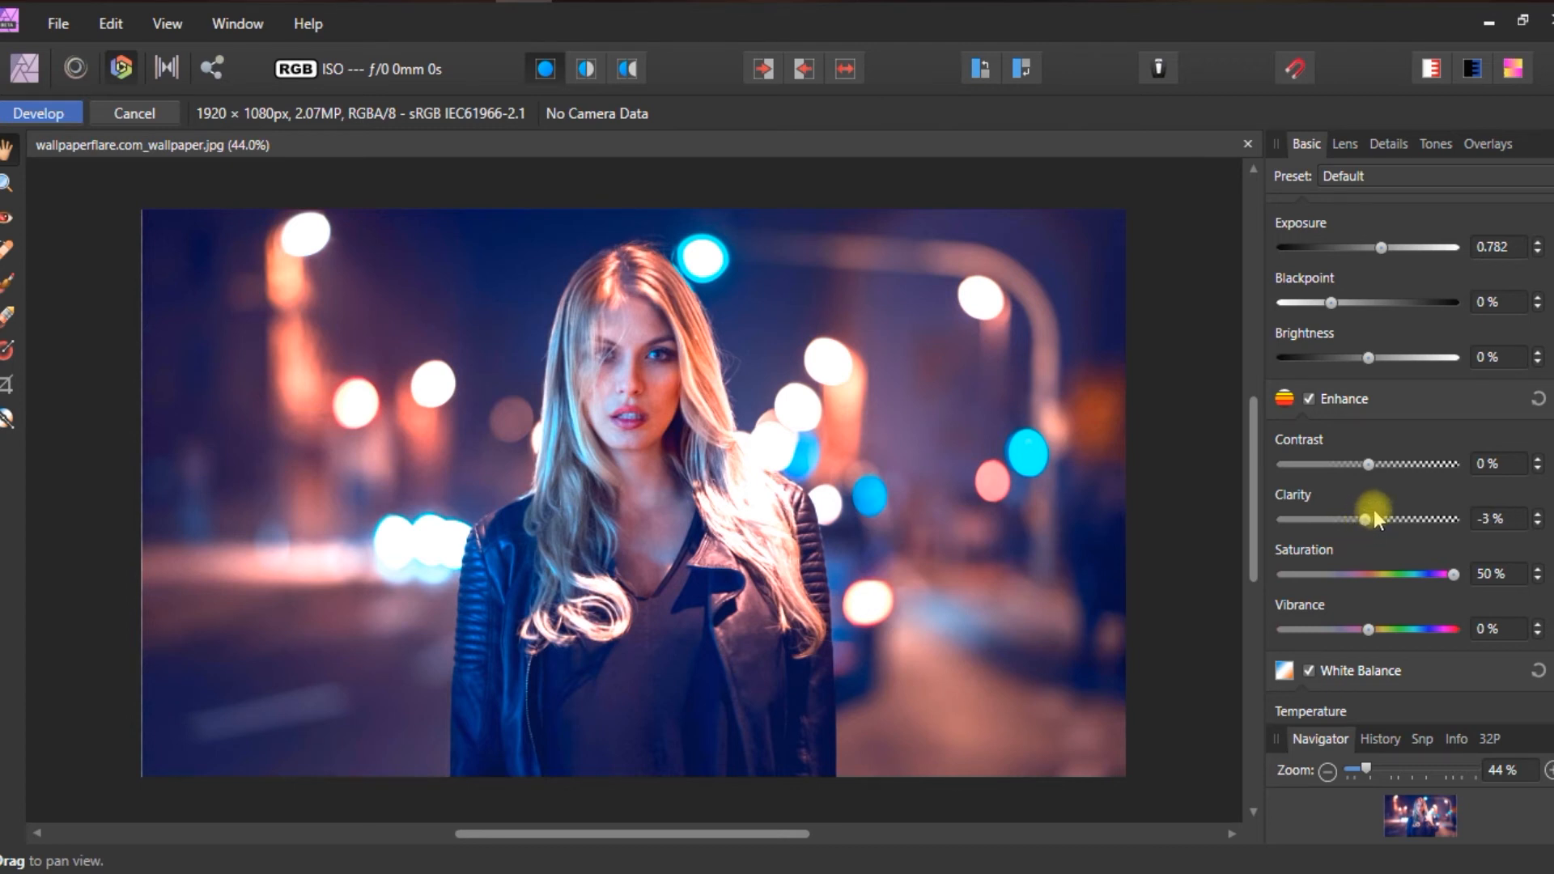
pyautogui.scroll(3)
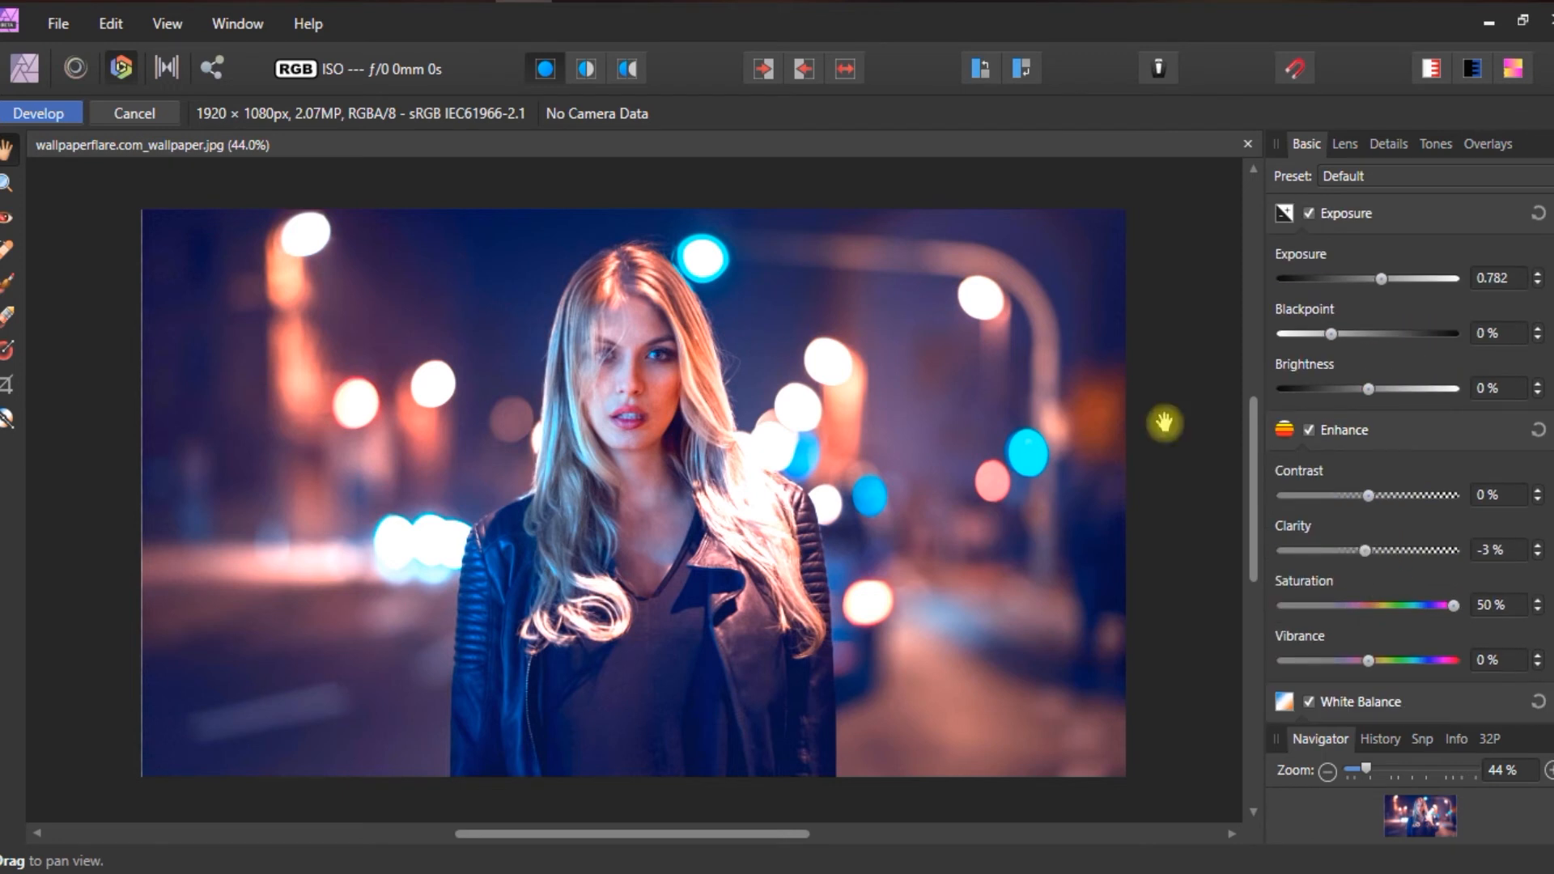
pyautogui.moveTo(1096, 395)
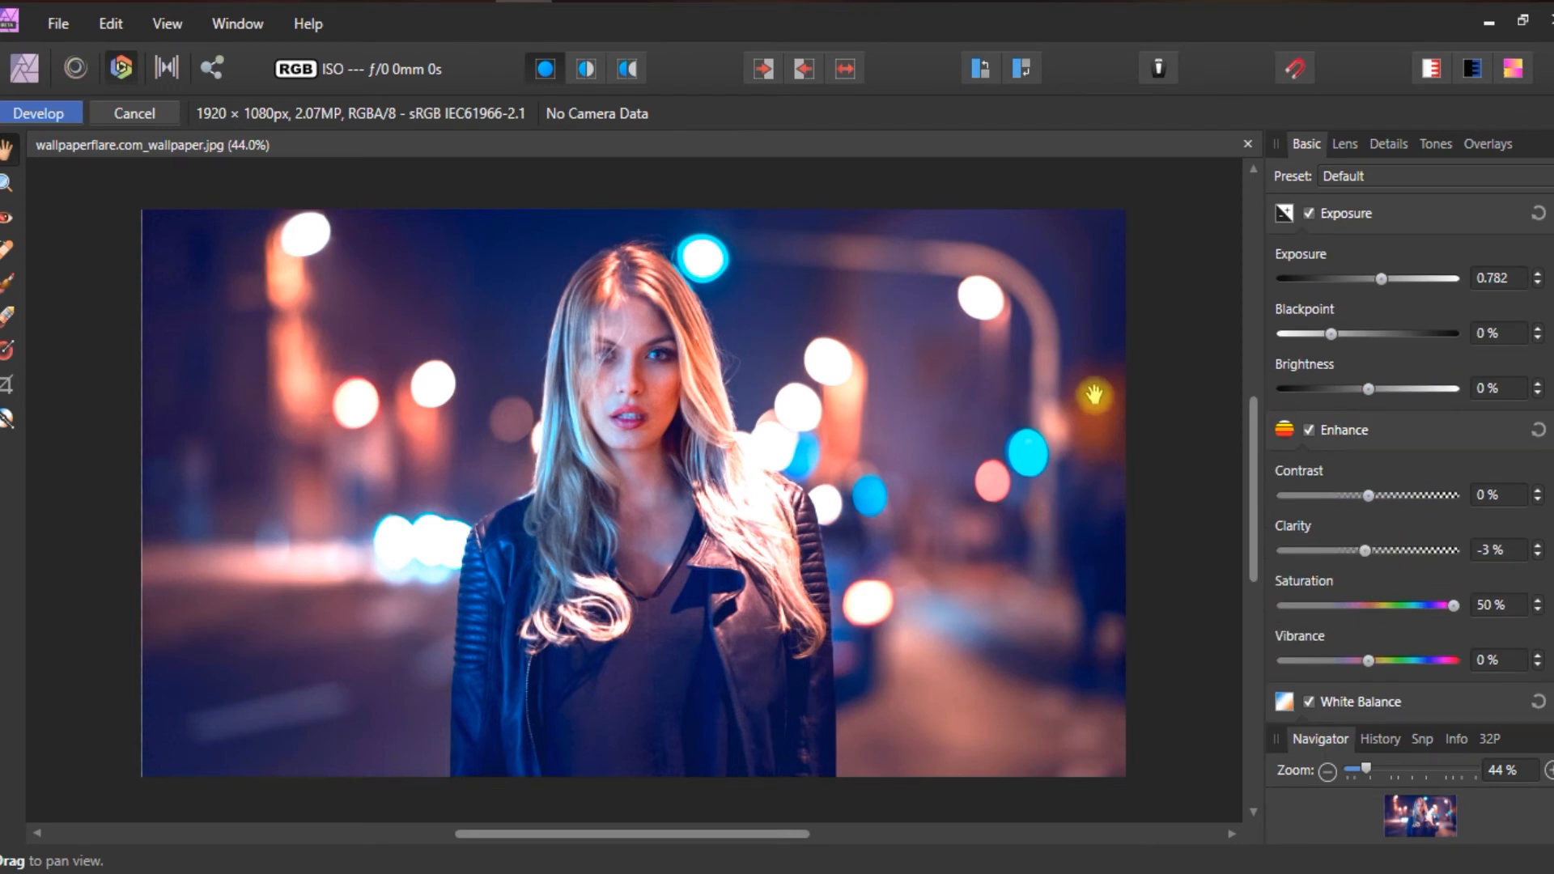
pyautogui.moveTo(761, 196)
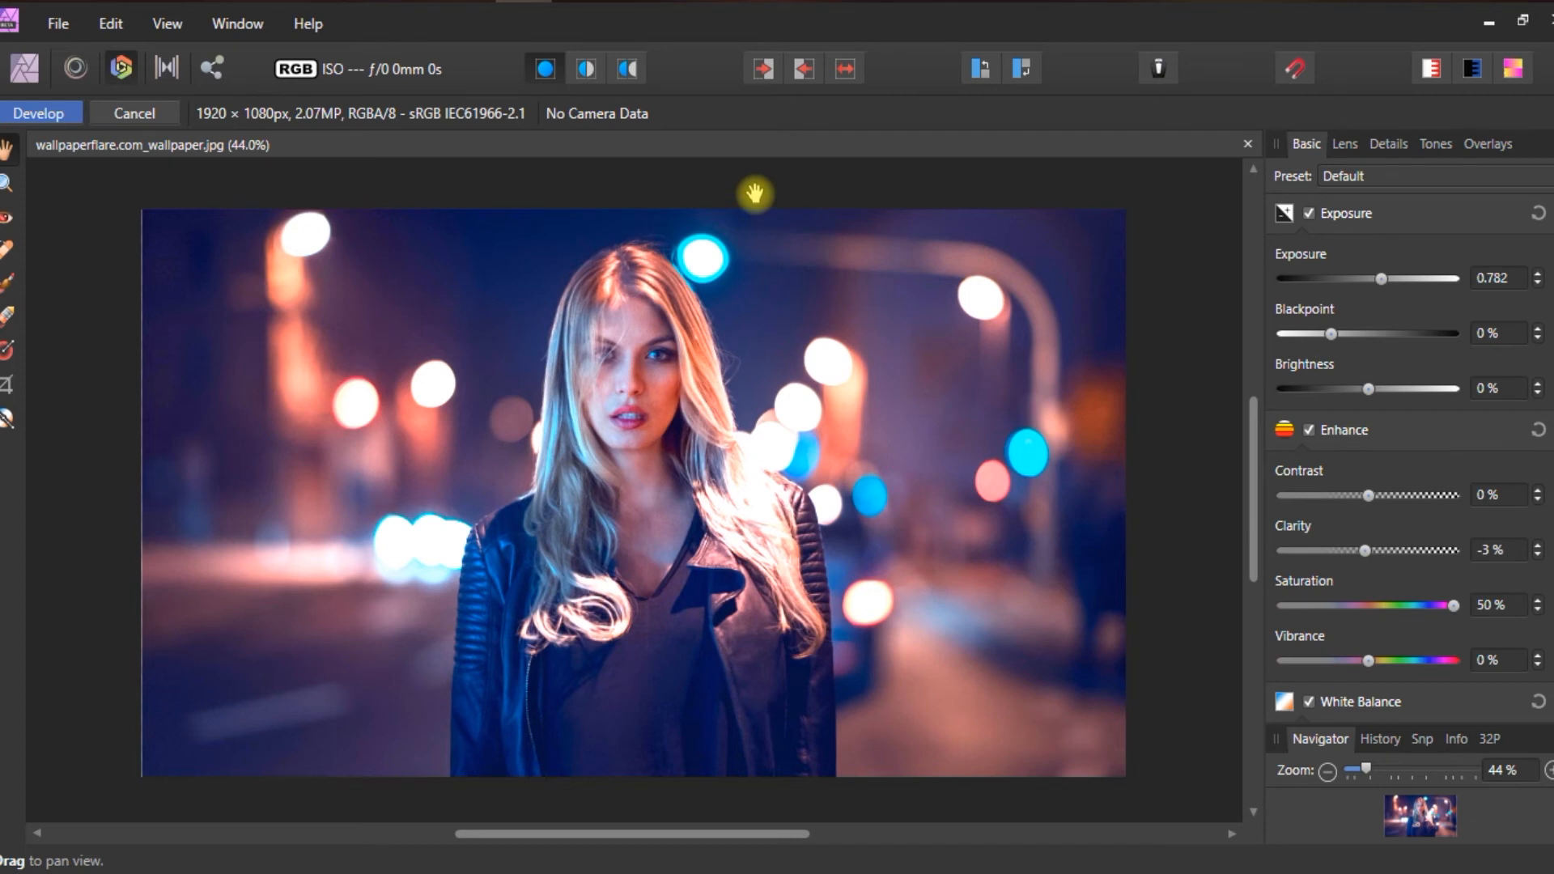
pyautogui.moveTo(677, 167)
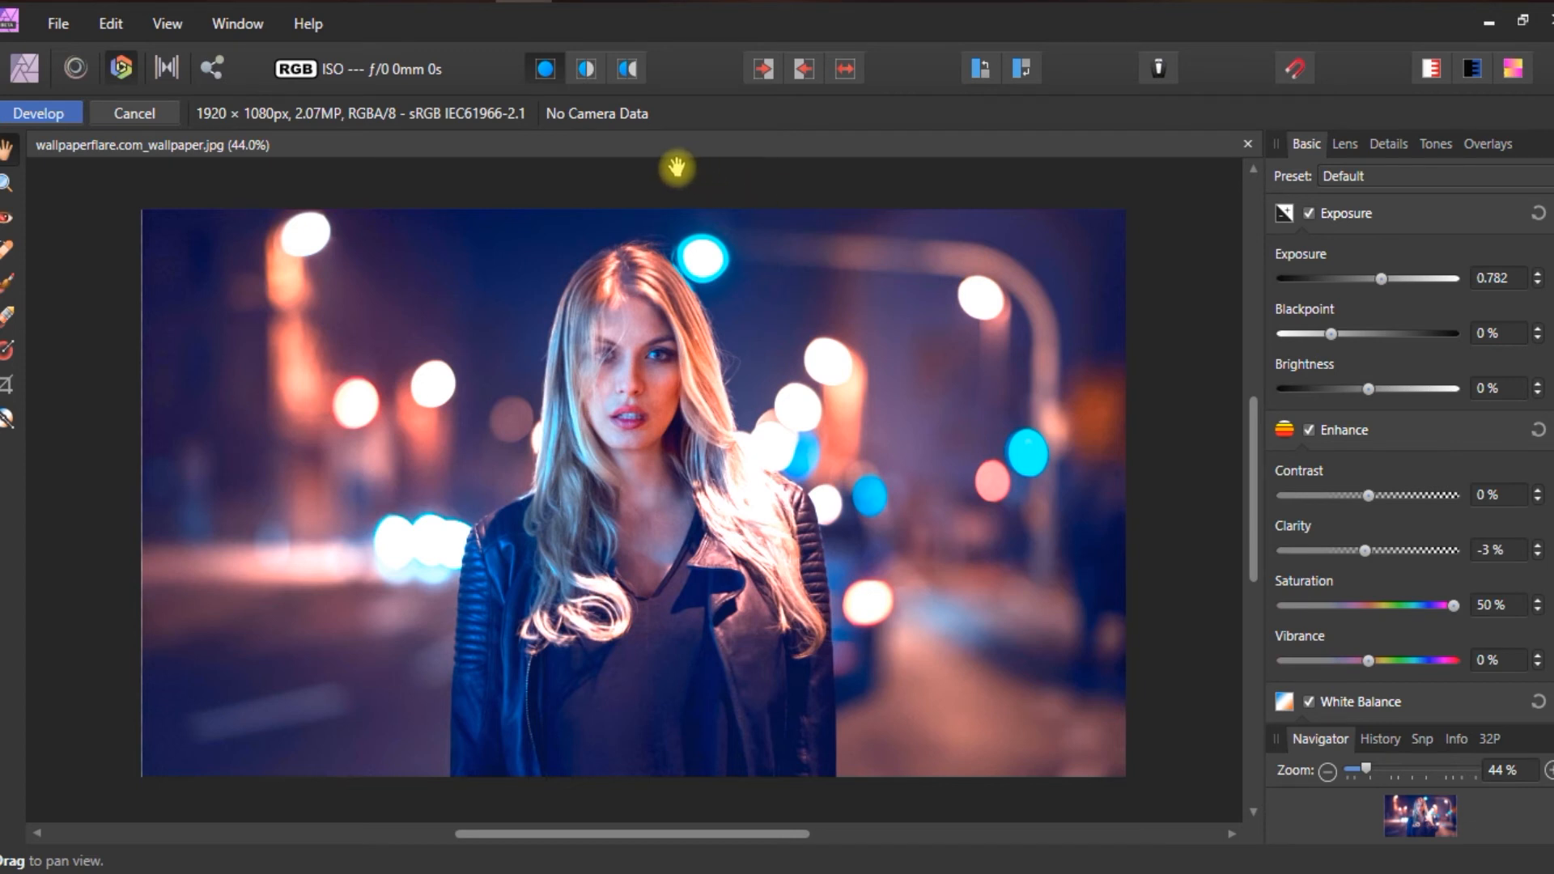
pyautogui.moveTo(620, 162)
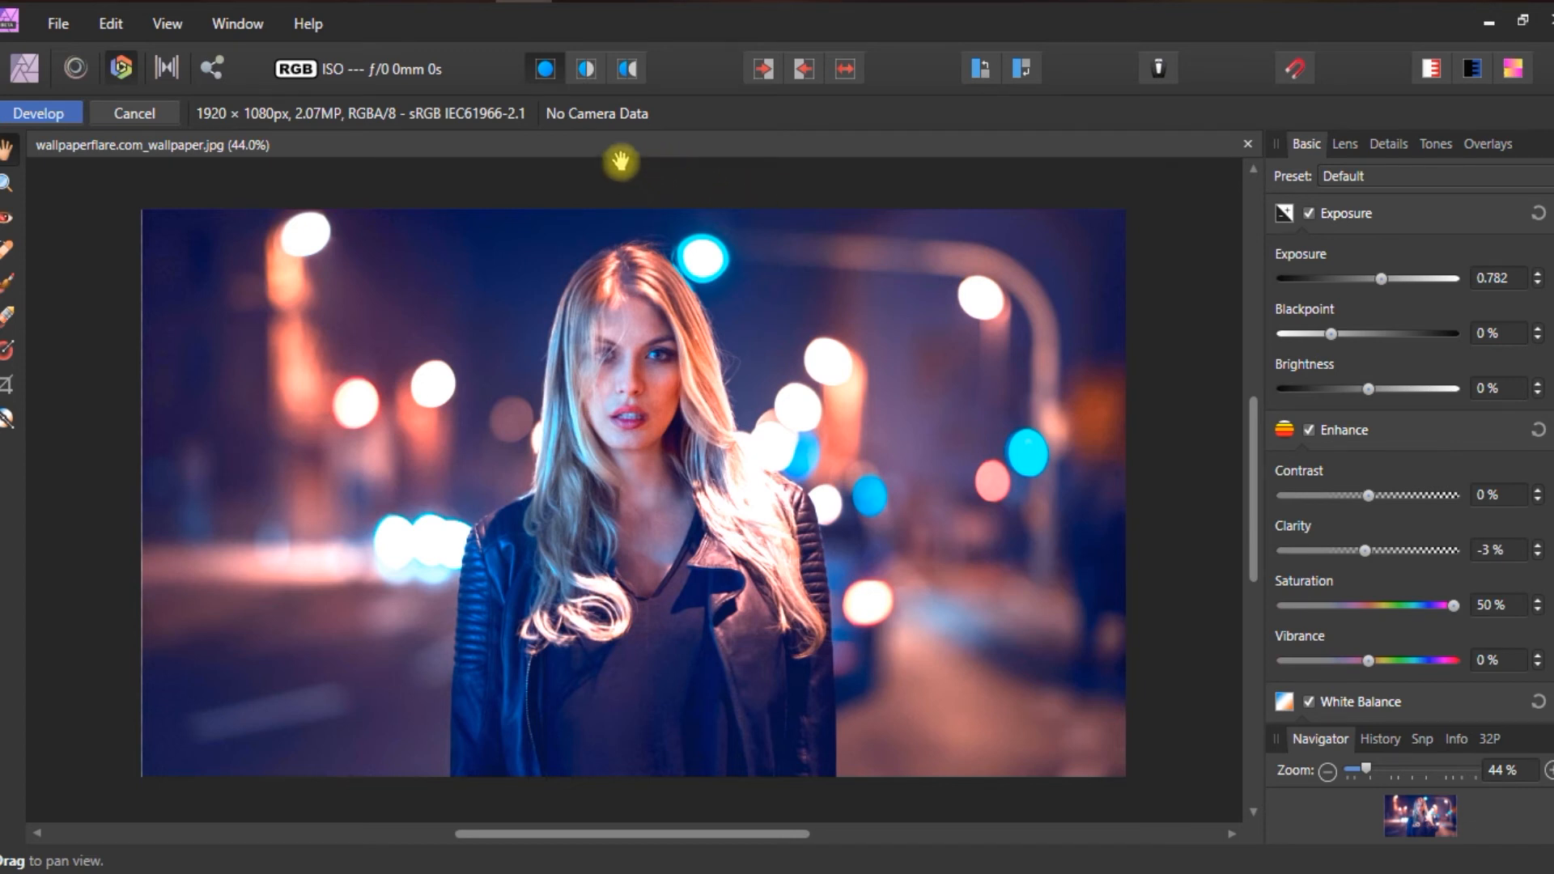
pyautogui.moveTo(626, 68)
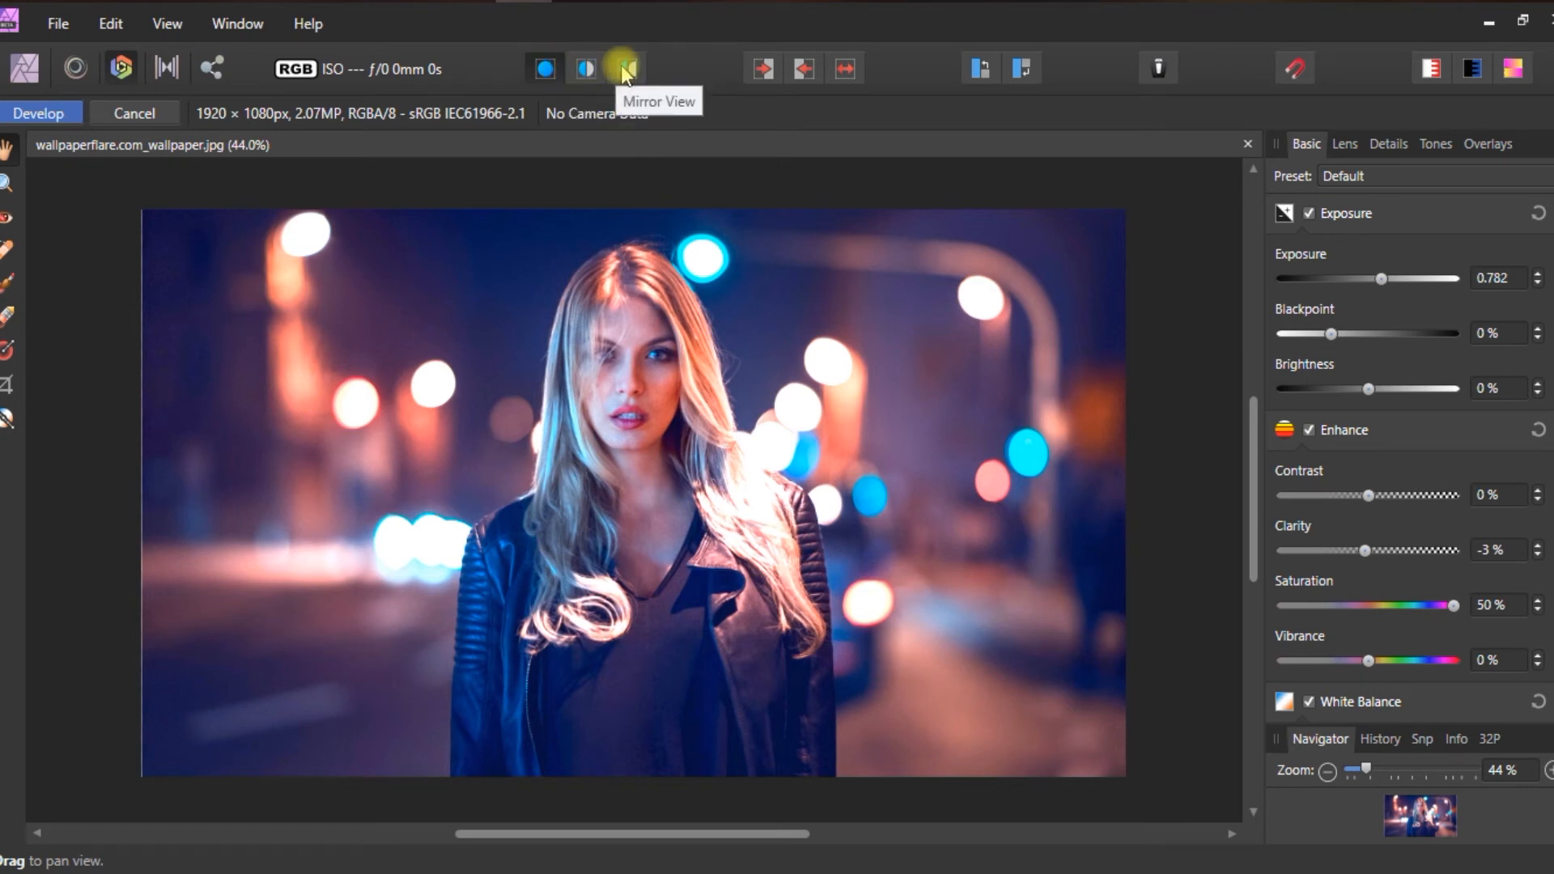
pyautogui.moveTo(584, 68)
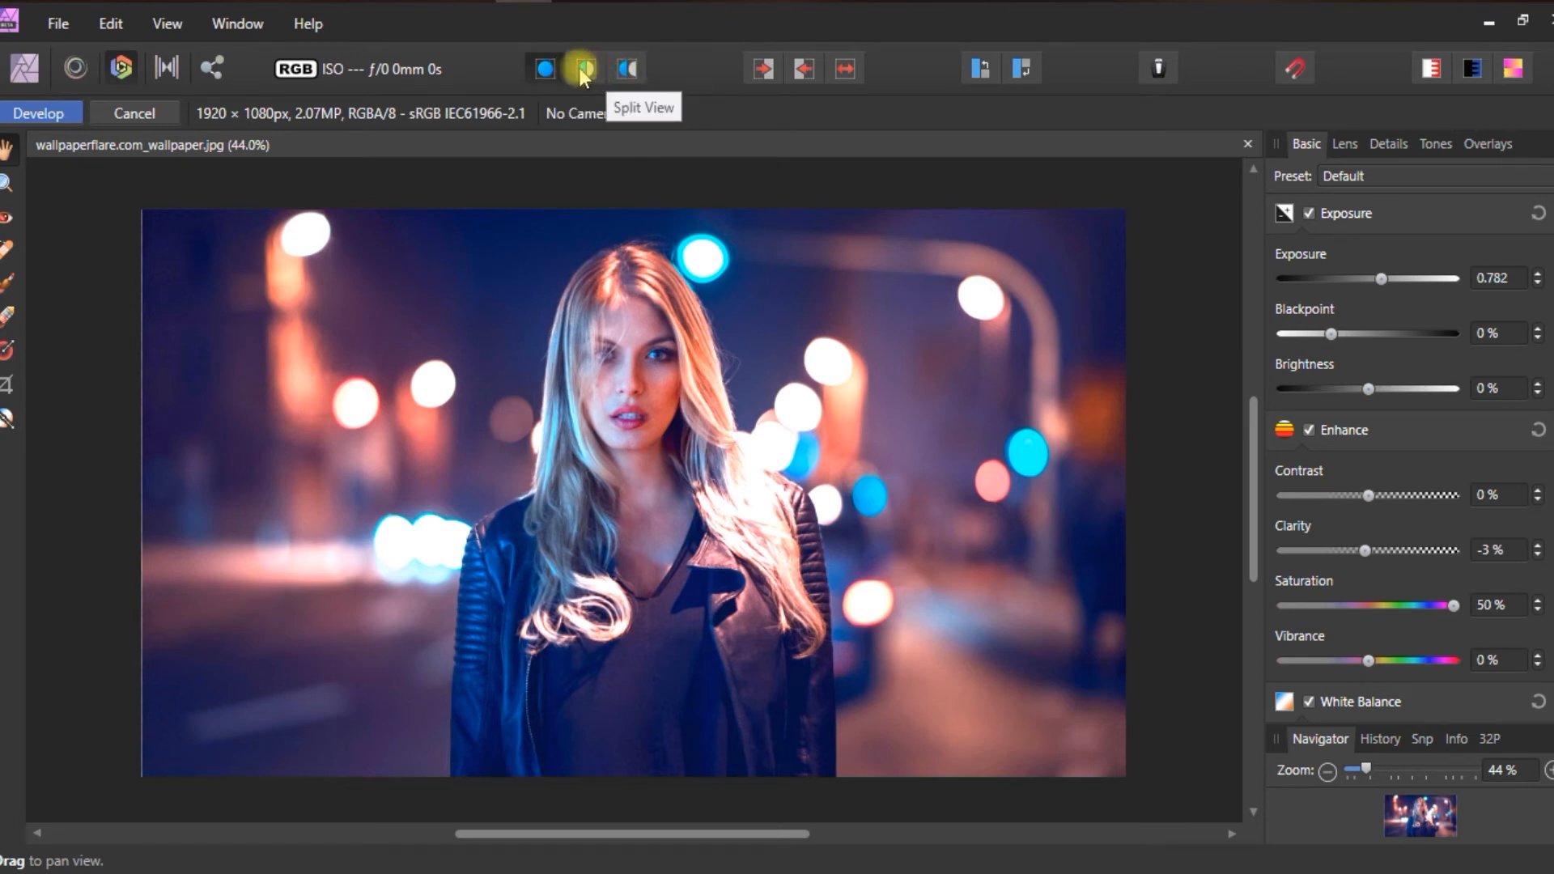
# - Try Mirror view, return to Single view, then settle on Split before/after view
pyautogui.click(584, 68)
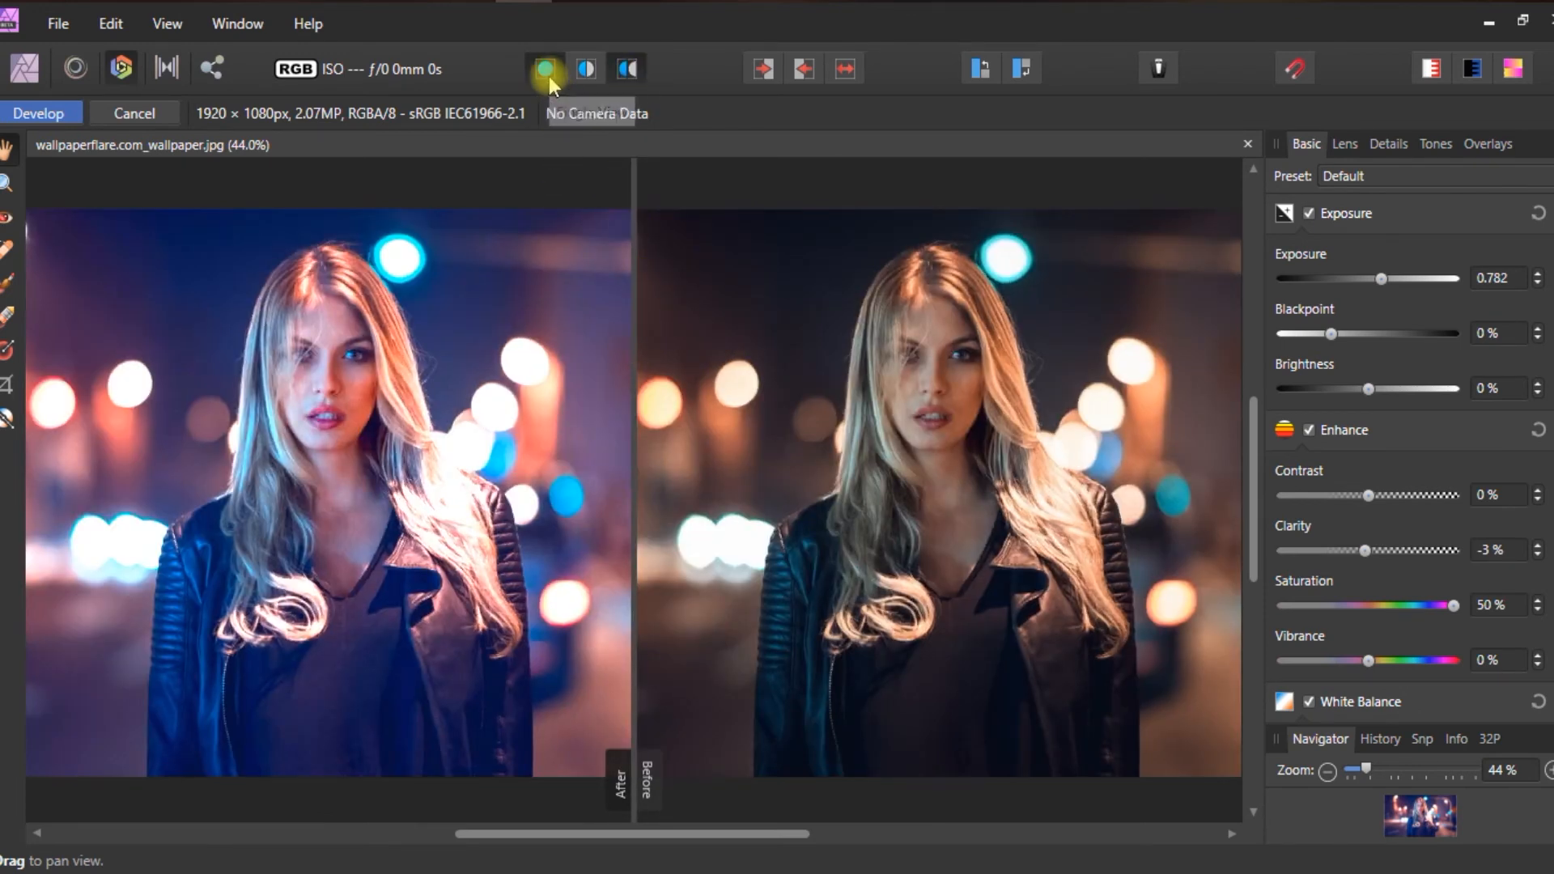
pyautogui.click(544, 68)
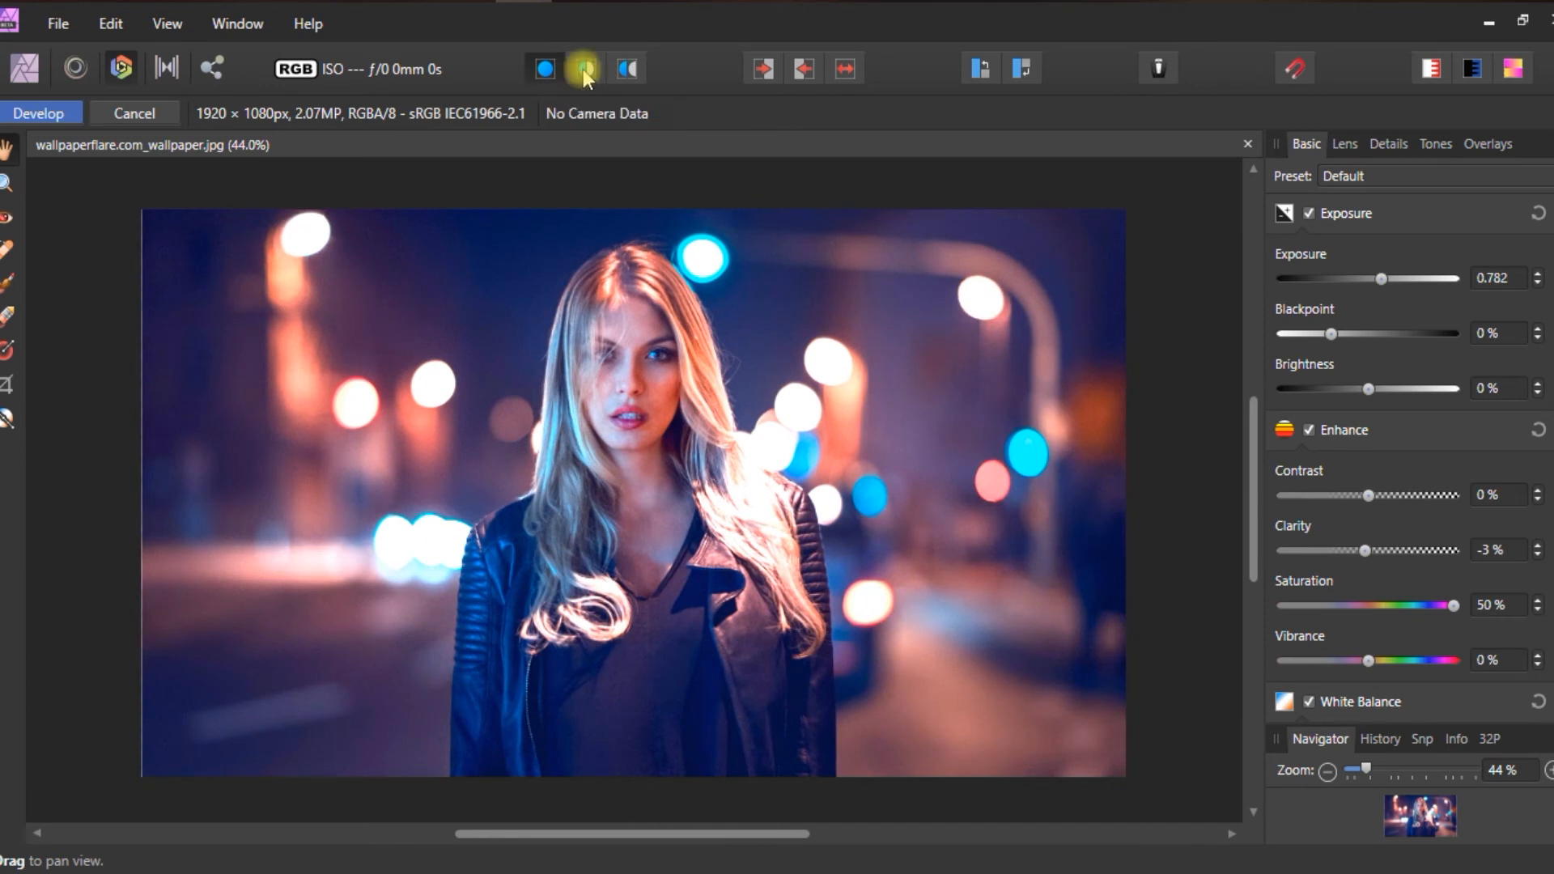
pyautogui.click(584, 68)
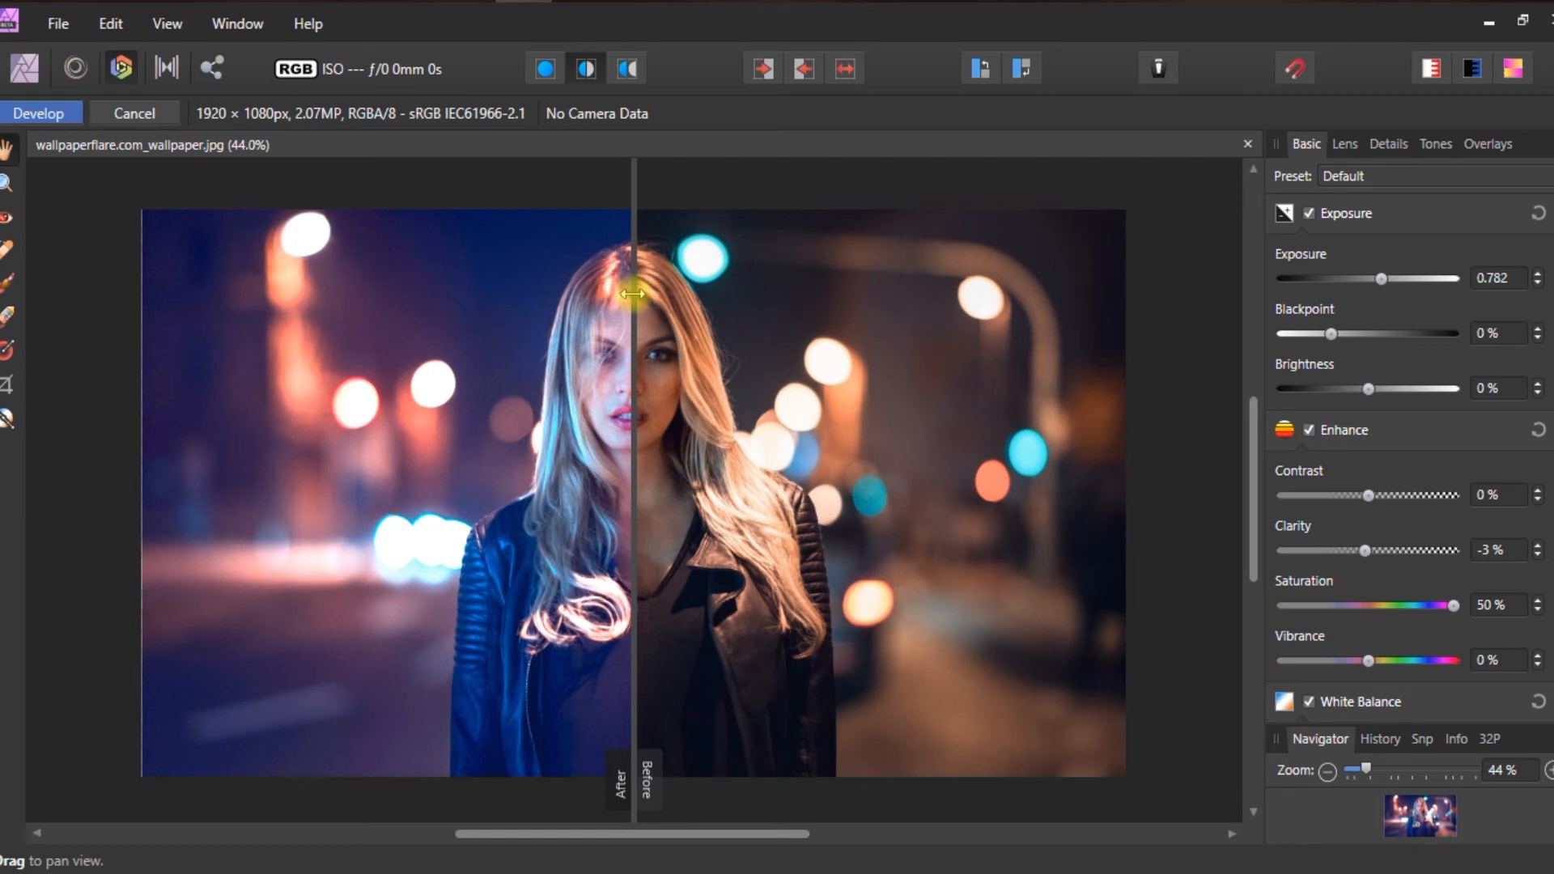
pyautogui.moveTo(633, 293); pyautogui.dragTo(303, 303)
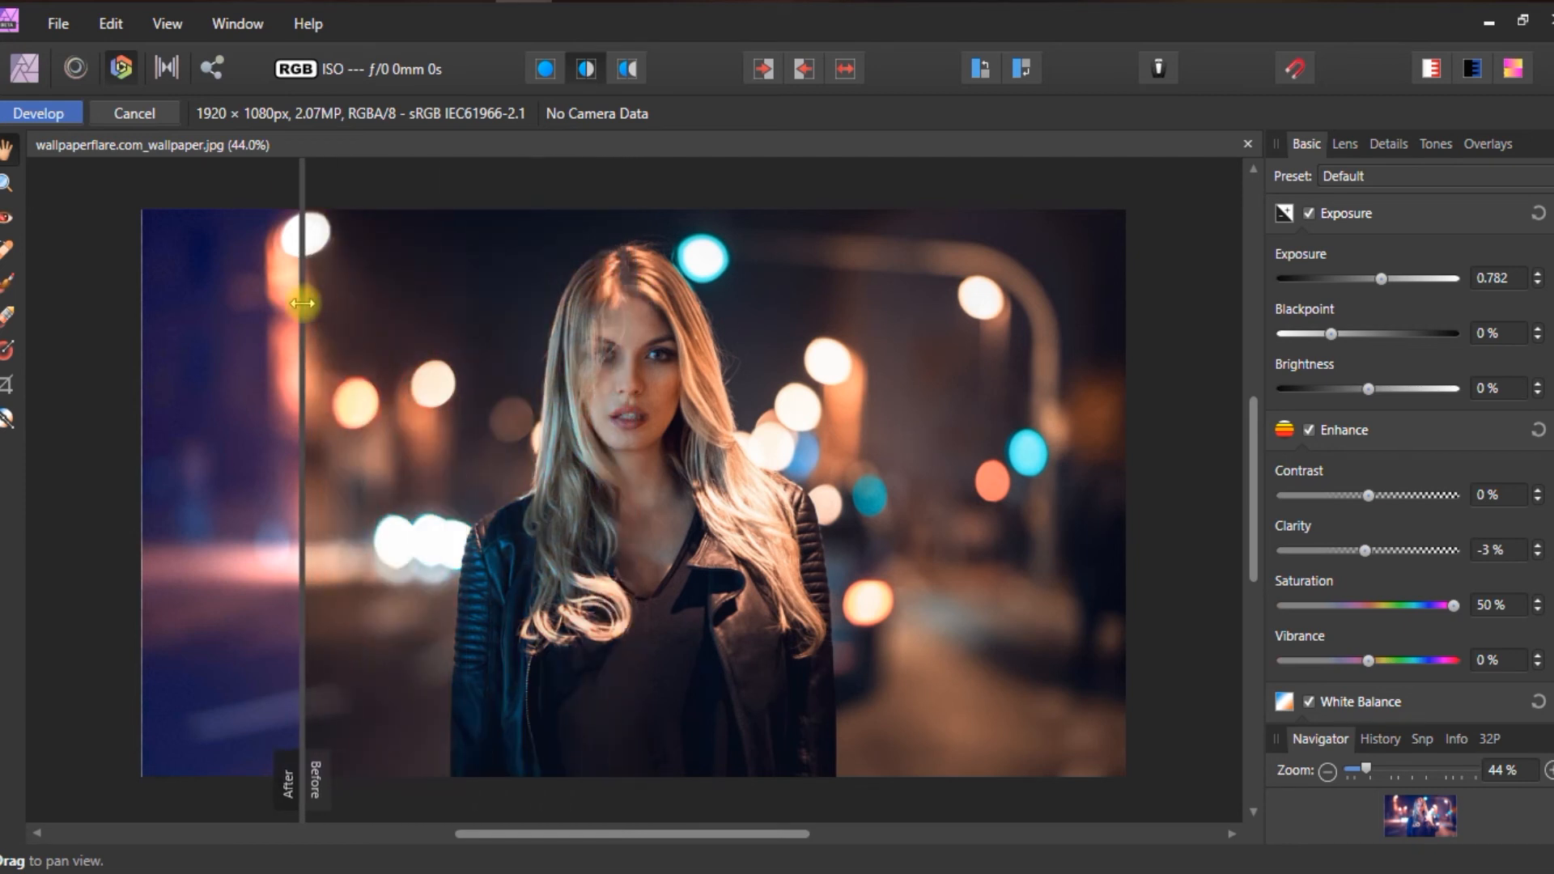
pyautogui.moveTo(302, 303); pyautogui.dragTo(367, 321)
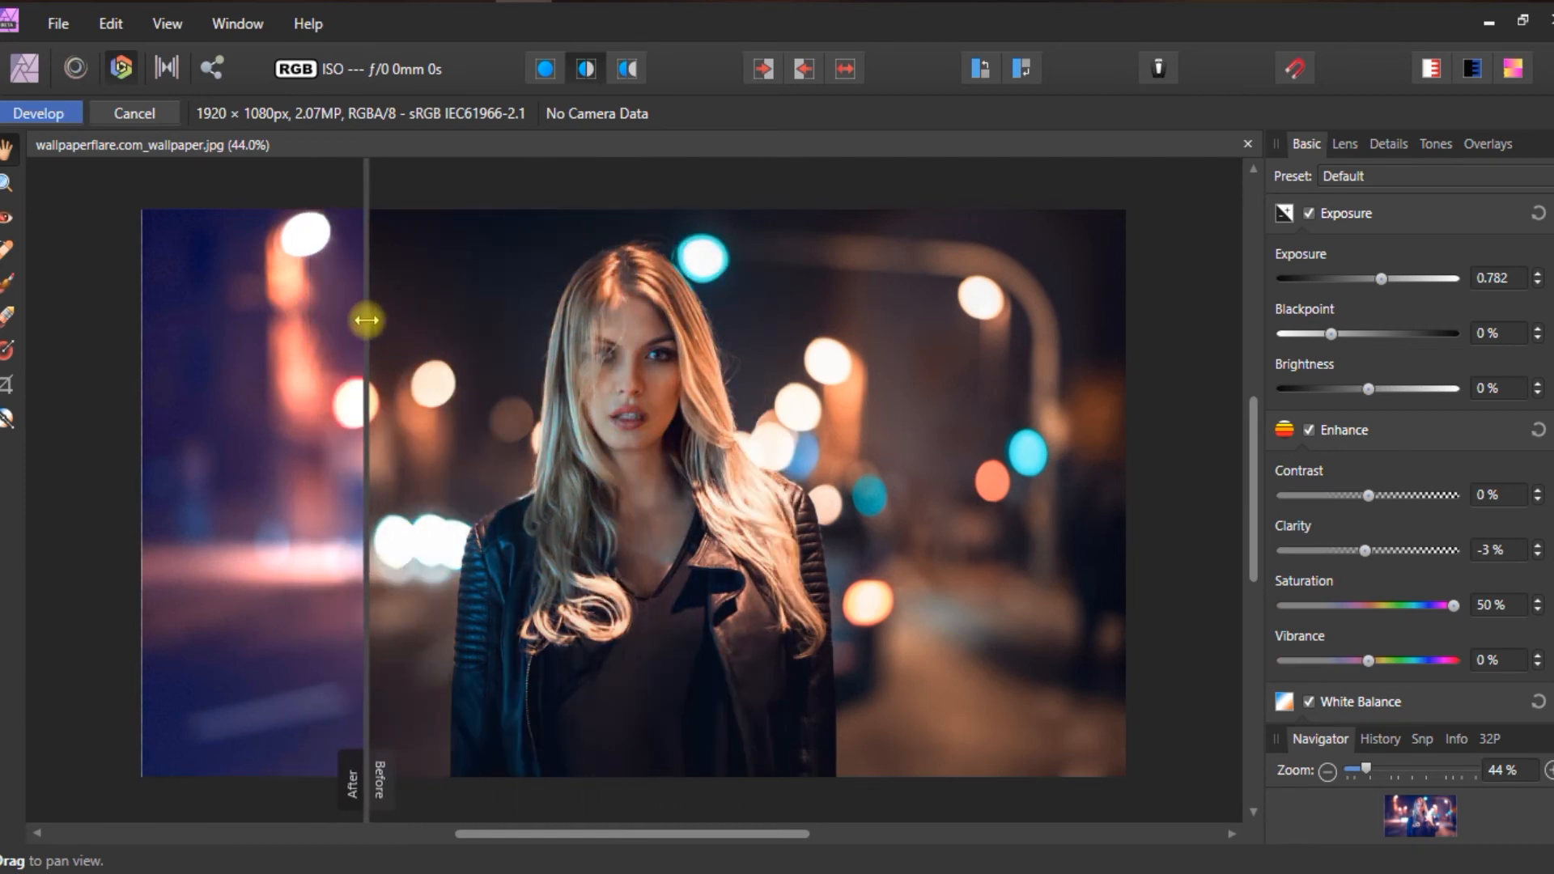
pyautogui.moveTo(368, 320); pyautogui.dragTo(644, 266)
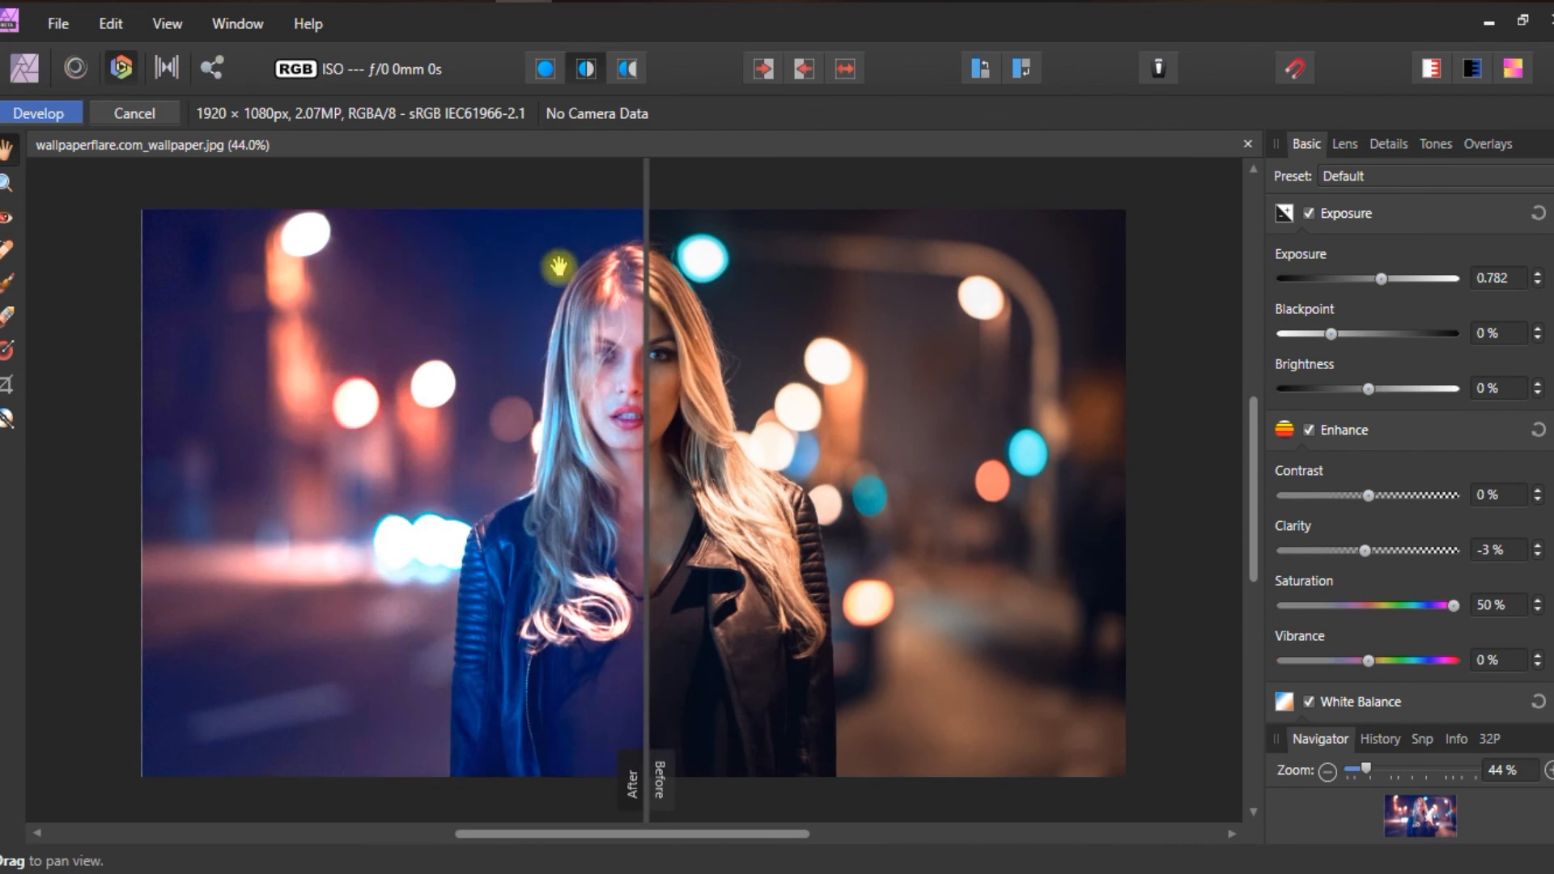
pyautogui.moveTo(18, 272)
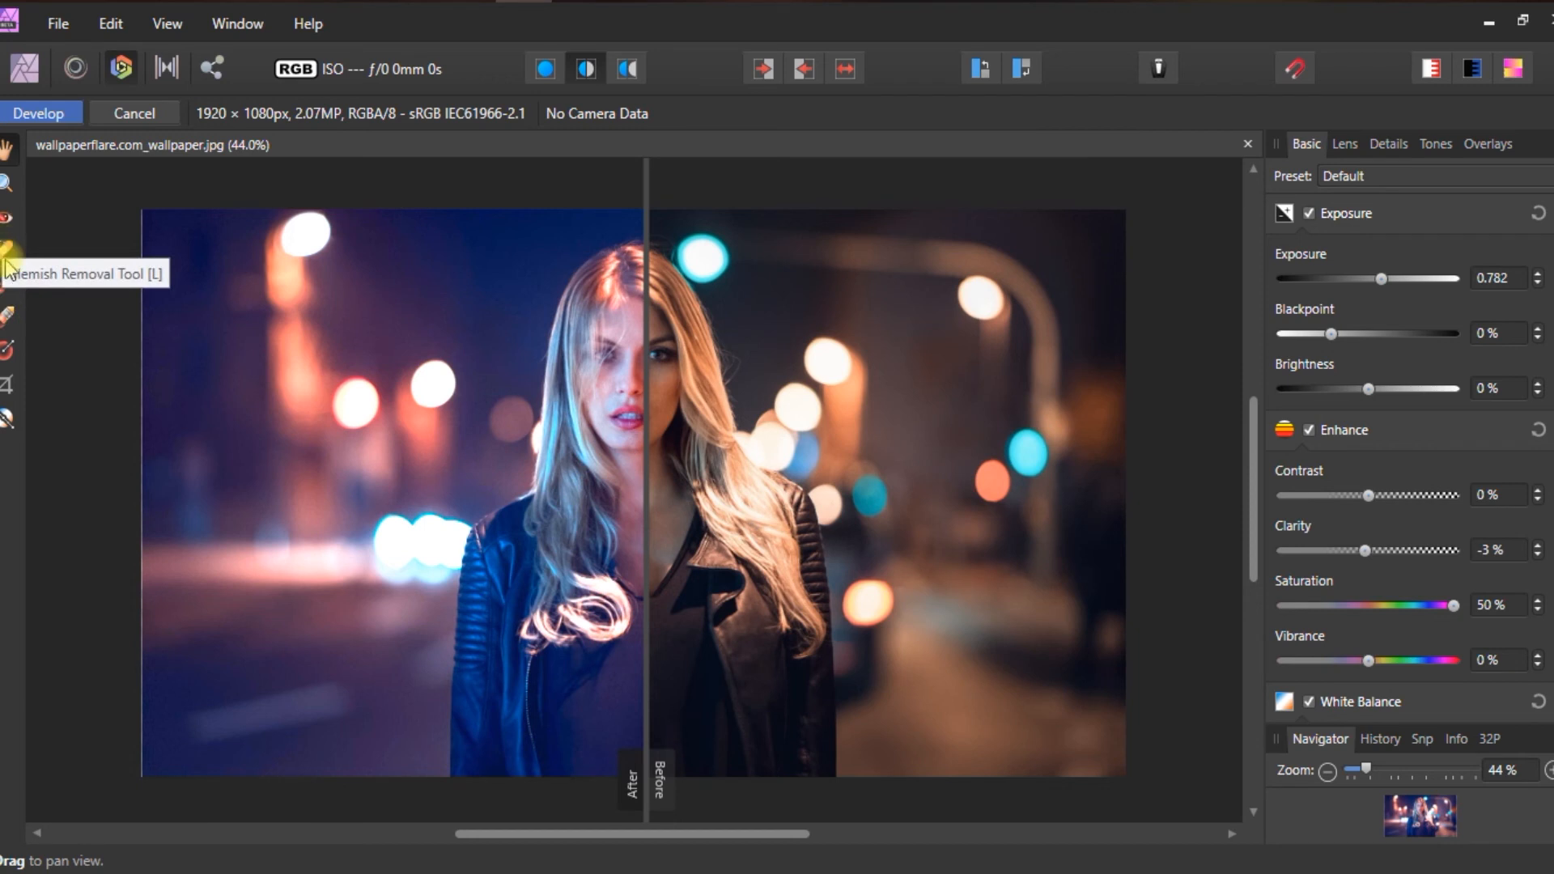
pyautogui.moveTo(8, 246)
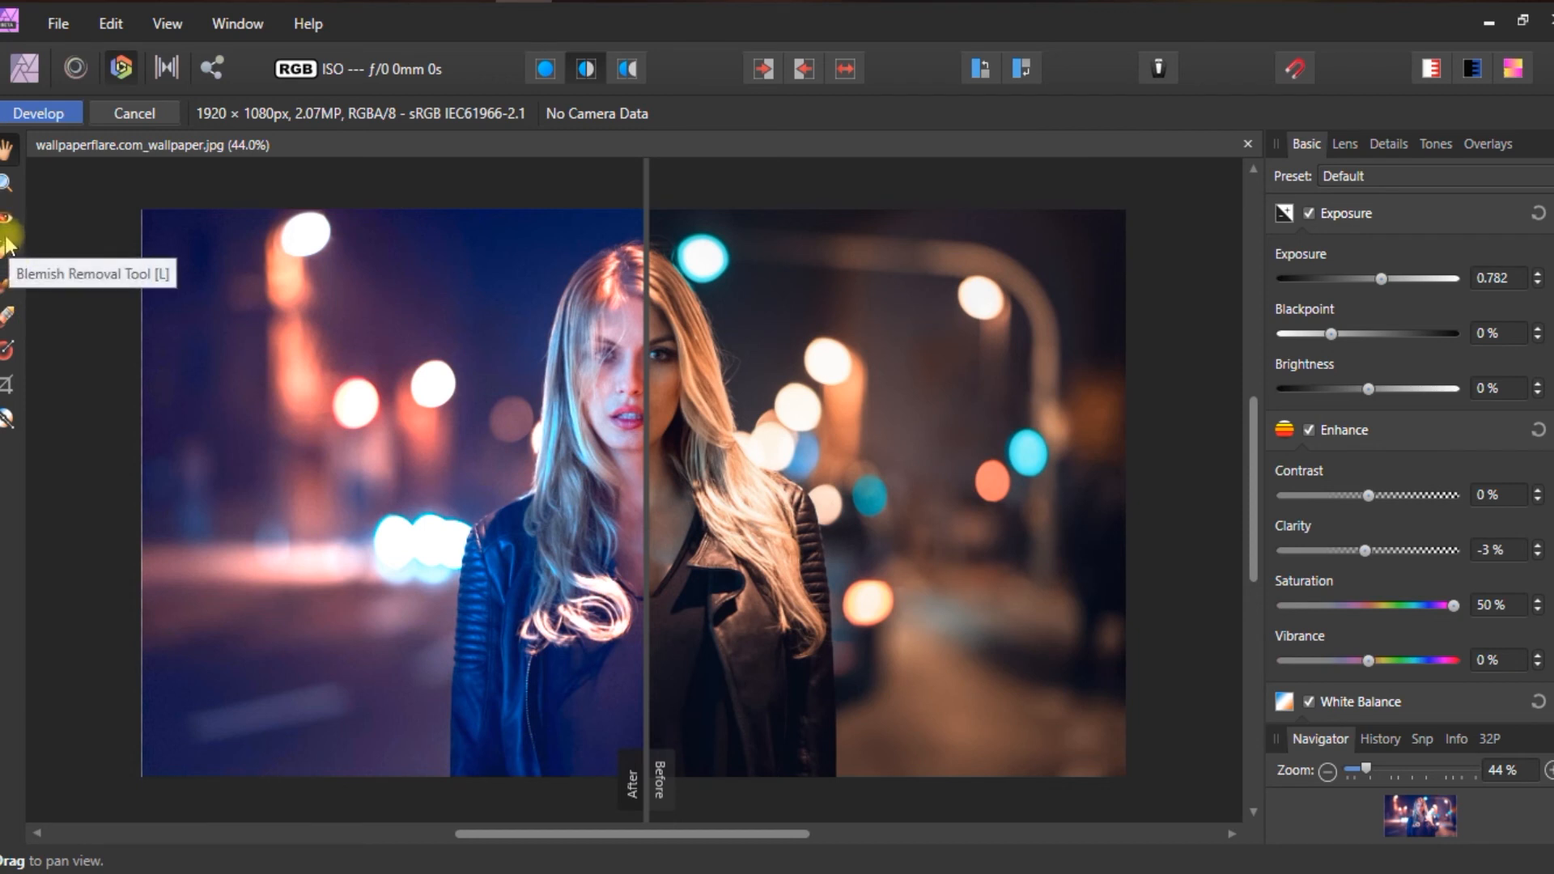
pyautogui.moveTo(12, 248)
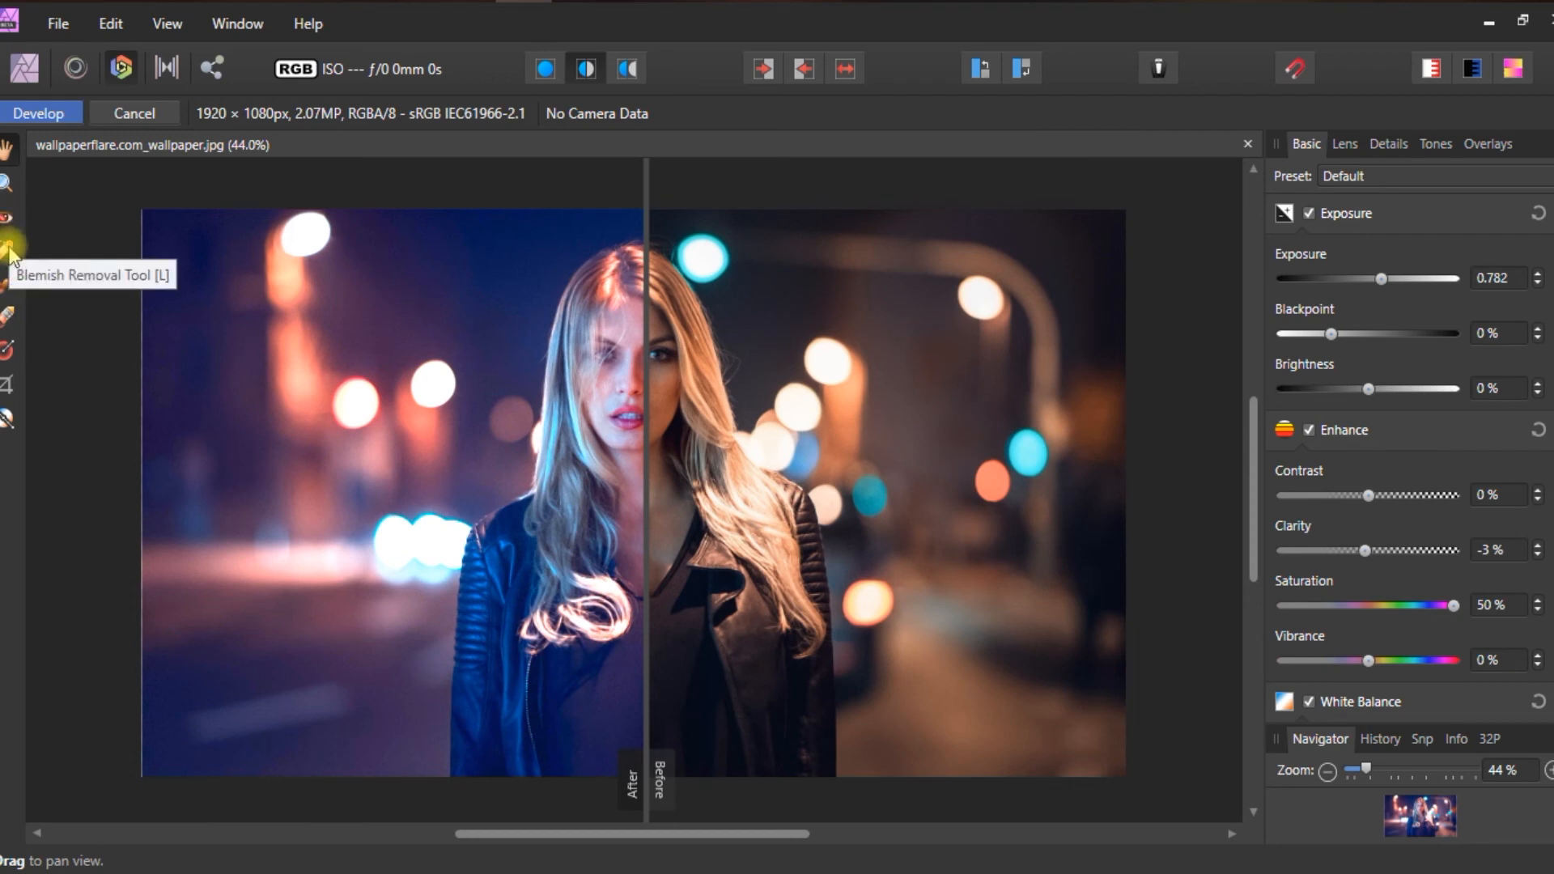
pyautogui.moveTo(908, 342)
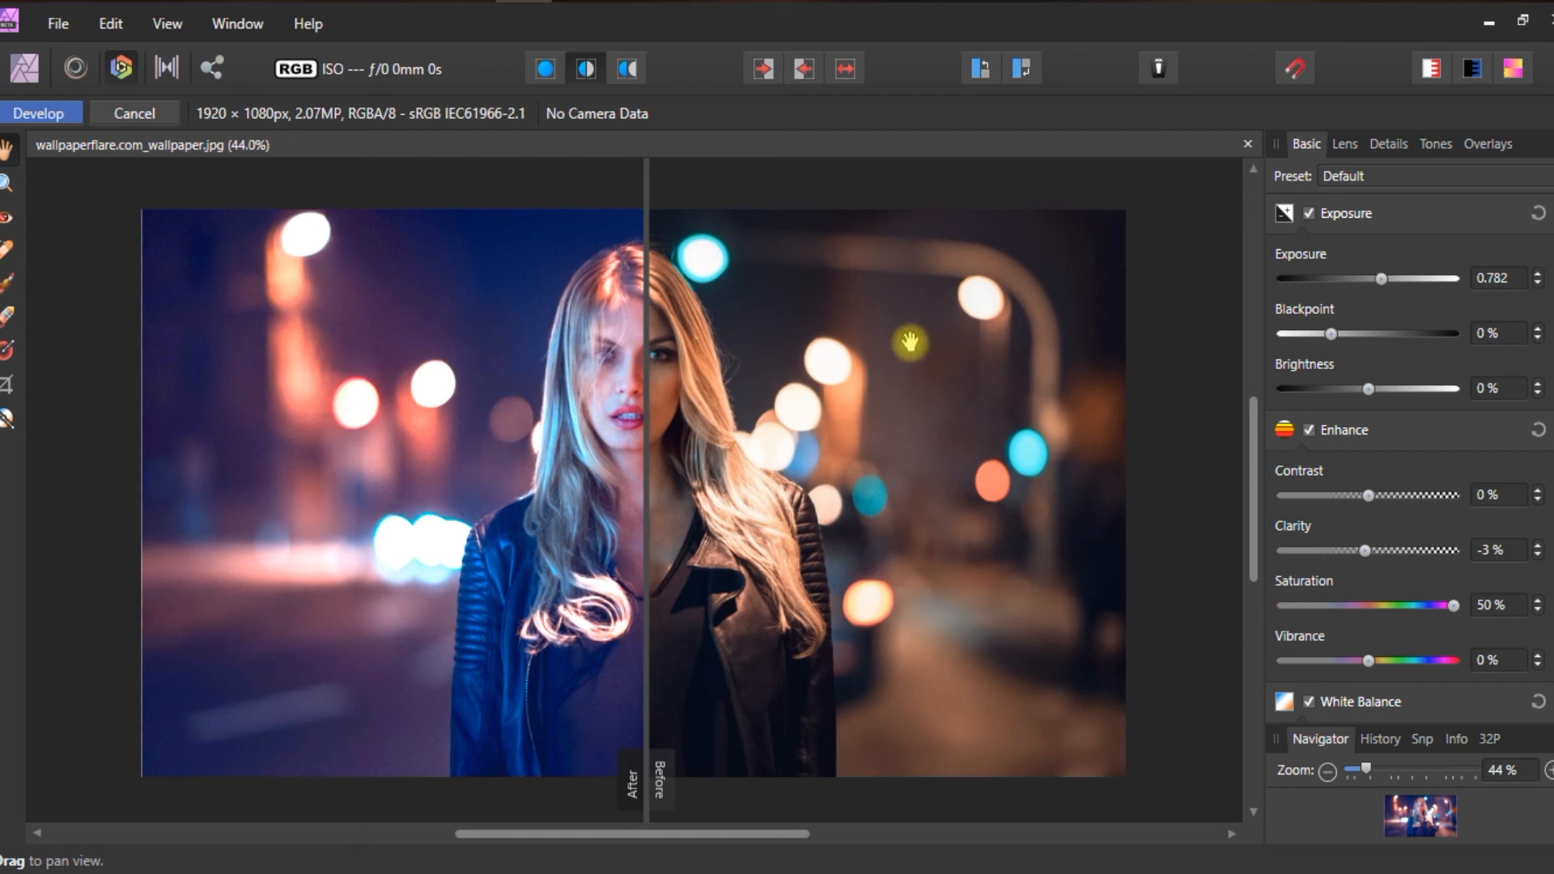
pyautogui.moveTo(660, 321)
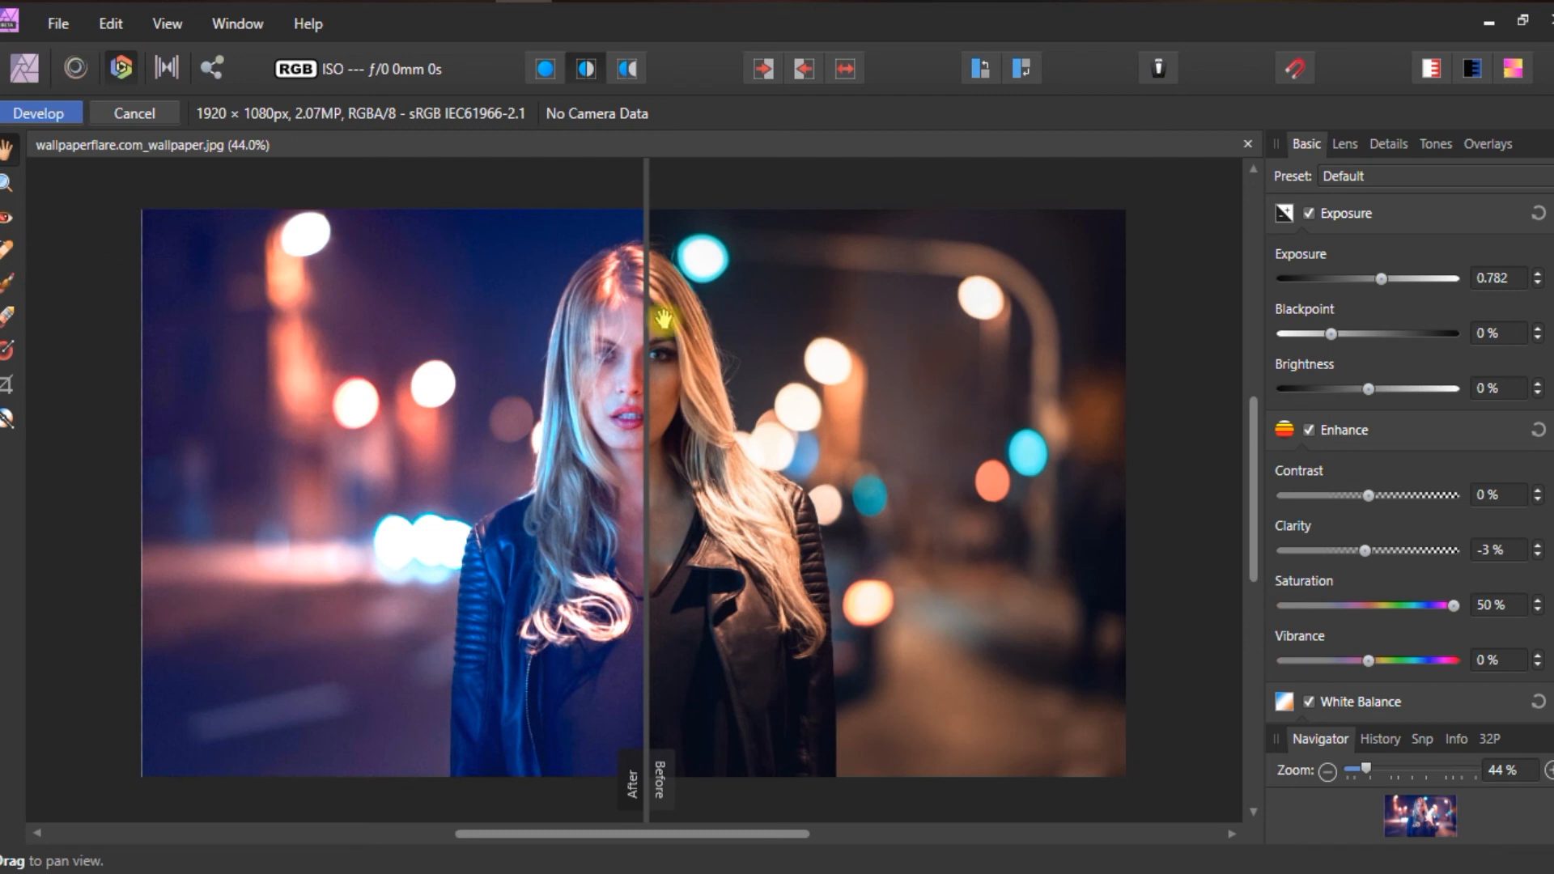
pyautogui.moveTo(647, 310)
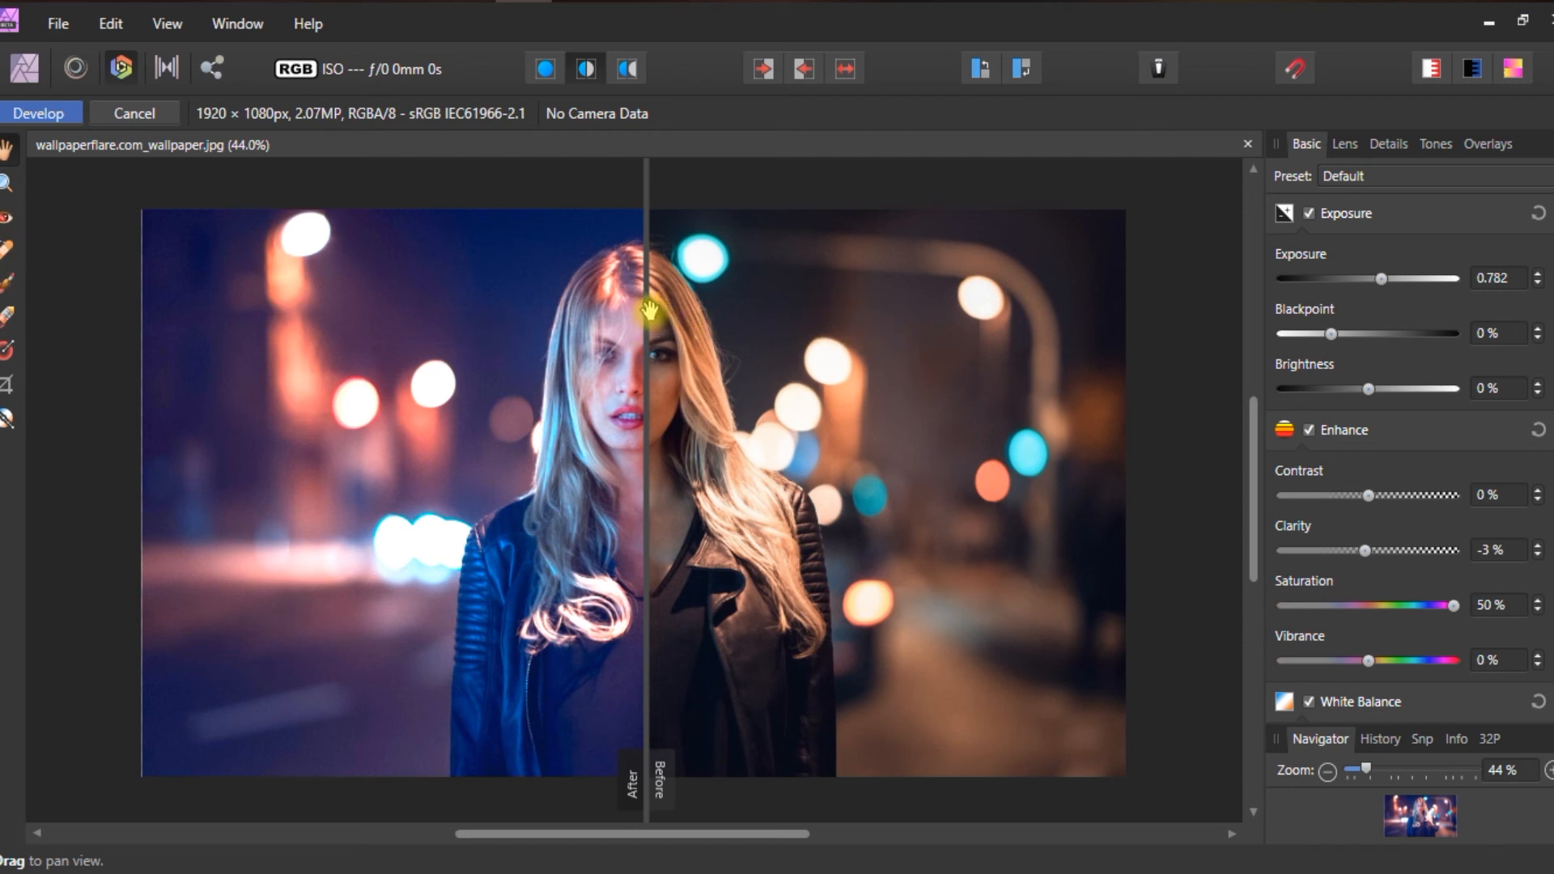
pyautogui.moveTo(1158, 289)
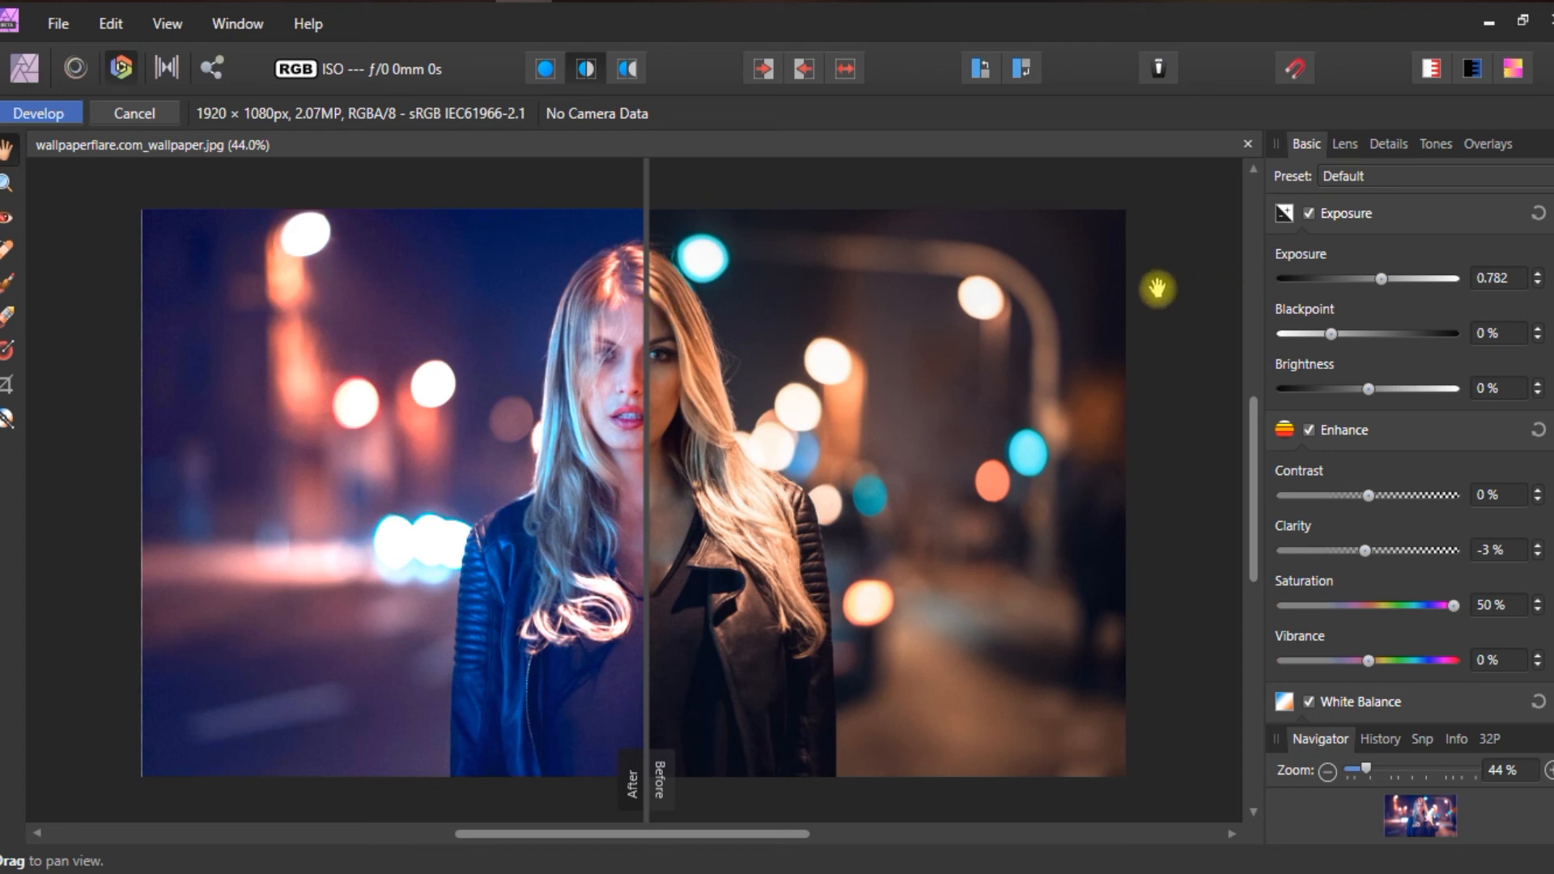
pyautogui.moveTo(1386, 263)
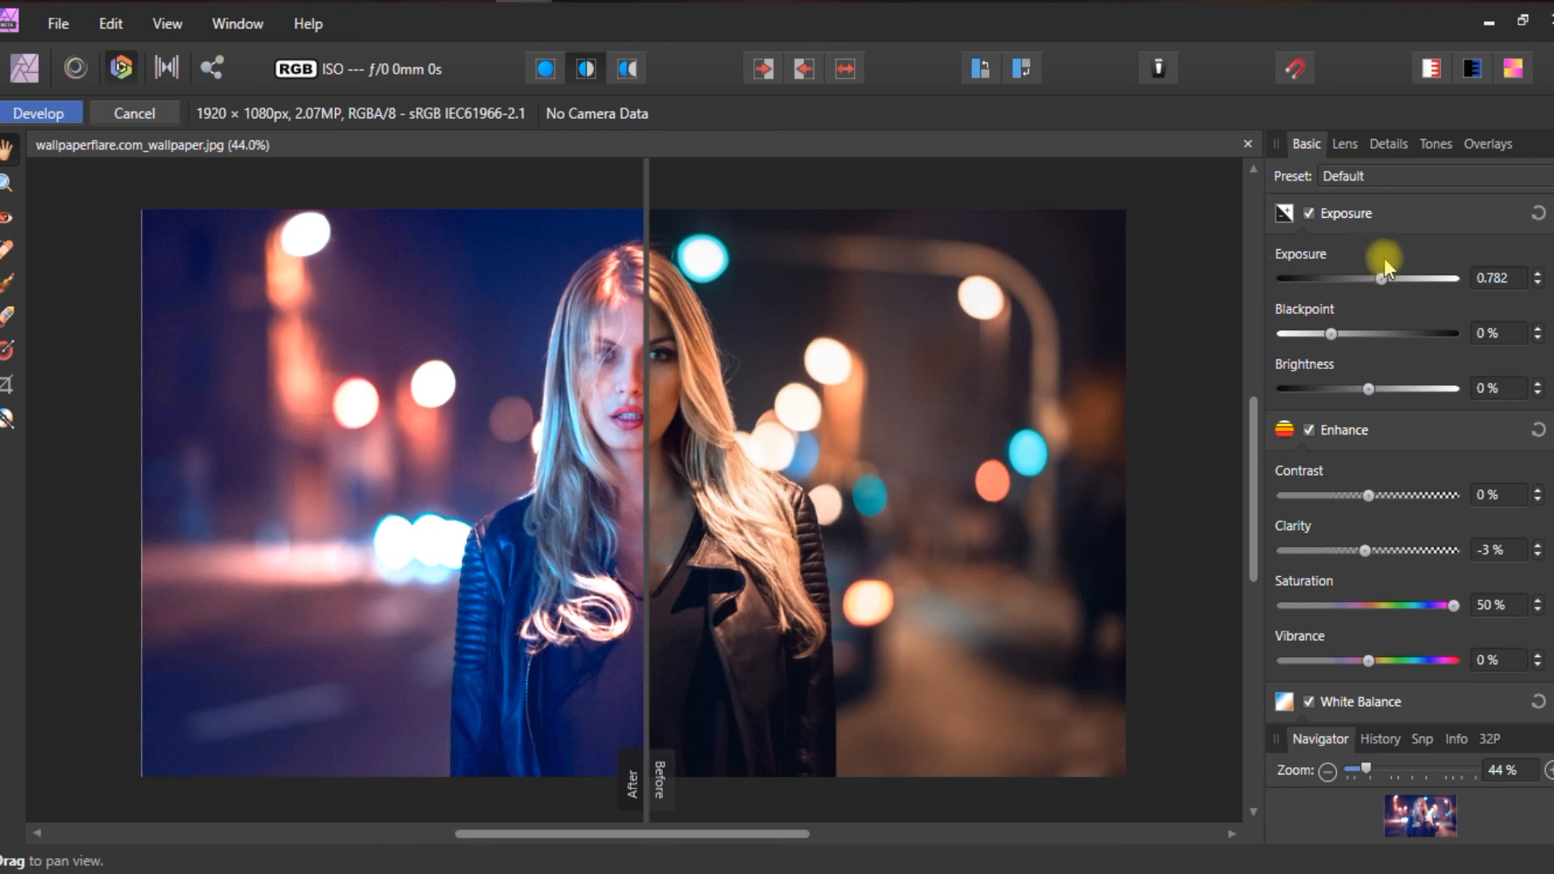
pyautogui.moveTo(1251, 229)
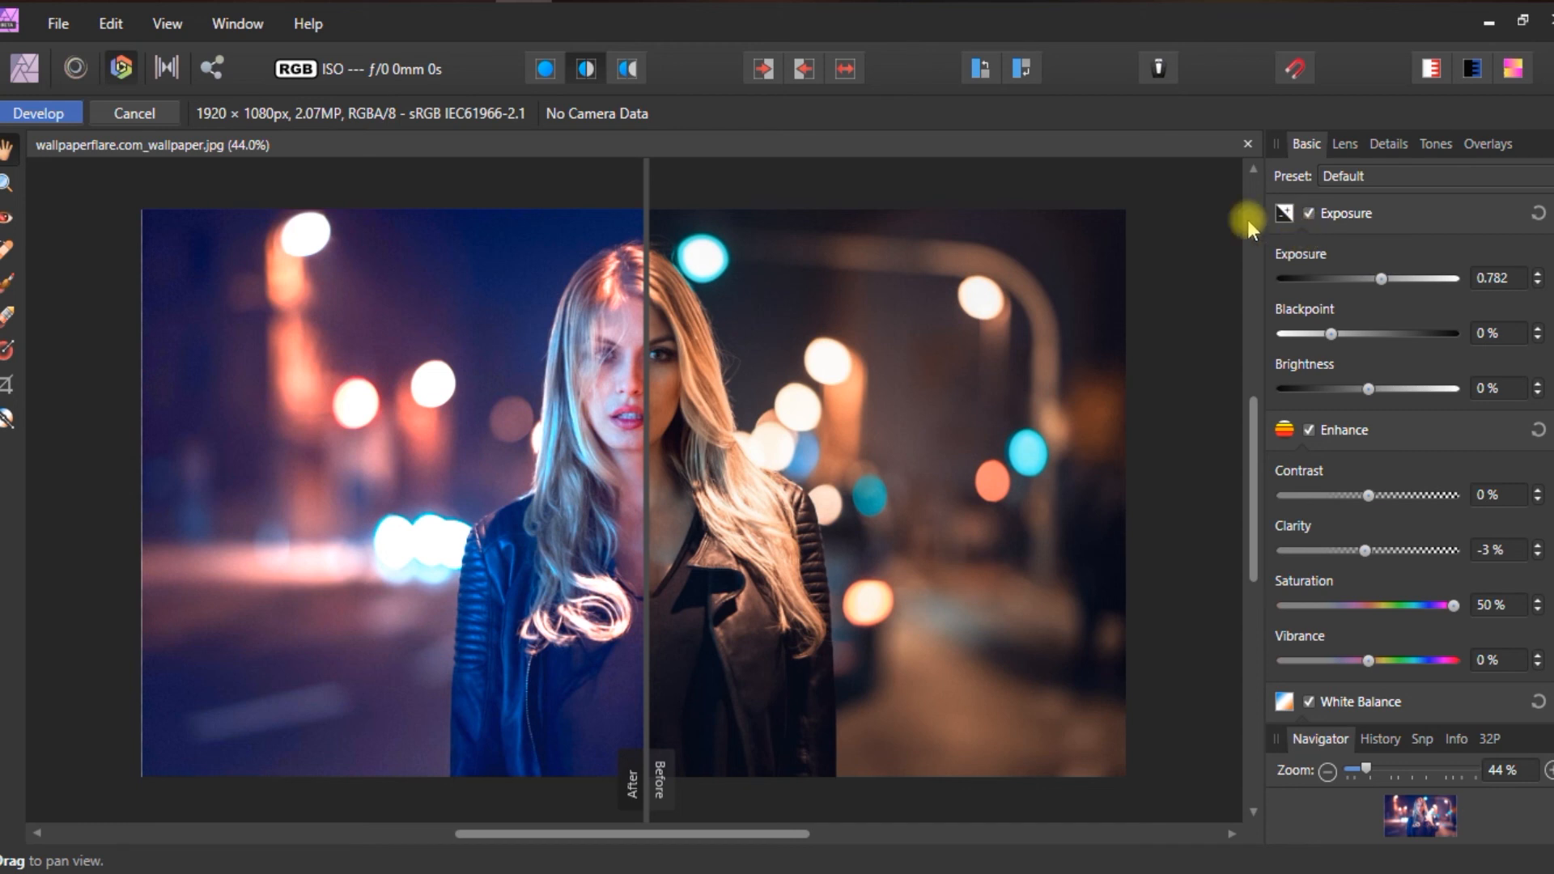
pyautogui.moveTo(903, 201)
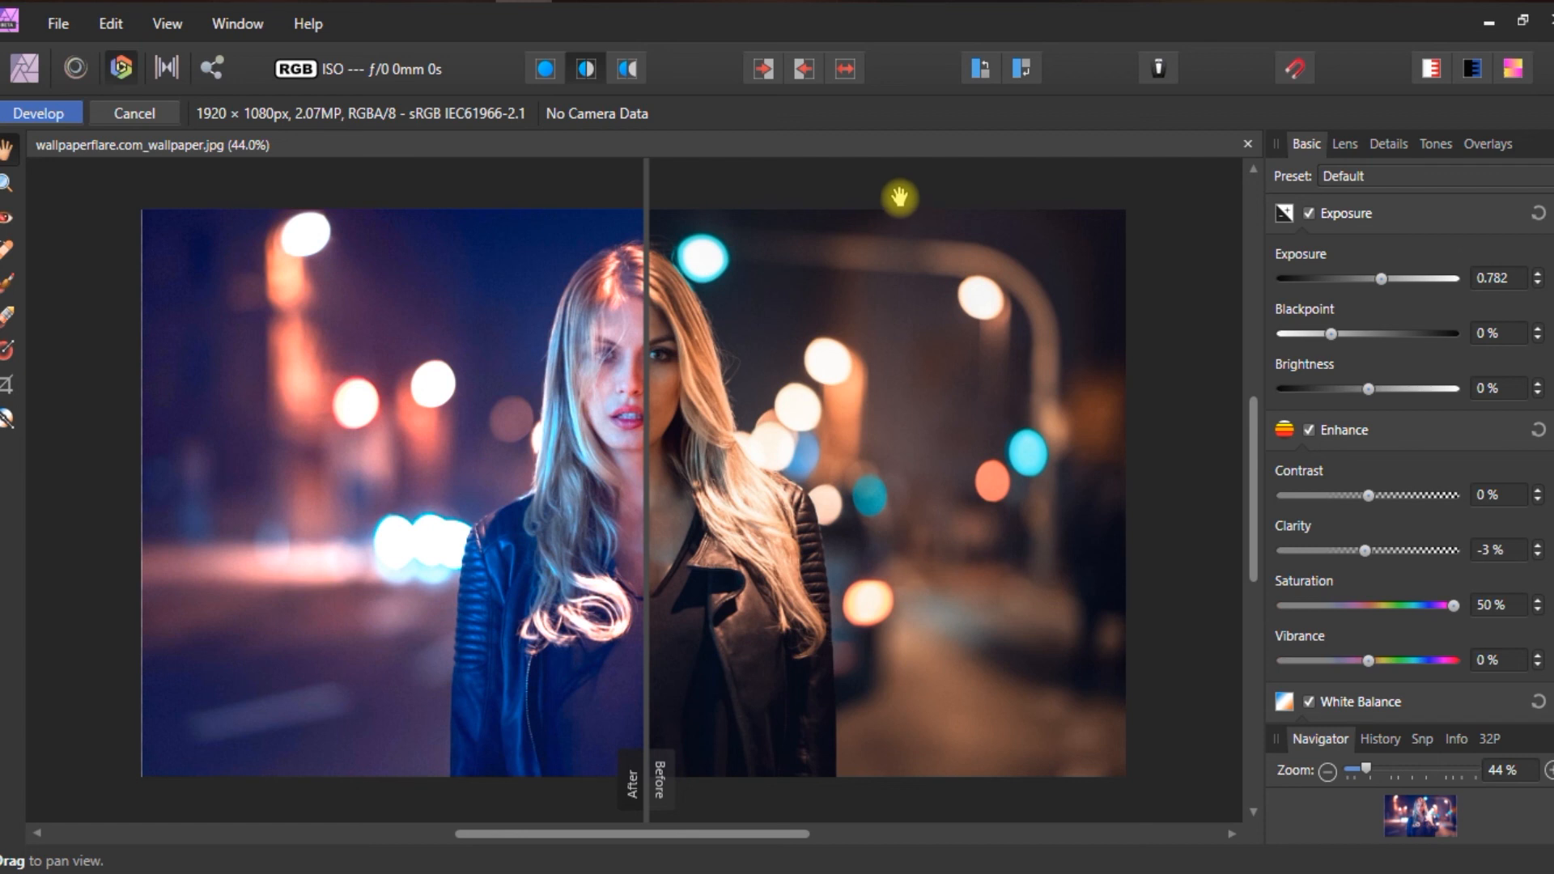
pyautogui.moveTo(798, 191)
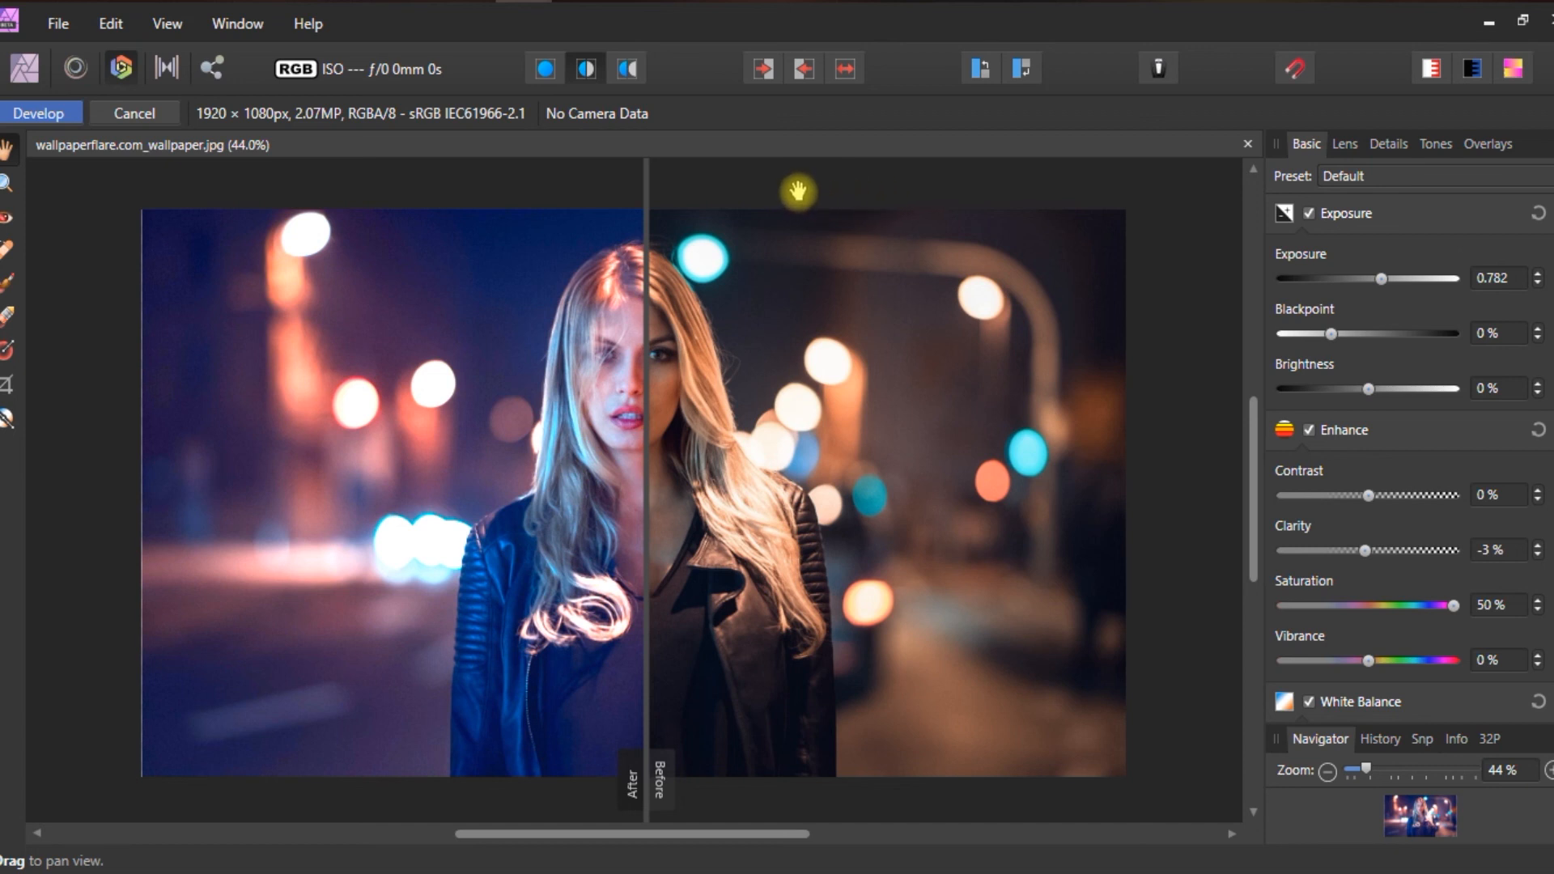
pyautogui.moveTo(797, 190)
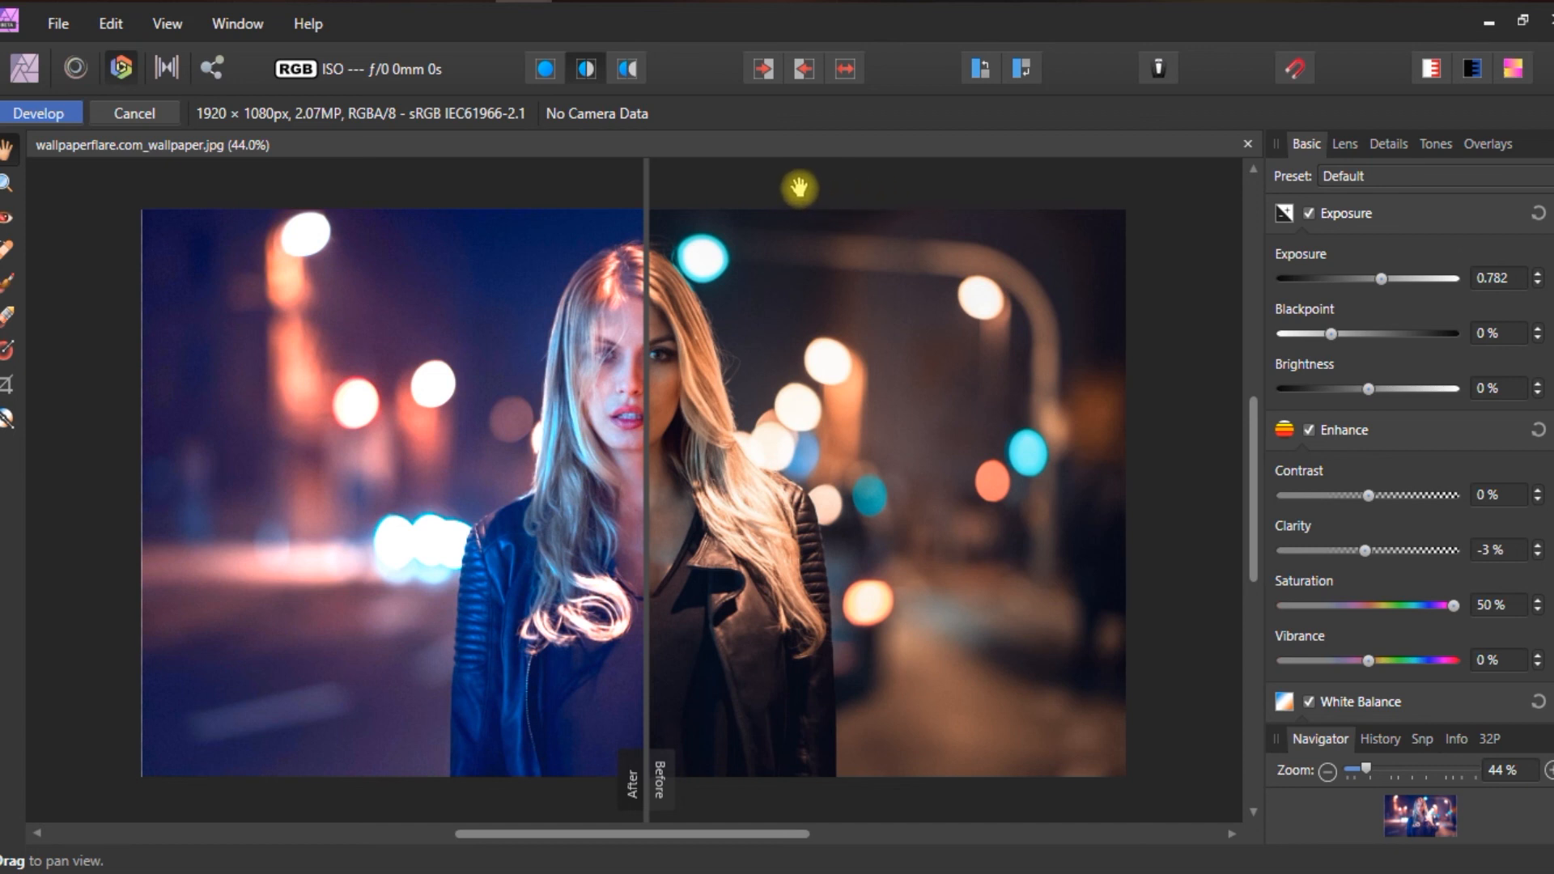